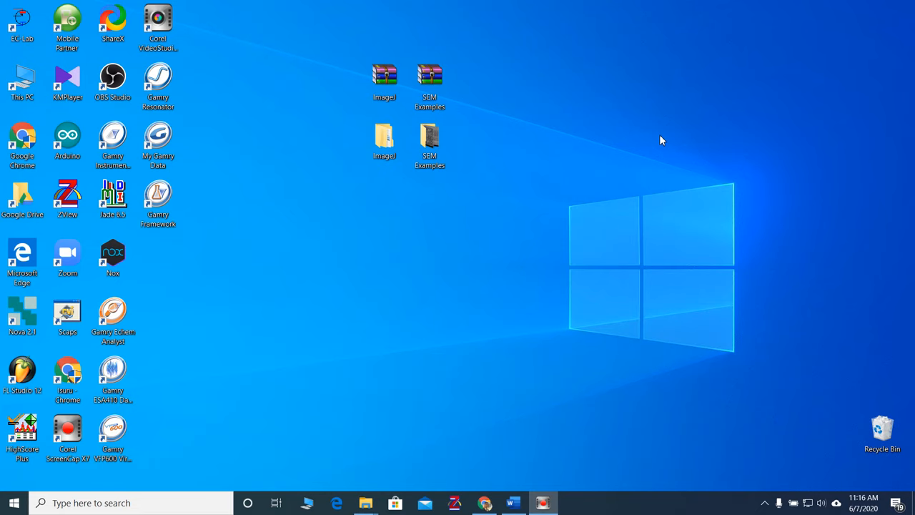
mouse_move(649, 181)
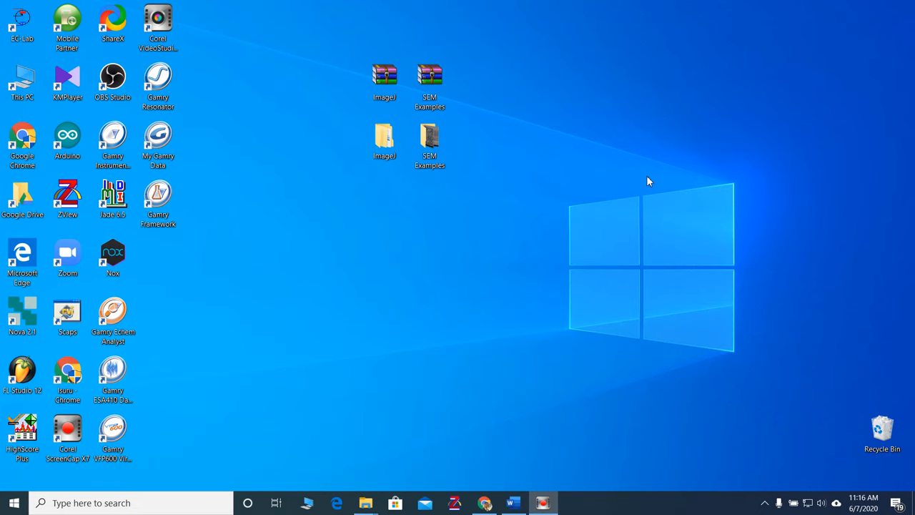
Step: Open the desktop ImageJ folder and launch the ImageJ application inside it
left_click(384, 140)
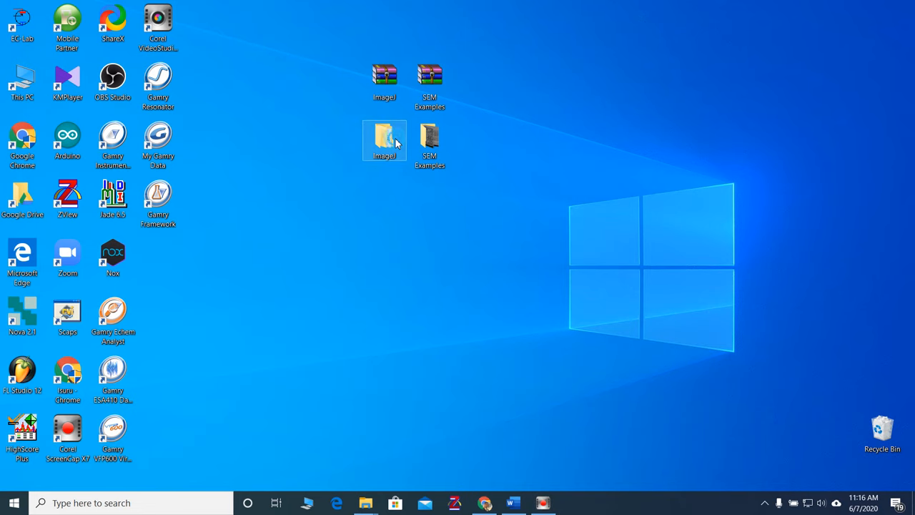
double_click(384, 141)
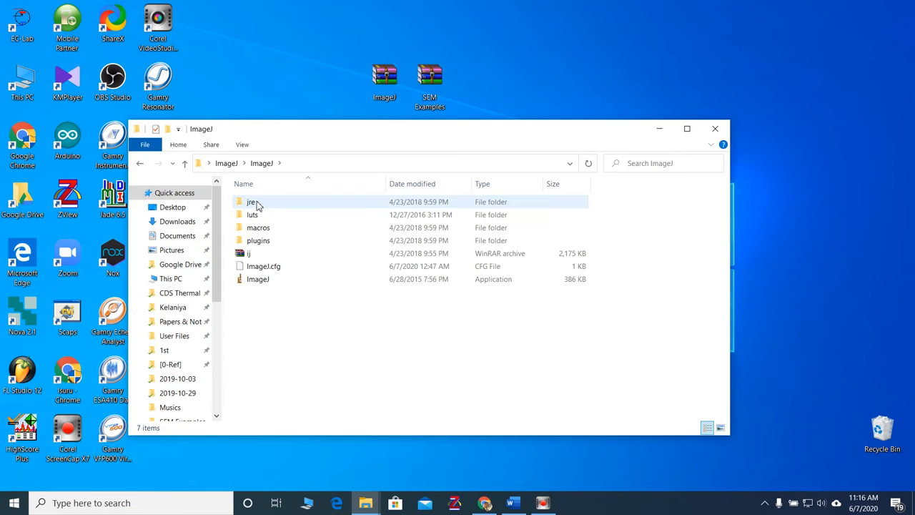
left_click(257, 279)
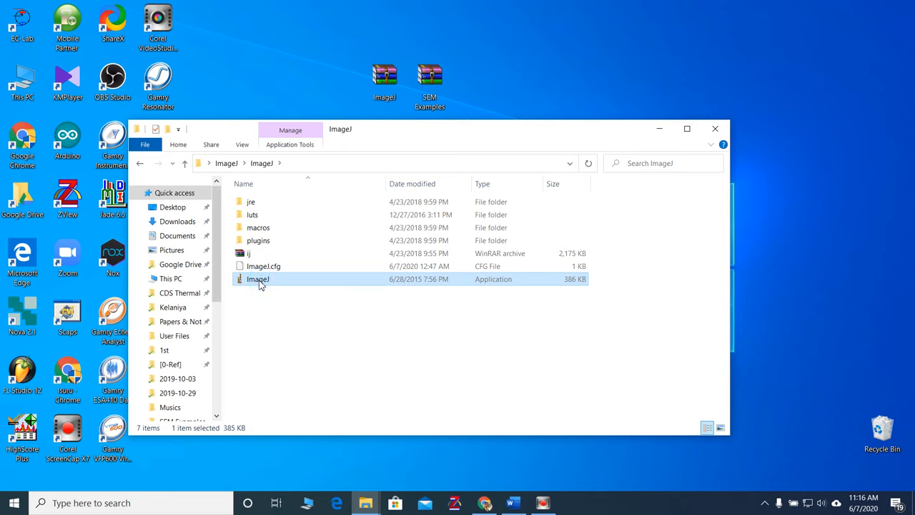
double_click(257, 279)
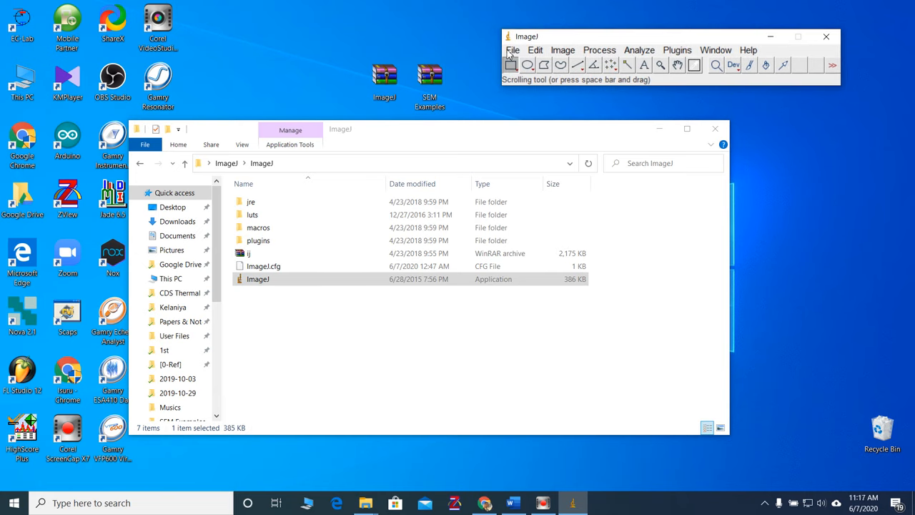
Step: Open Example 1.tif from the SEM Examples folder via File > Open
left_click(512, 50)
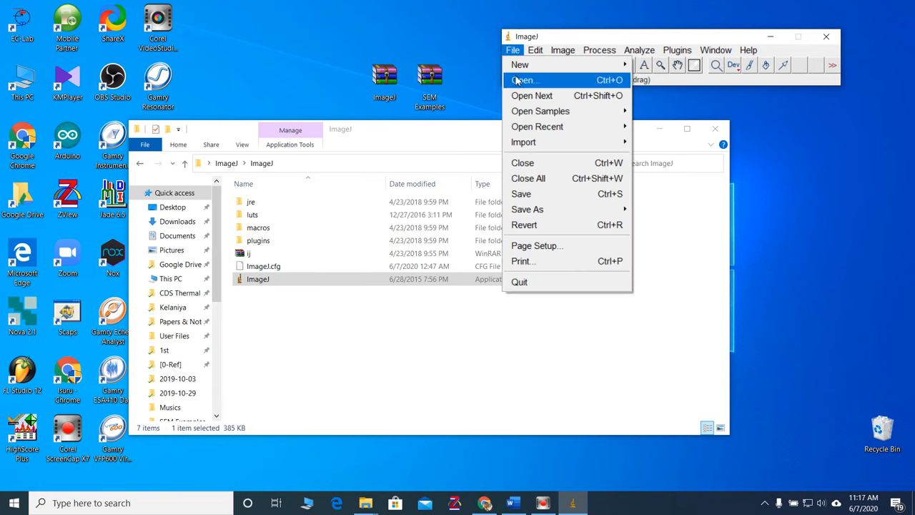
left_click(524, 80)
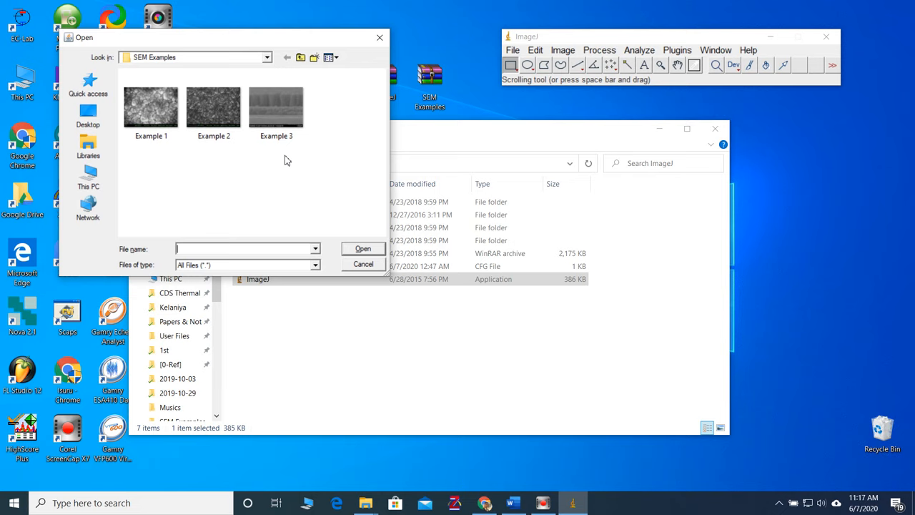
mouse_move(143, 151)
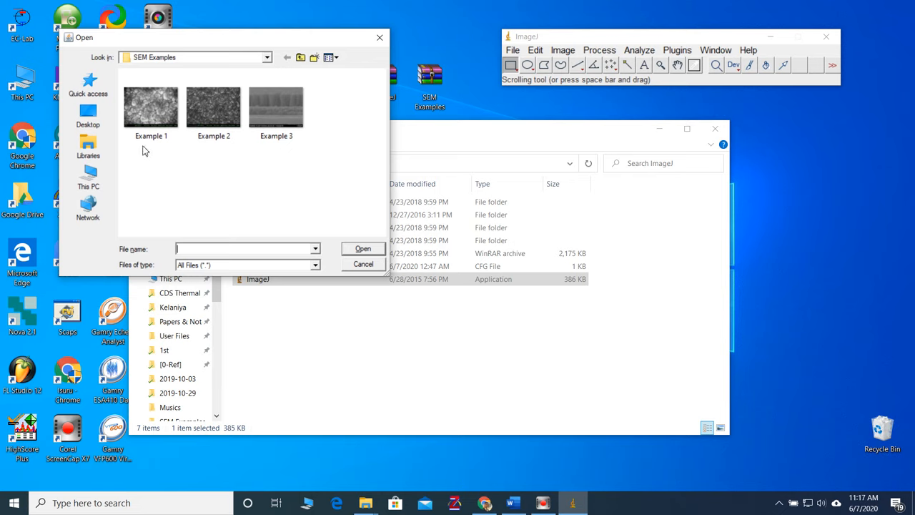
mouse_move(150, 104)
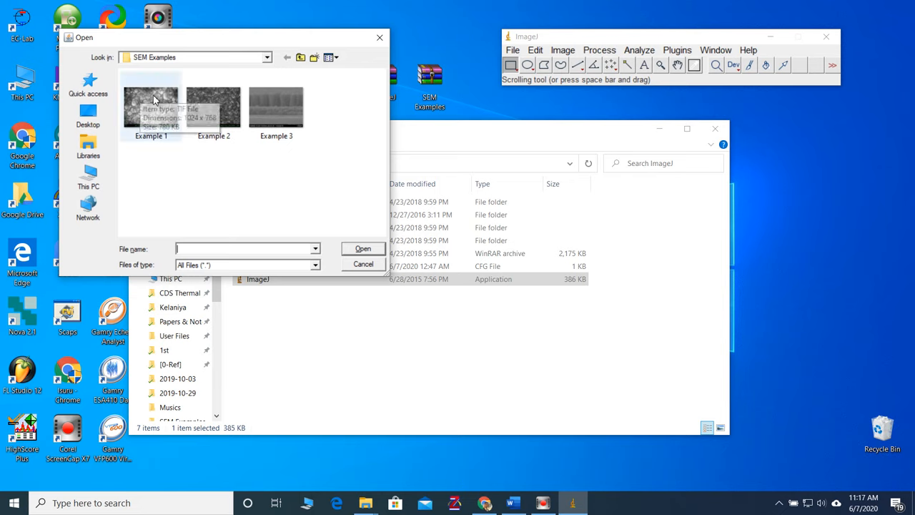
mouse_move(276, 107)
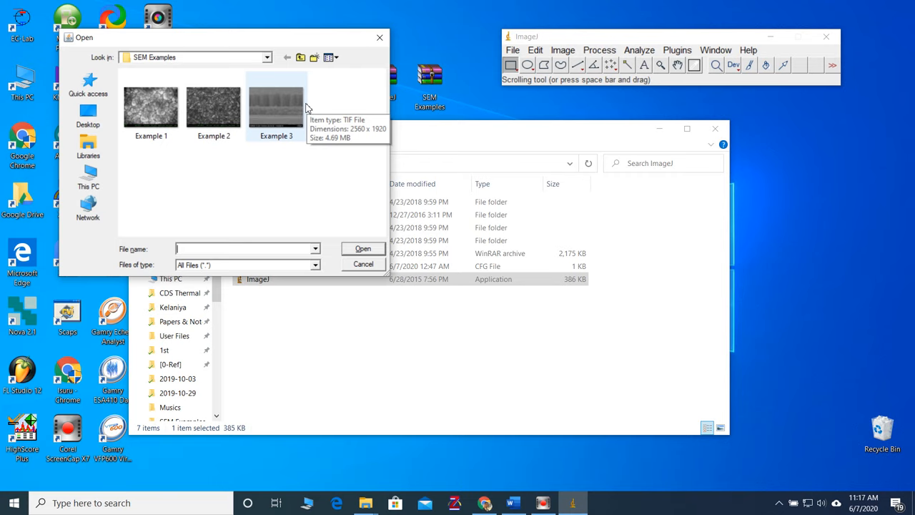
left_click(151, 106)
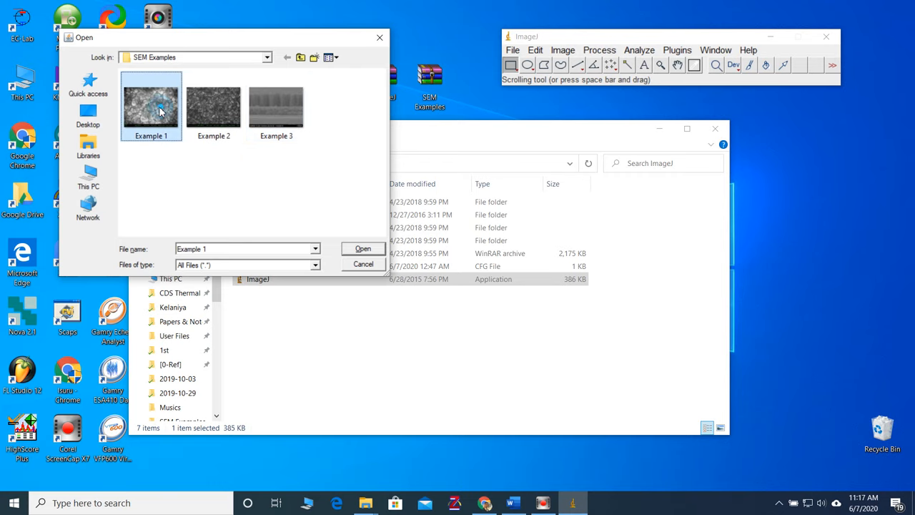
left_click(364, 249)
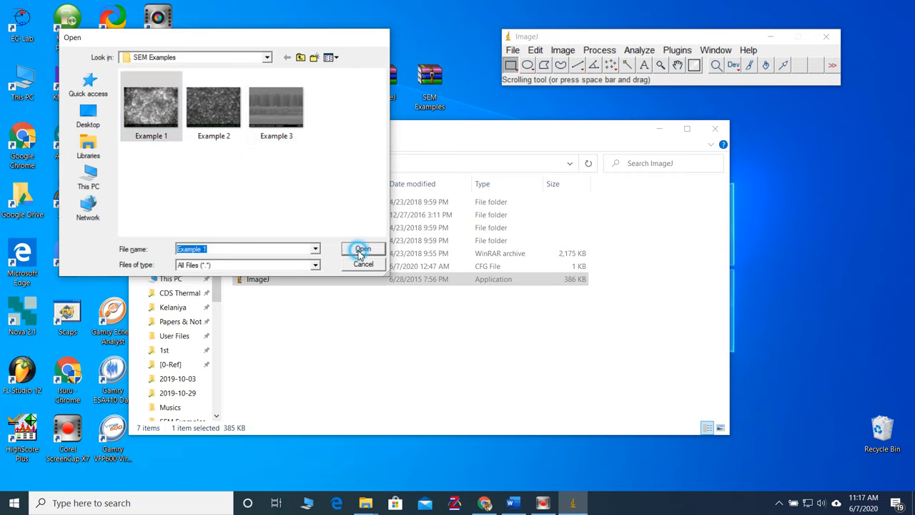
left_click(363, 248)
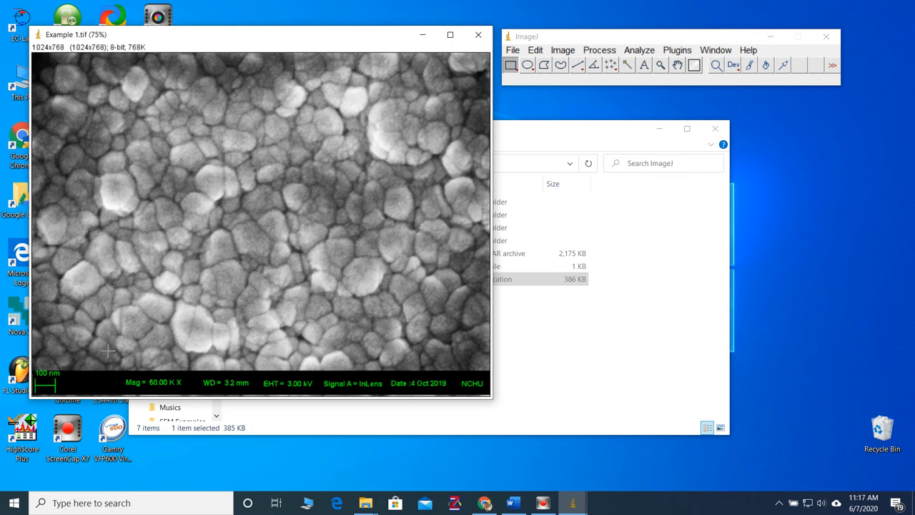
mouse_move(660, 65)
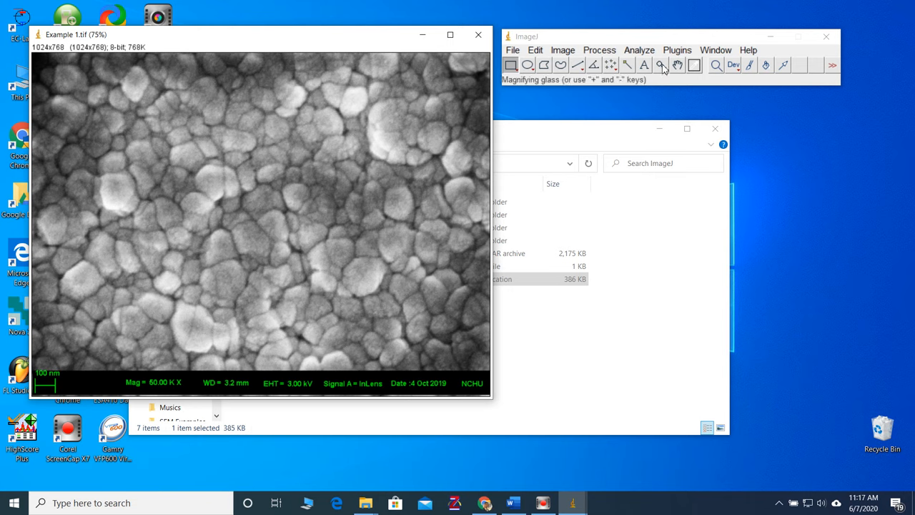
Step: Zoom in on the 100 nm scale bar and draw a straight line across its full length
left_click(660, 65)
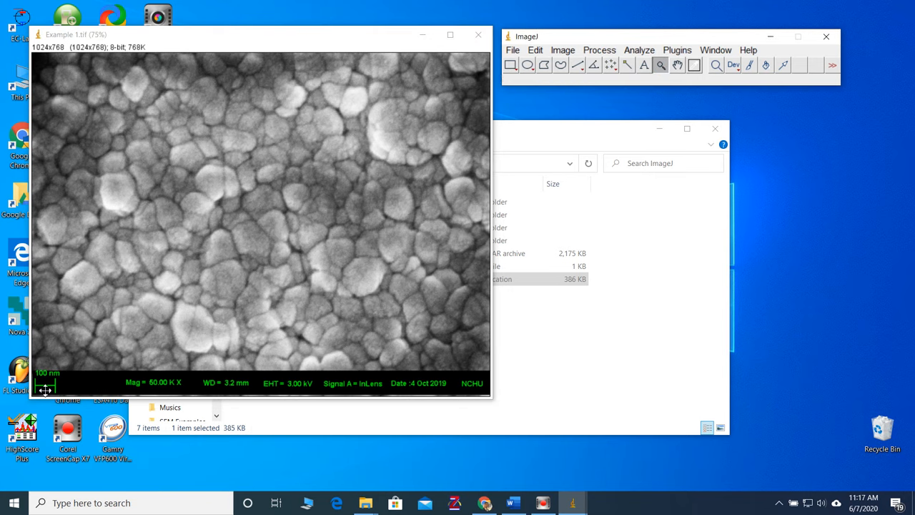
left_click(45, 389)
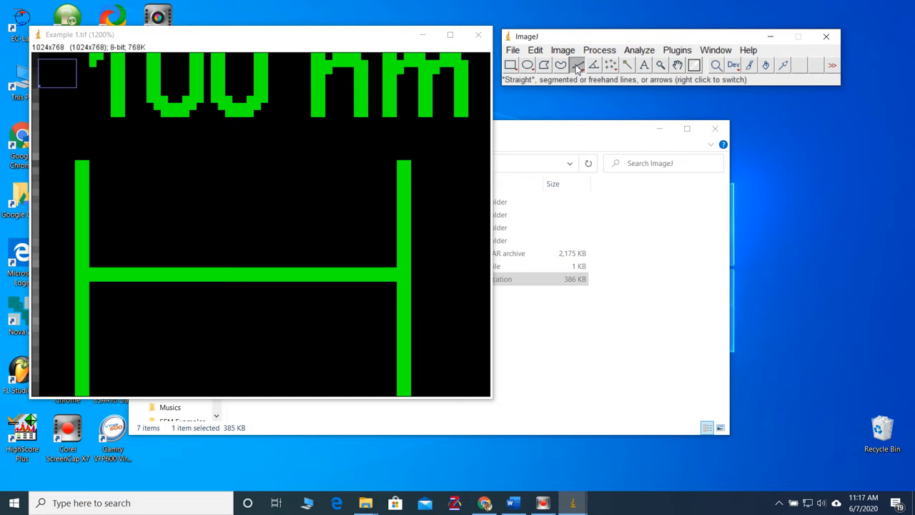
mouse_move(83, 277)
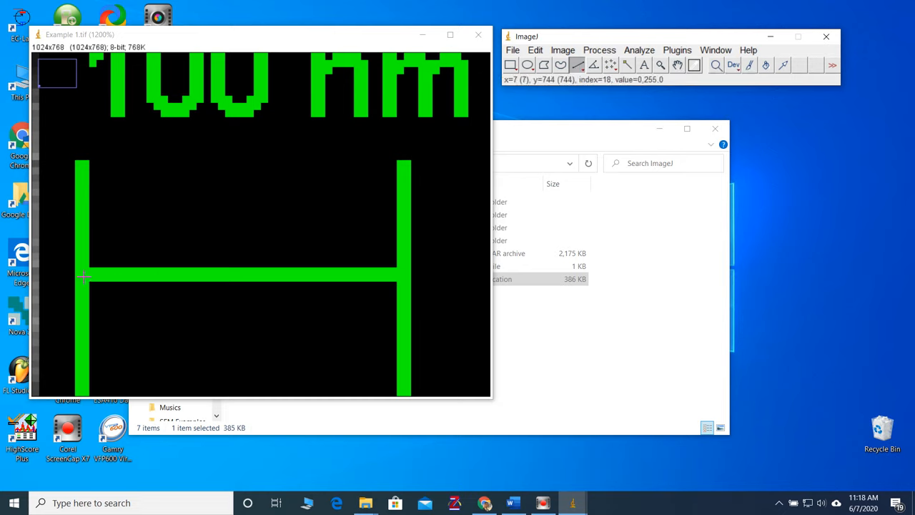
left_click_drag(82, 276, 351, 276)
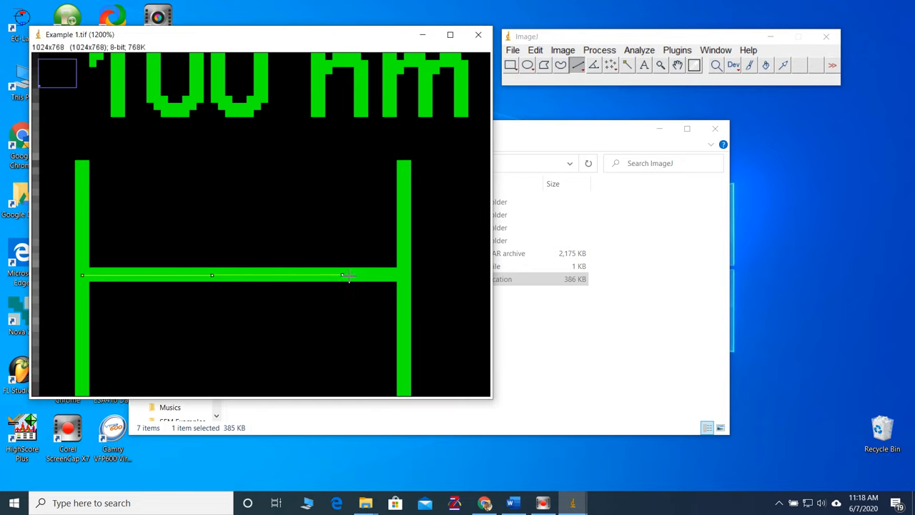
left_click_drag(344, 275, 407, 276)
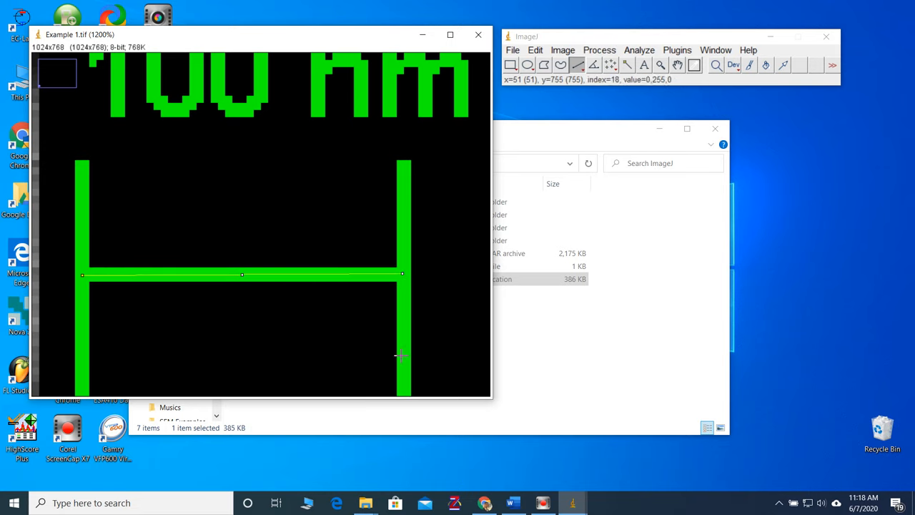
mouse_move(444, 132)
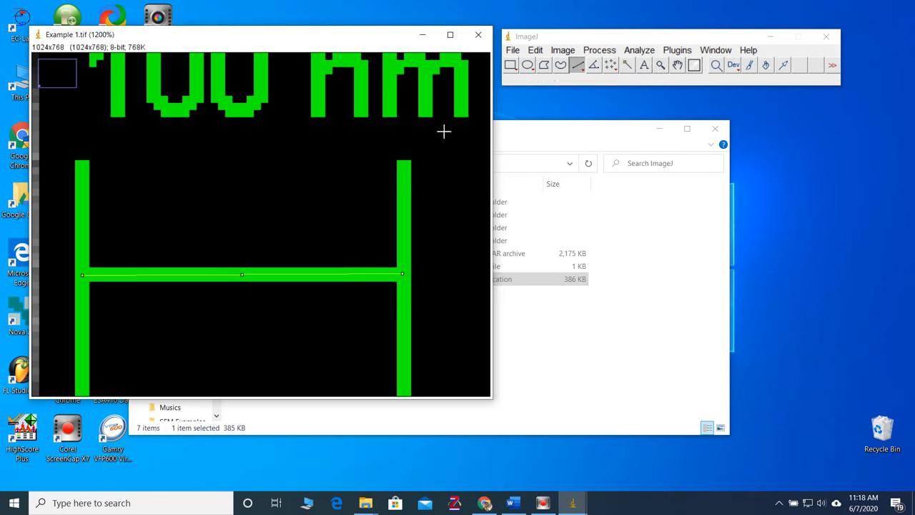
Step: Calibrate Set Scale from the line as 100 nm, giving 0.4475 pixels/nm
left_click(638, 50)
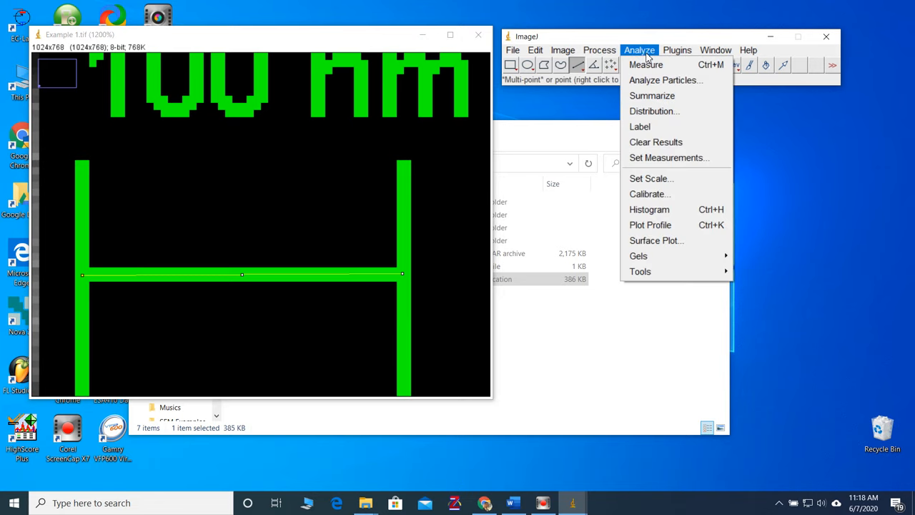
mouse_move(651, 178)
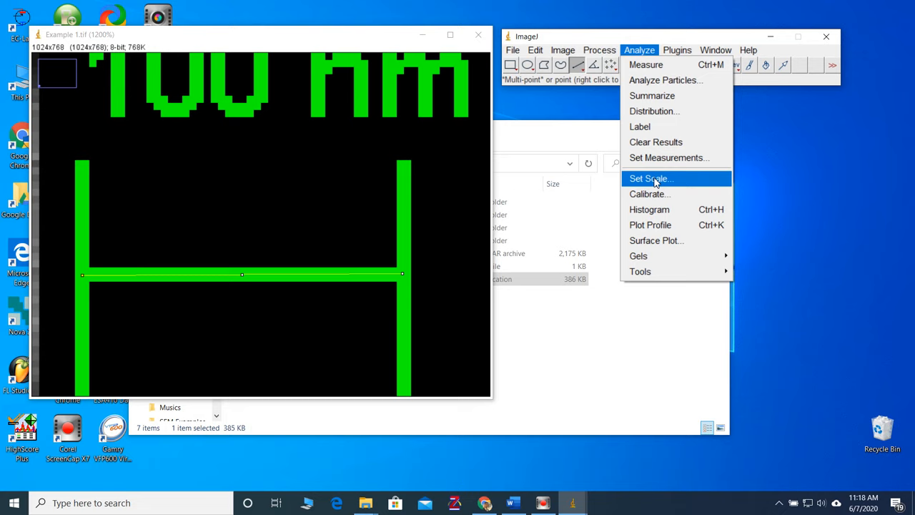
left_click(649, 178)
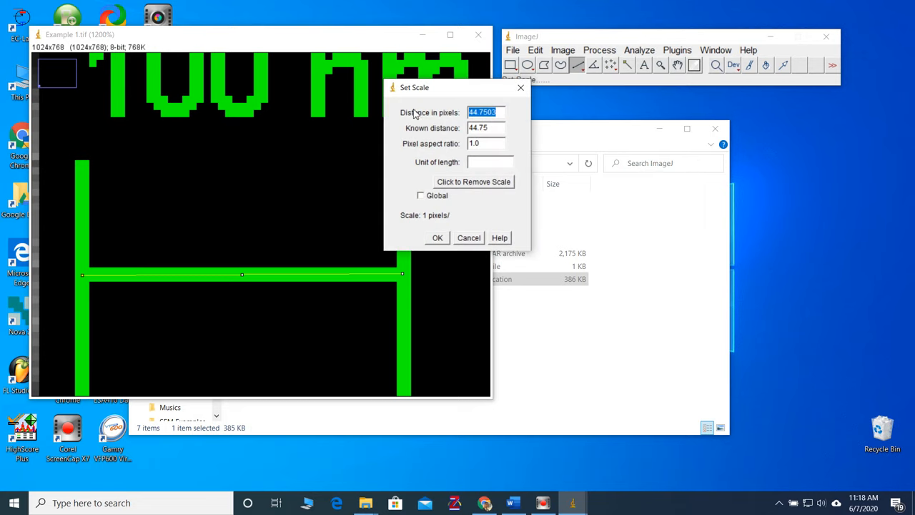
mouse_move(444, 120)
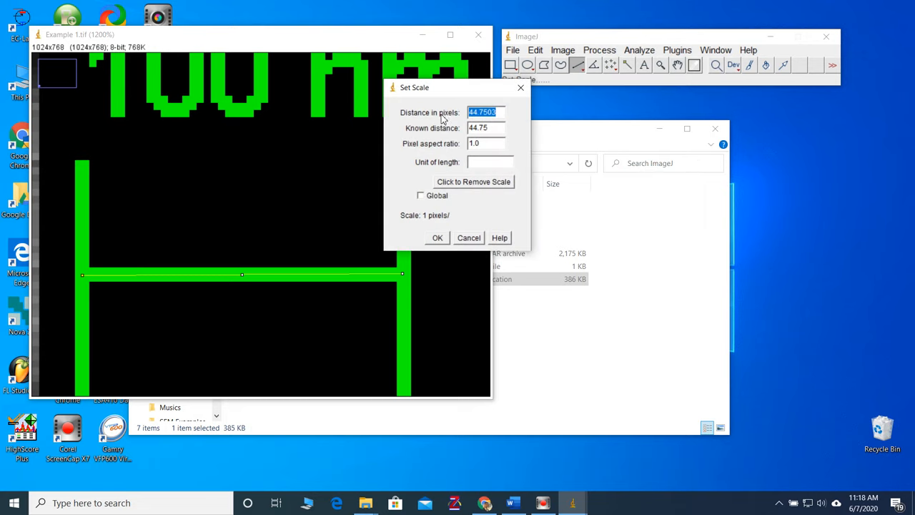
mouse_move(181, 248)
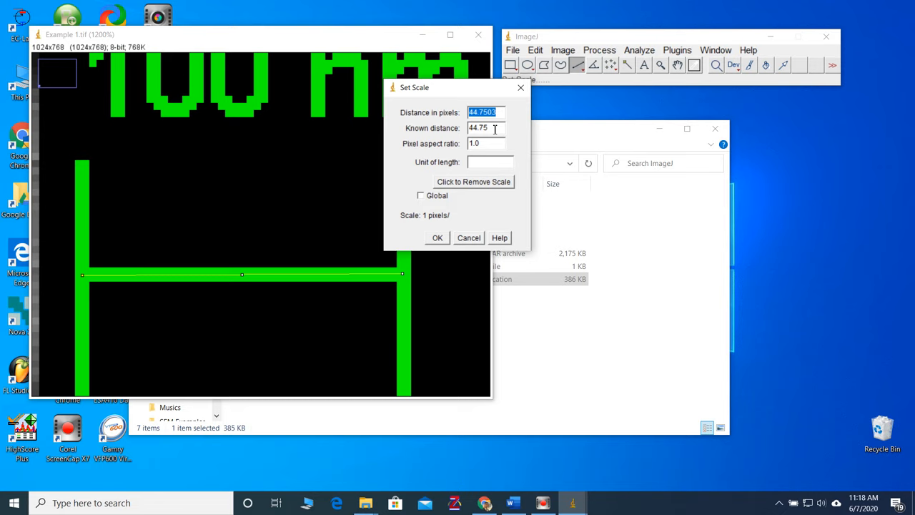
left_click(486, 128)
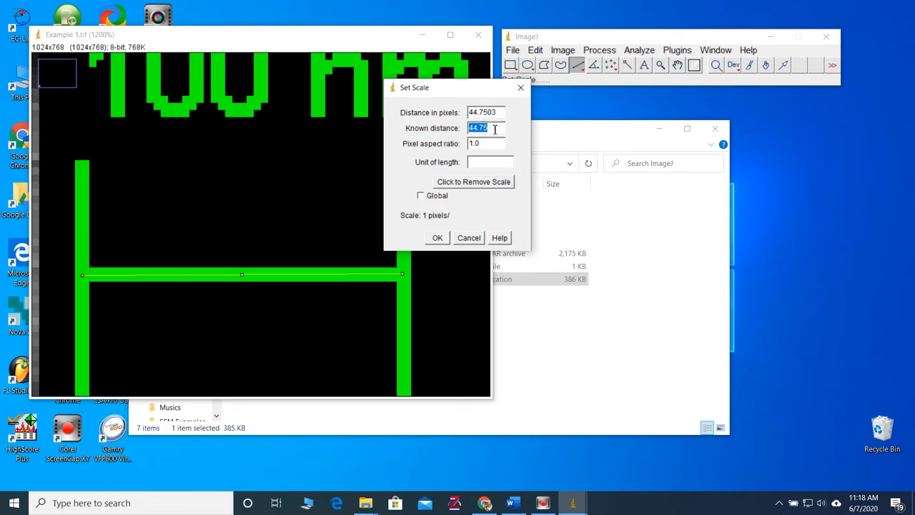
type("100")
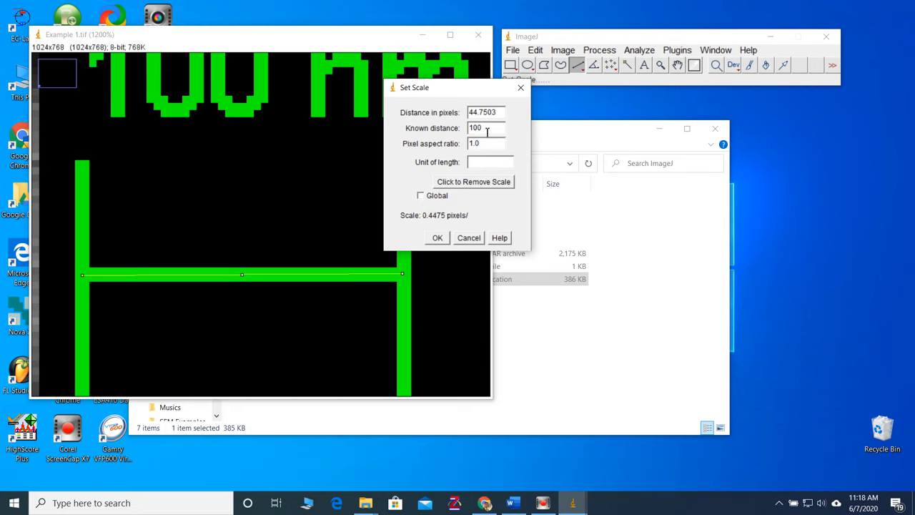
mouse_move(424, 150)
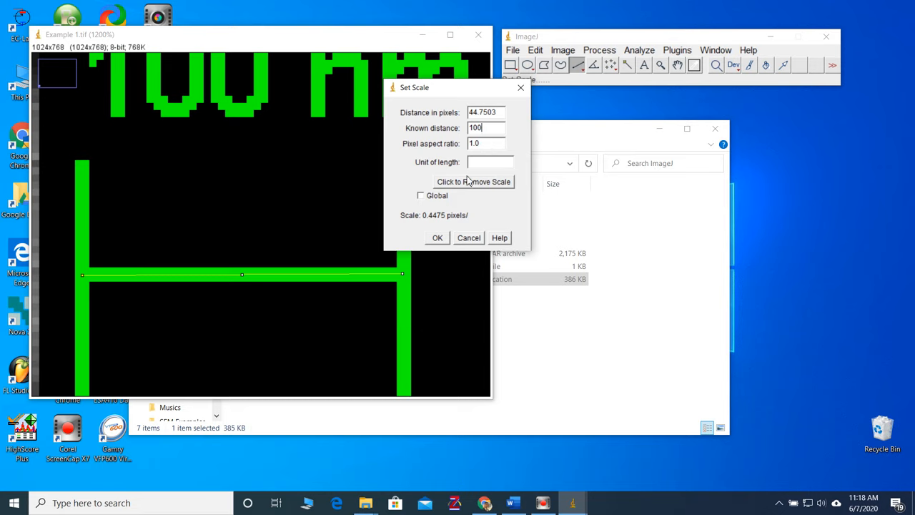
left_click(490, 162)
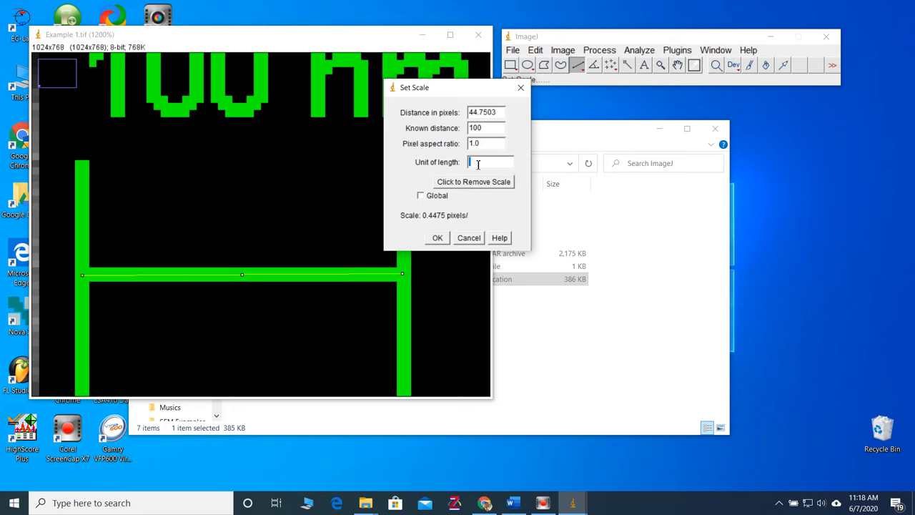
type("nm")
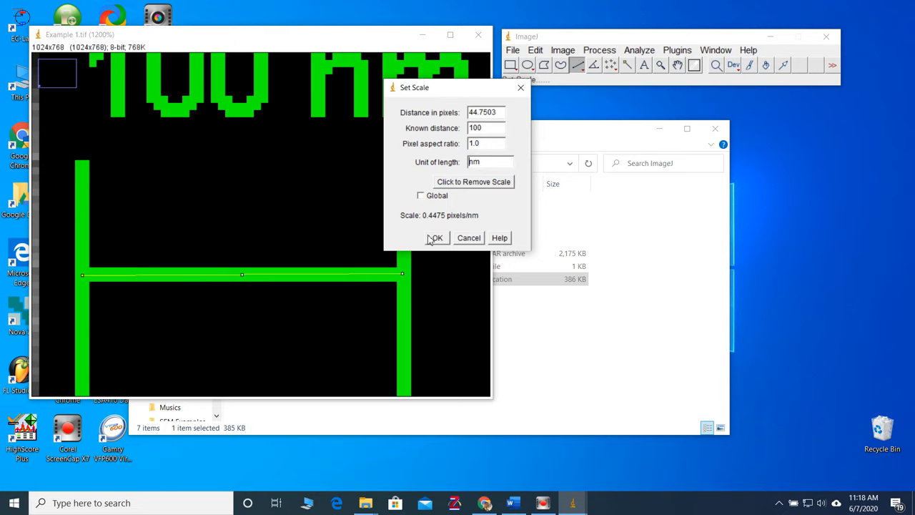
left_click(436, 237)
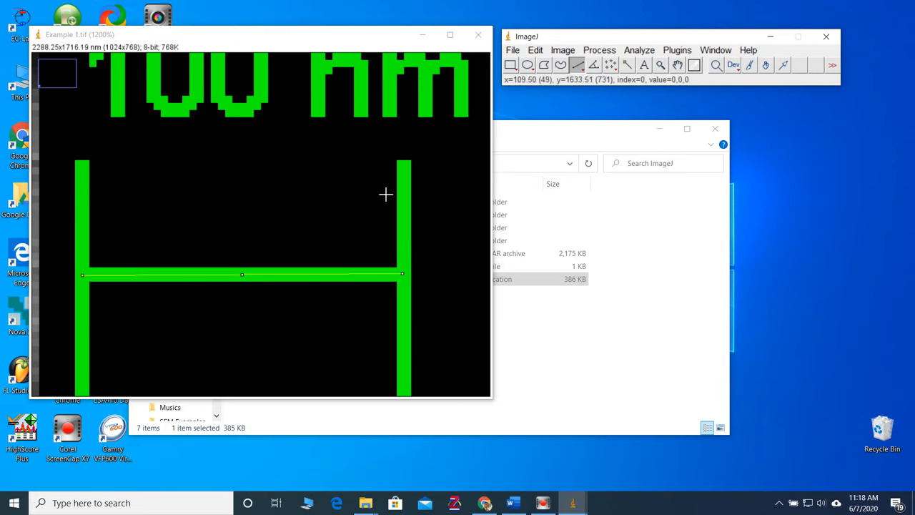
mouse_move(368, 216)
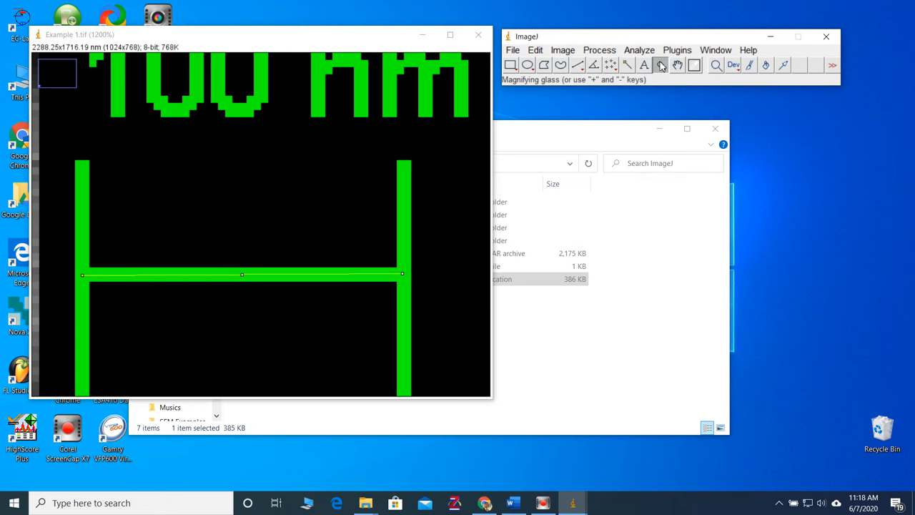
Step: Zoom out with the magnifying glass until the whole image shows at 75%
left_click(182, 256)
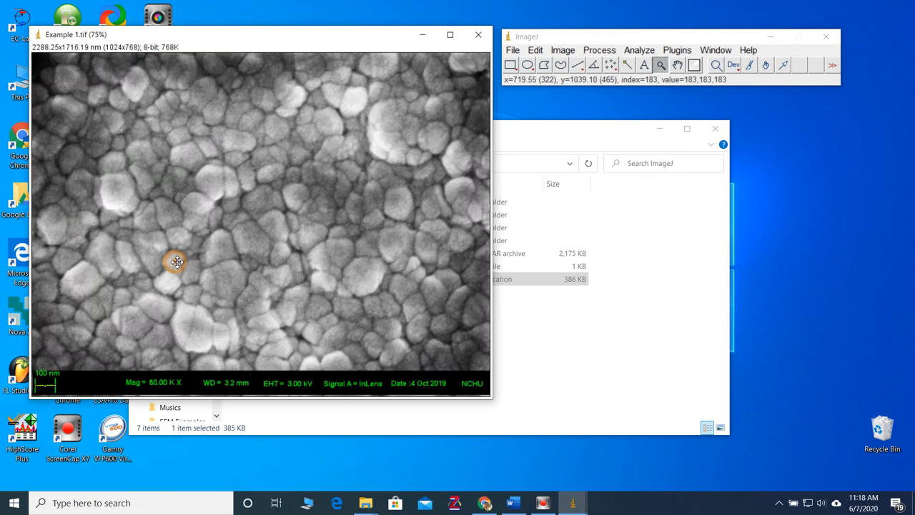
mouse_move(288, 244)
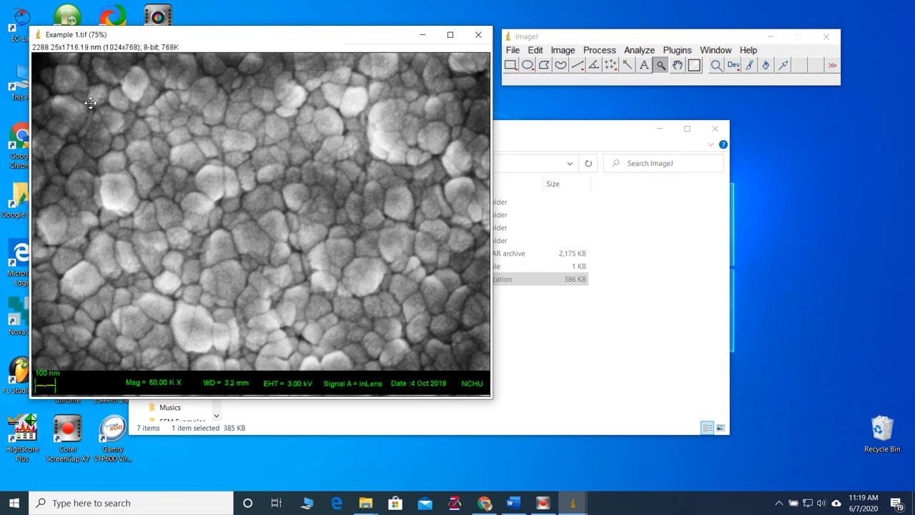
mouse_move(332, 357)
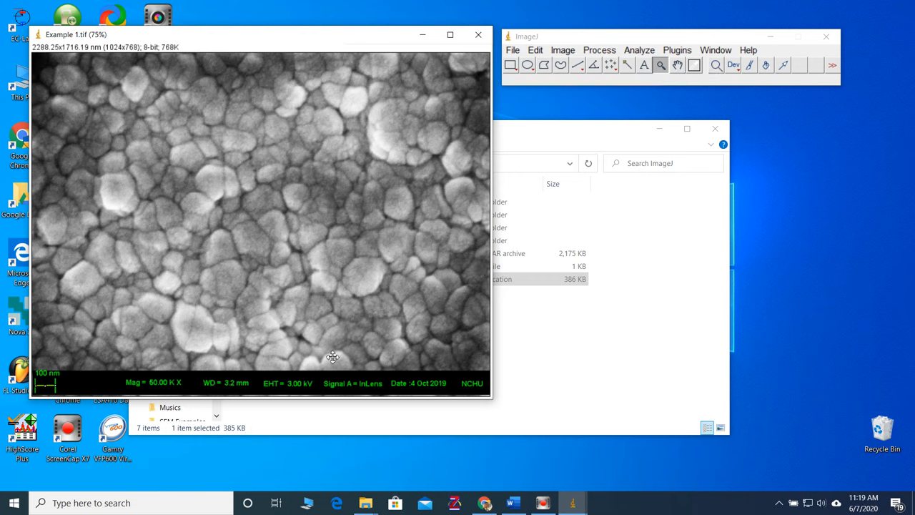
mouse_move(62, 338)
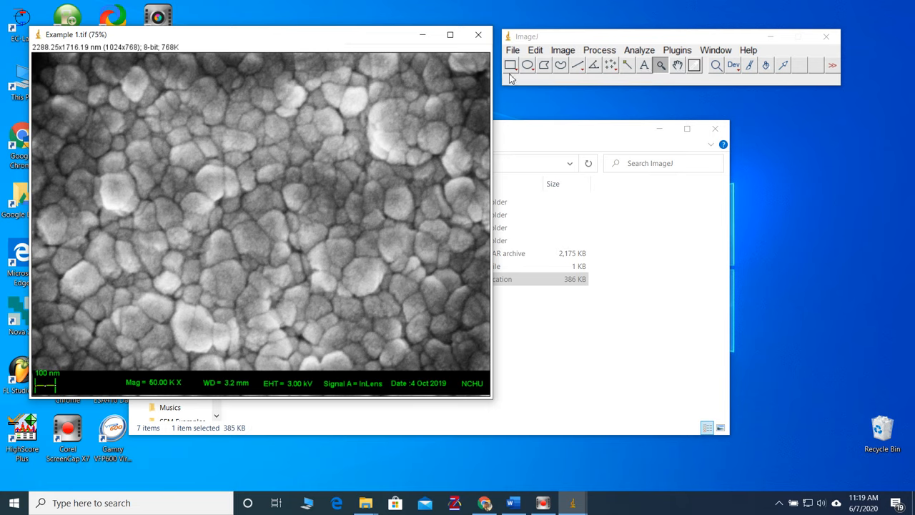
Step: Draw a rectangular selection around a region near the image centre
left_click(510, 65)
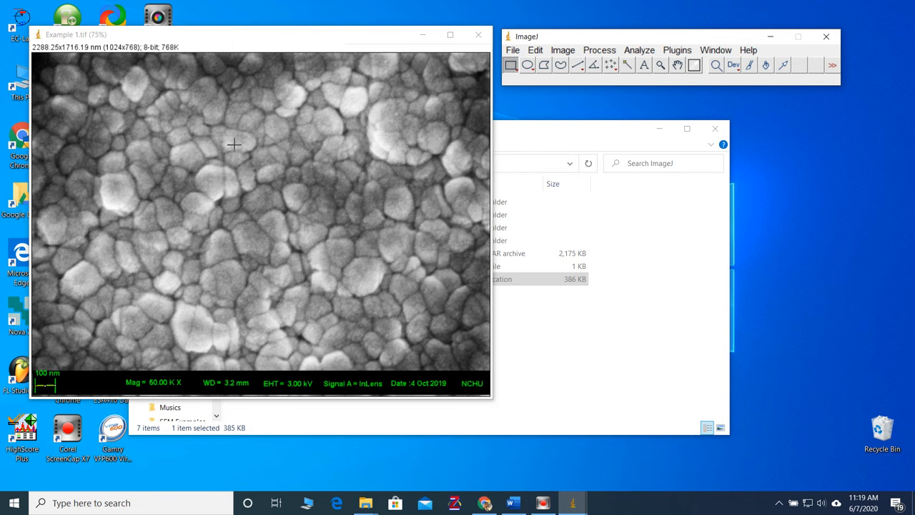
left_click_drag(233, 145, 318, 179)
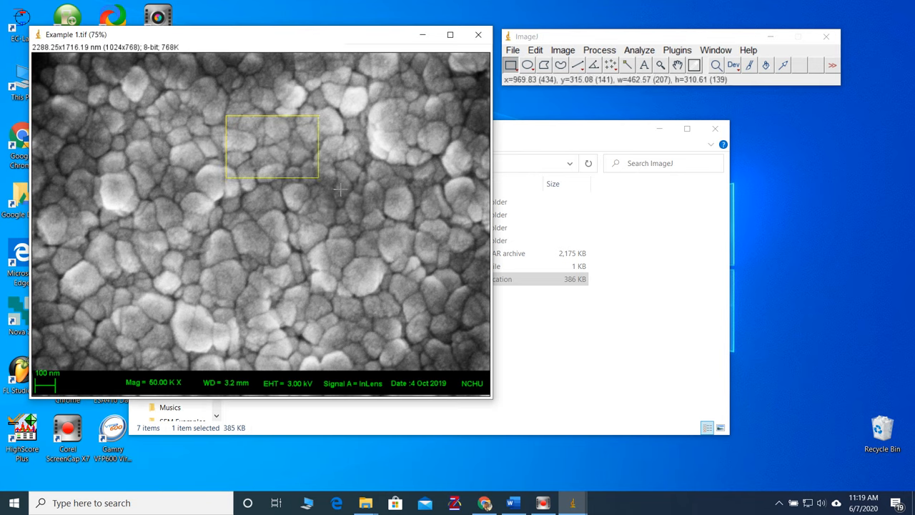
left_click_drag(319, 177, 402, 281)
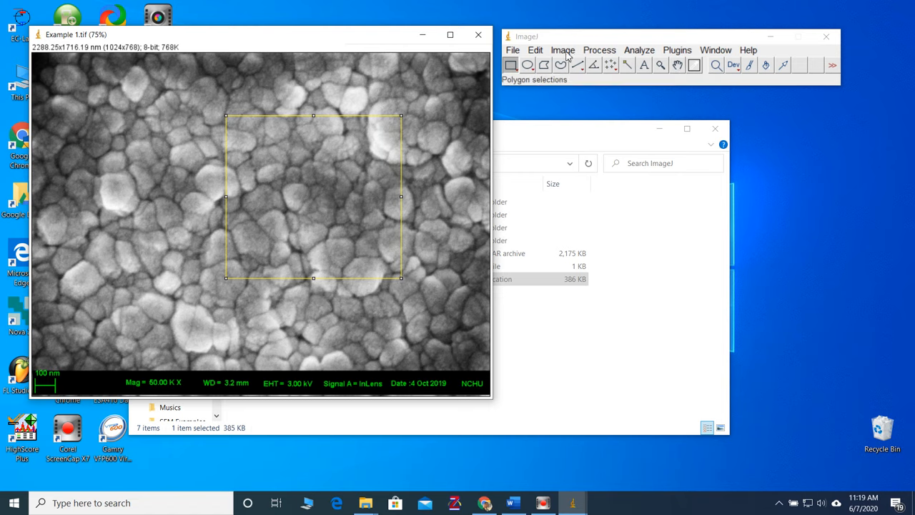
Step: Duplicate the selection as Example 1-1.tif and move it beside the original
left_click(563, 50)
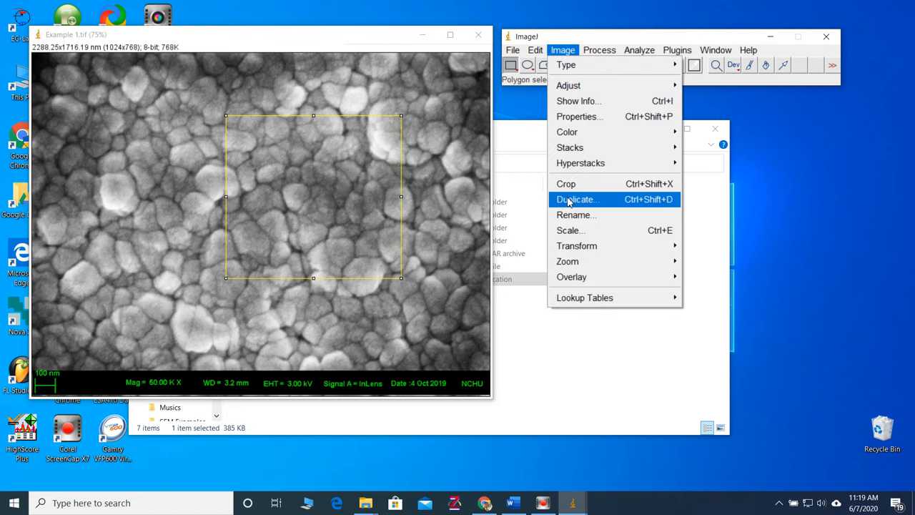
left_click(577, 199)
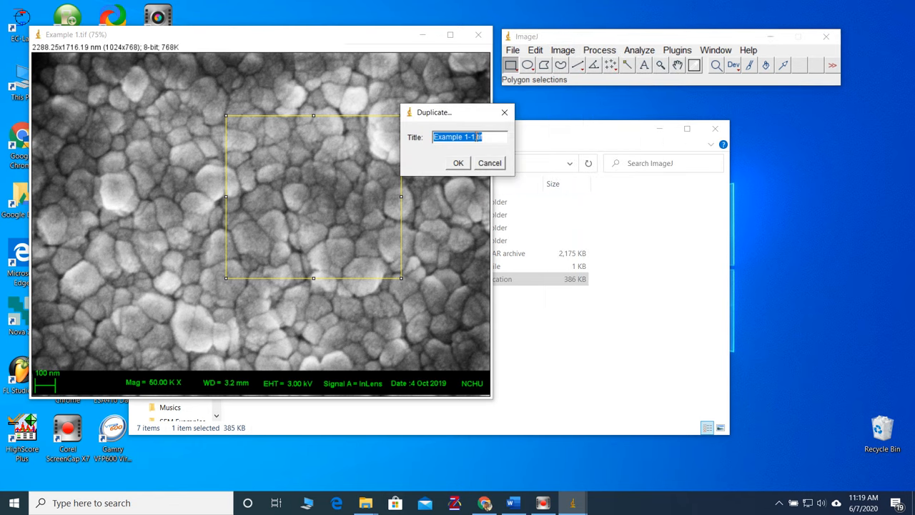
left_click(459, 163)
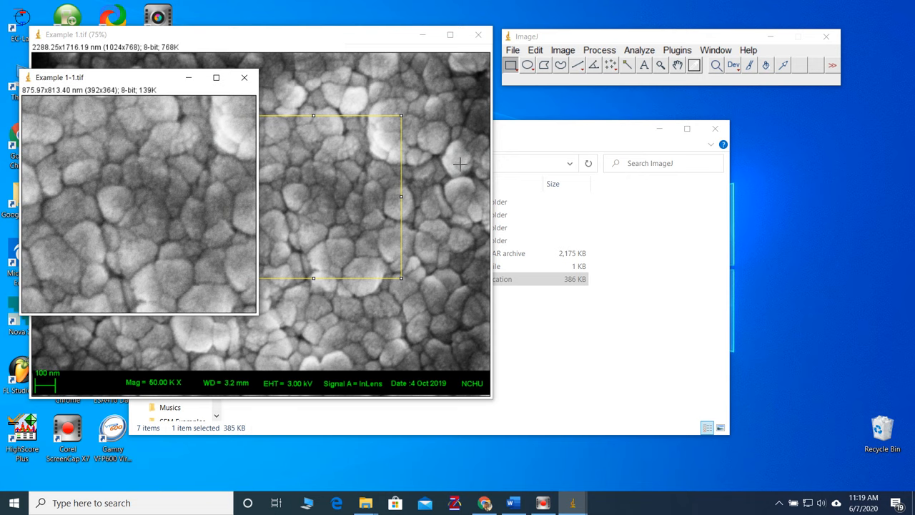
left_click_drag(60, 78, 482, 141)
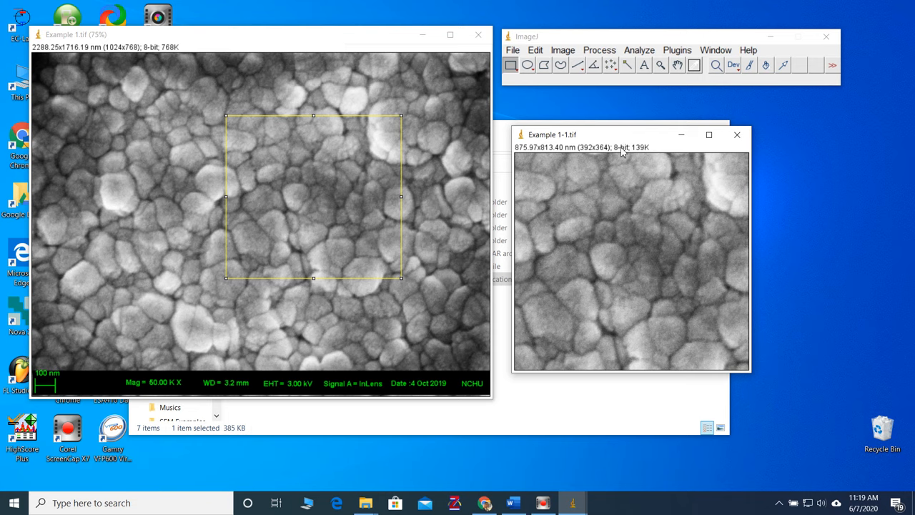
mouse_move(585, 153)
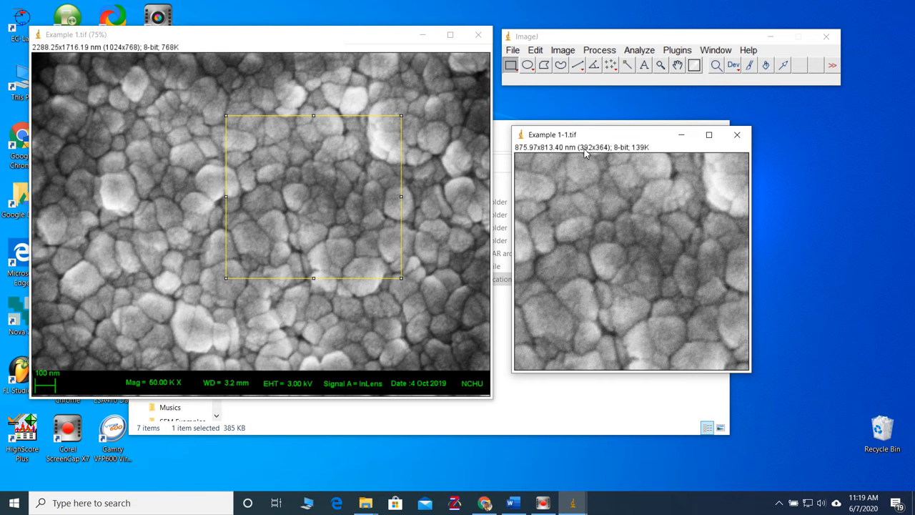
mouse_move(518, 150)
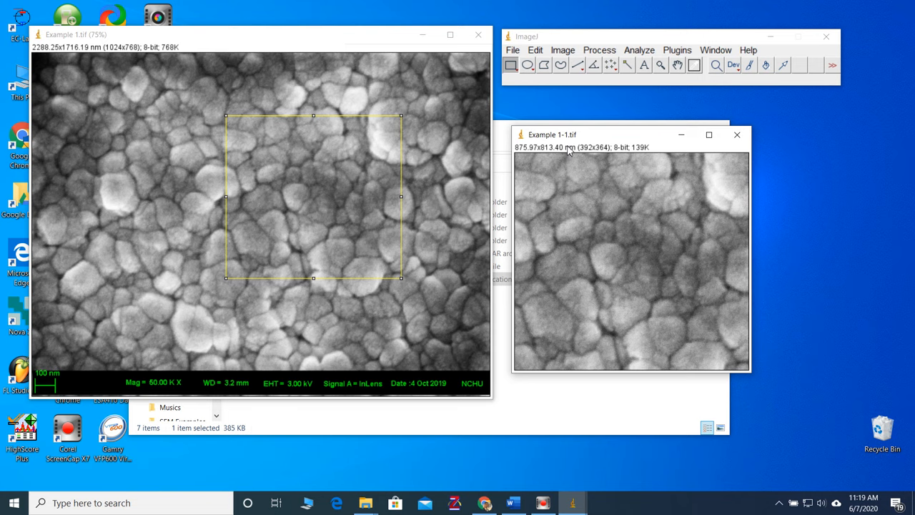
mouse_move(570, 150)
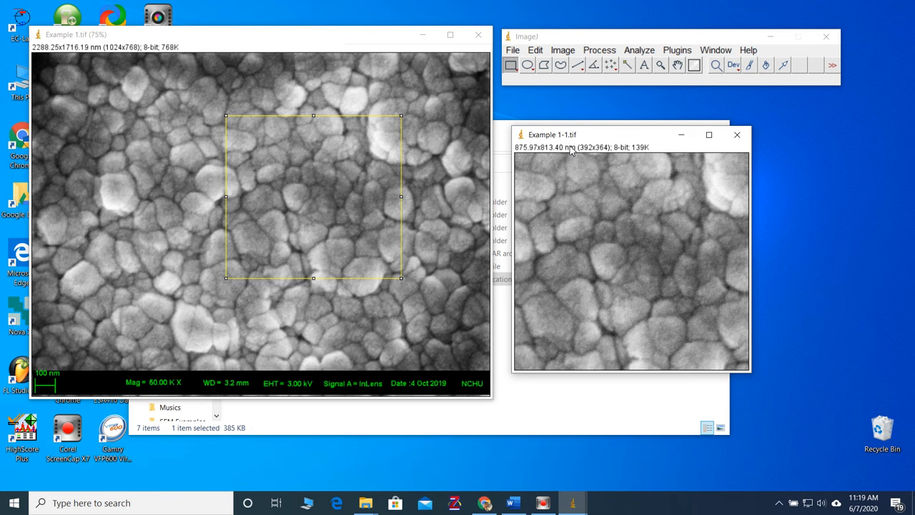
mouse_move(465, 265)
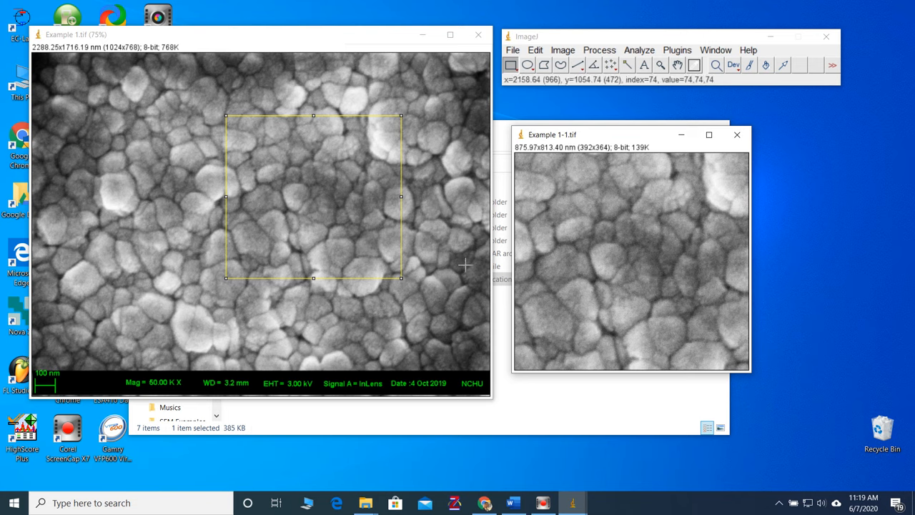
mouse_move(647, 300)
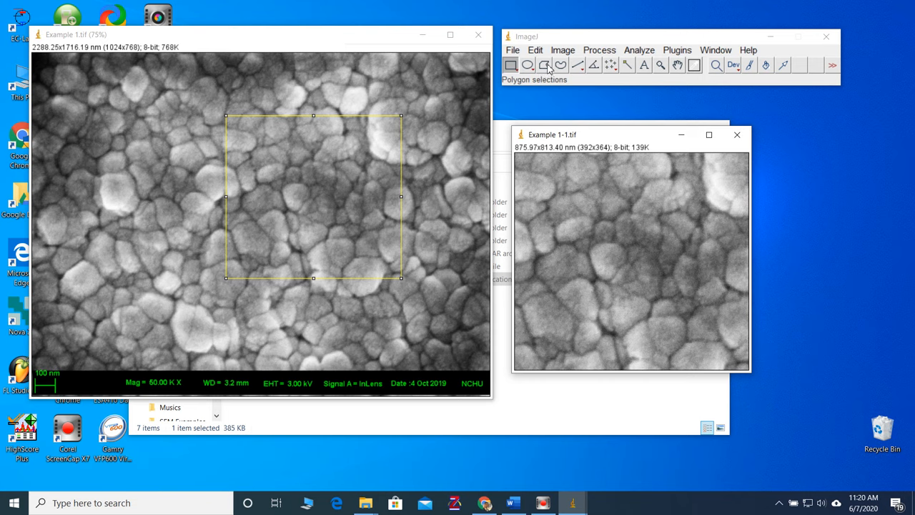
Step: Outline a grain with the polygon tool and measure its area, 14770.870 nm²
left_click(528, 65)
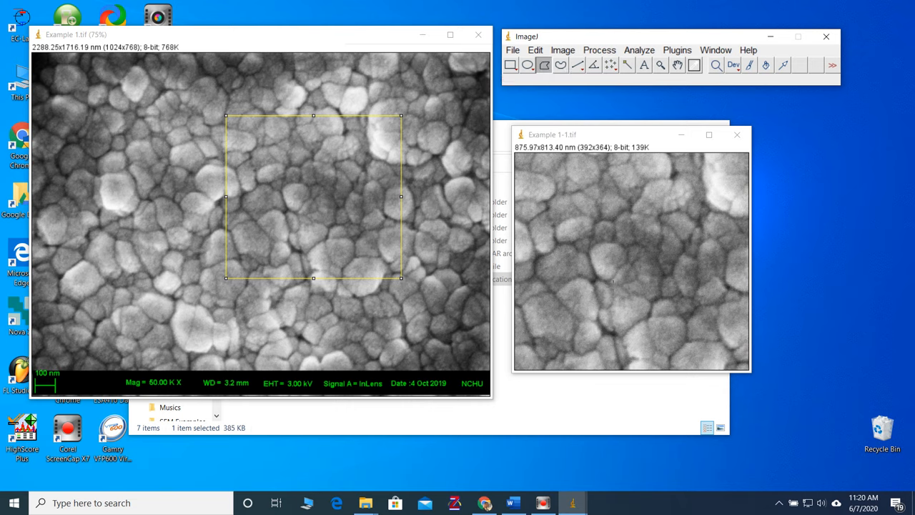
mouse_move(606, 283)
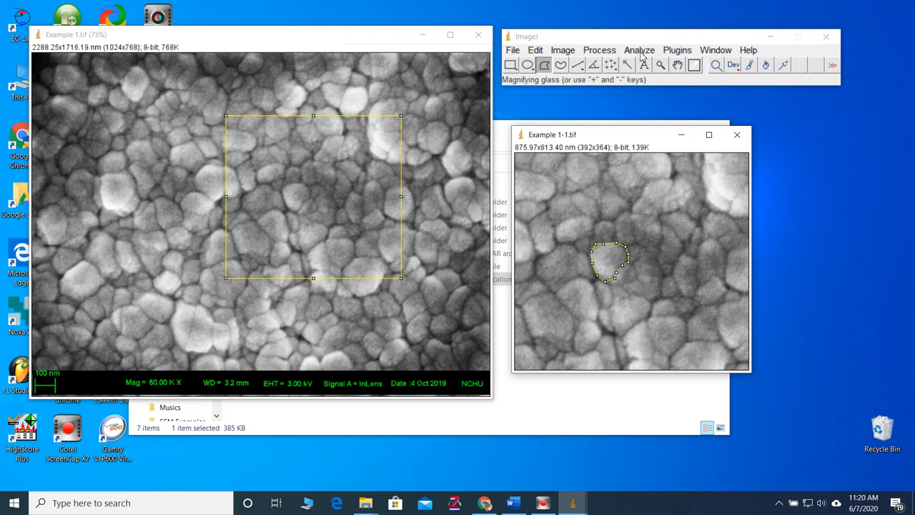
left_click(639, 50)
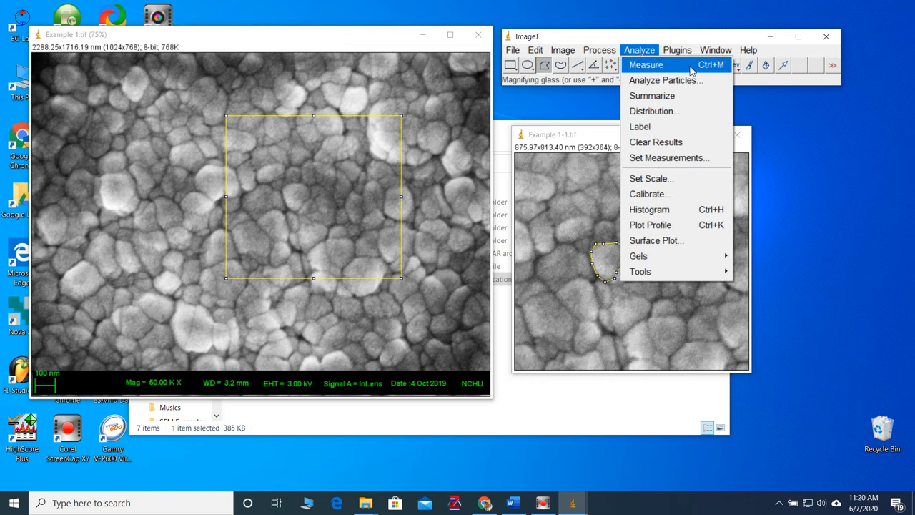
left_click(645, 65)
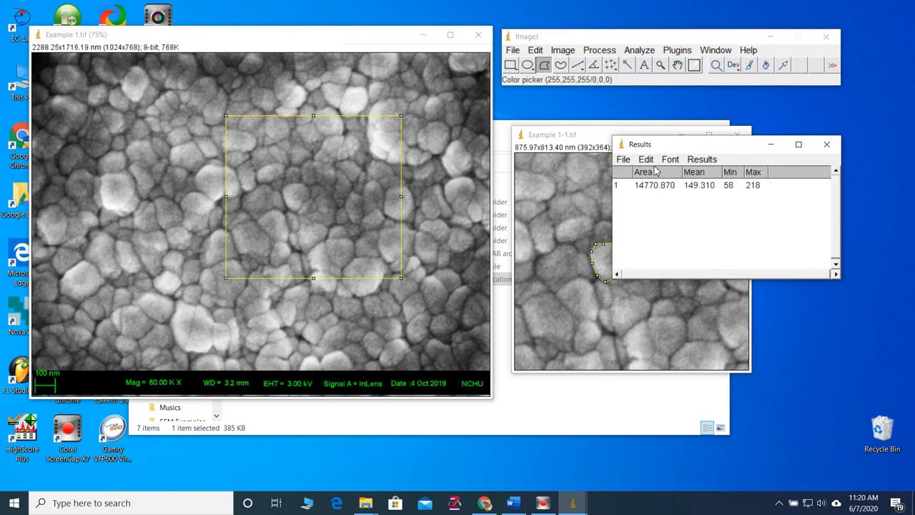
mouse_move(676, 193)
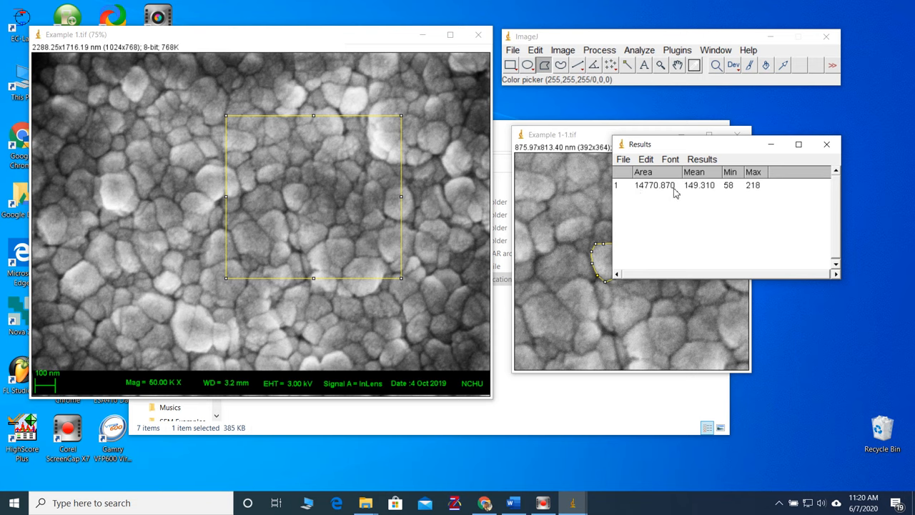
left_click_drag(640, 143, 710, 137)
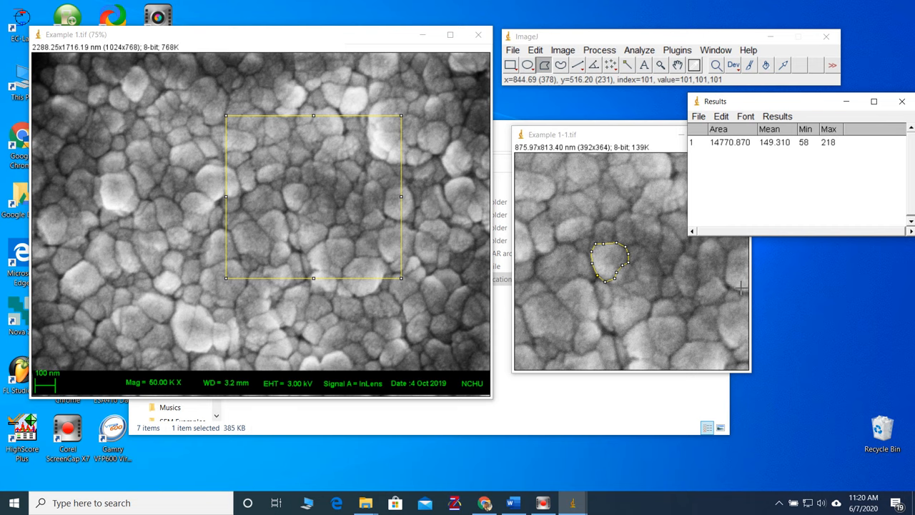
mouse_move(677, 254)
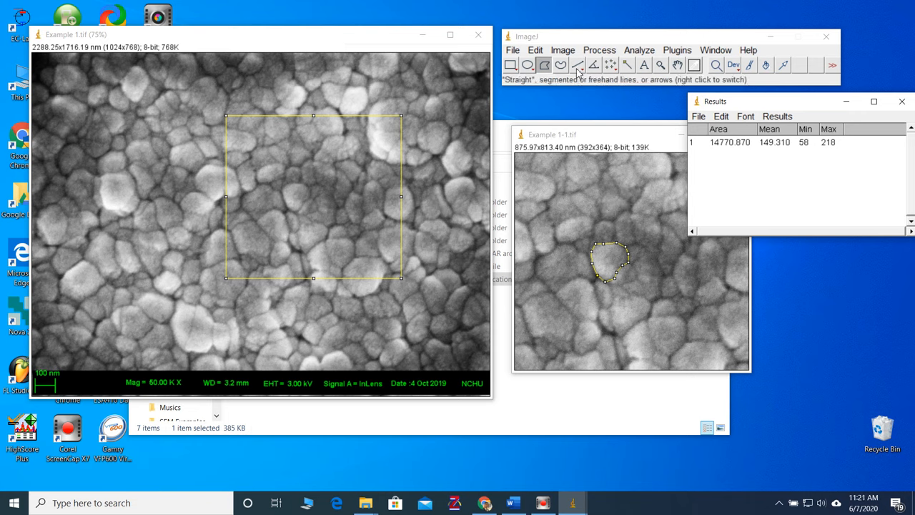
mouse_move(580, 72)
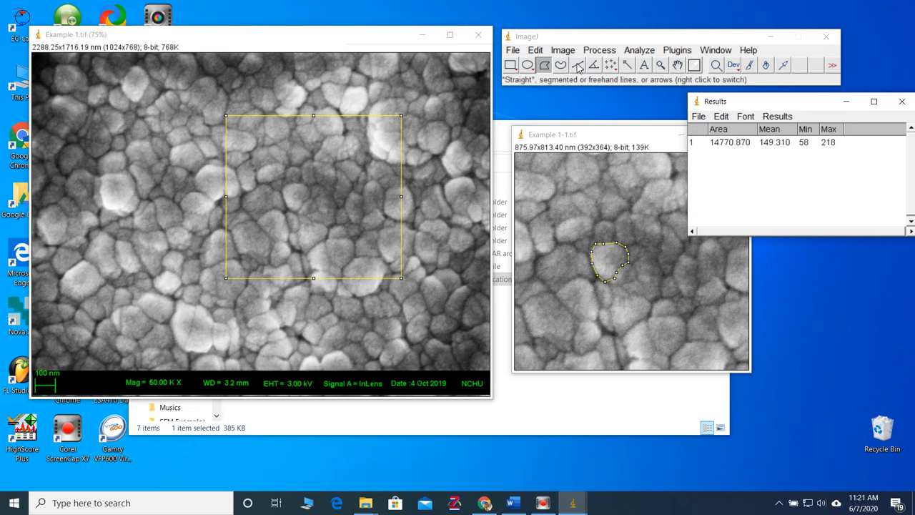
Step: Draw a straight line across a grain and measure it, length 145.577
left_click(577, 64)
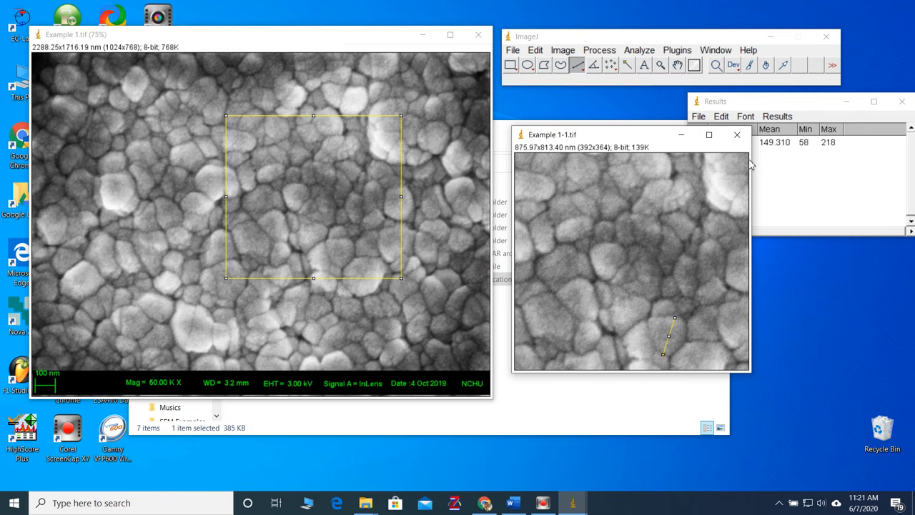
left_click(638, 50)
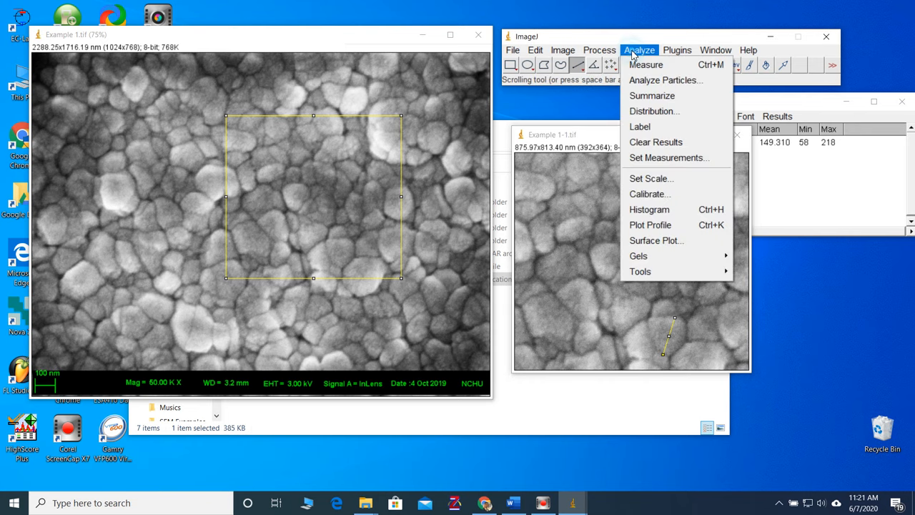
mouse_move(646, 65)
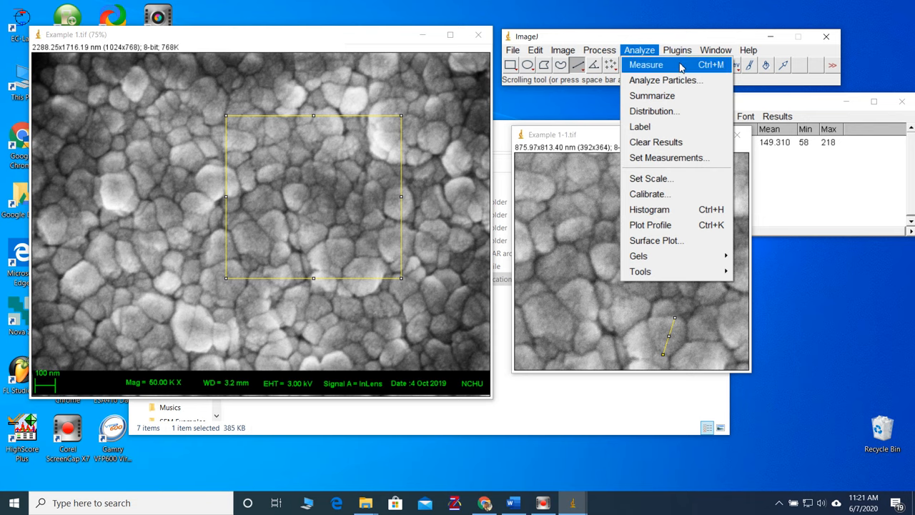
left_click(646, 64)
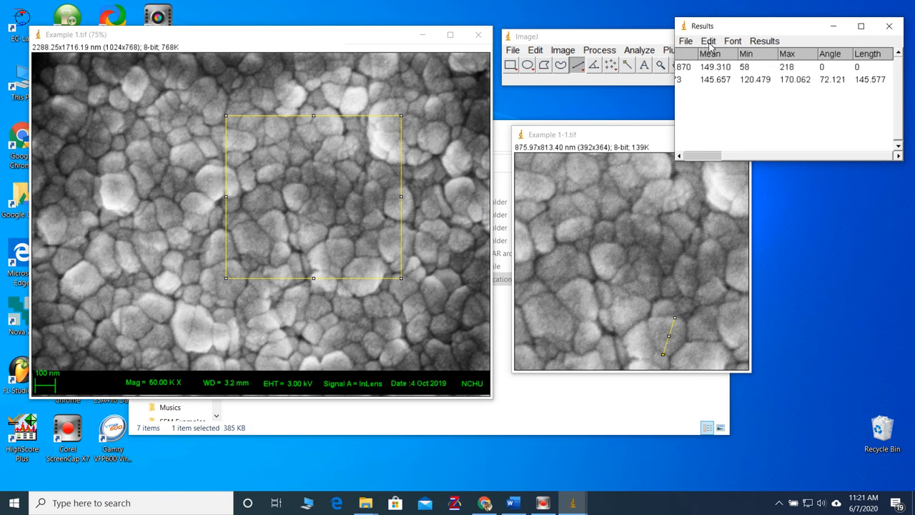
Step: Reactivate the cropped image and measure the length of the drawn grain line
left_click(708, 41)
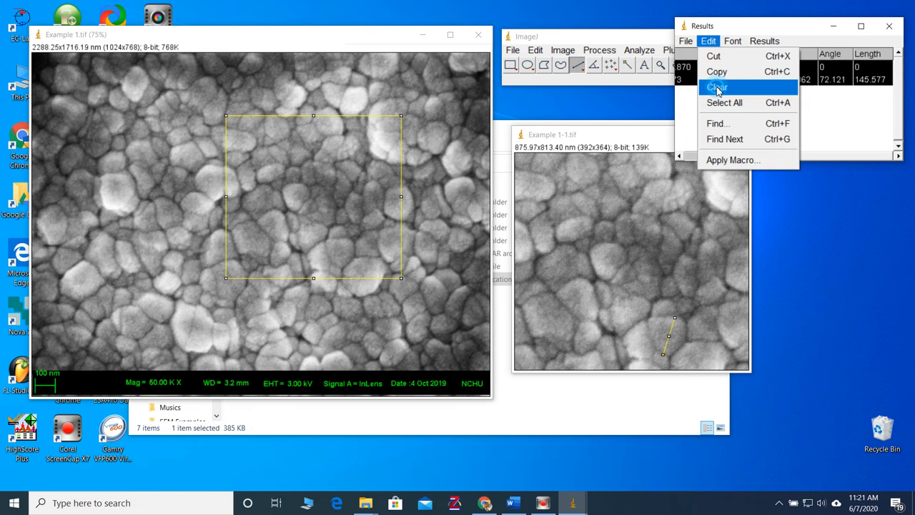
left_click(717, 86)
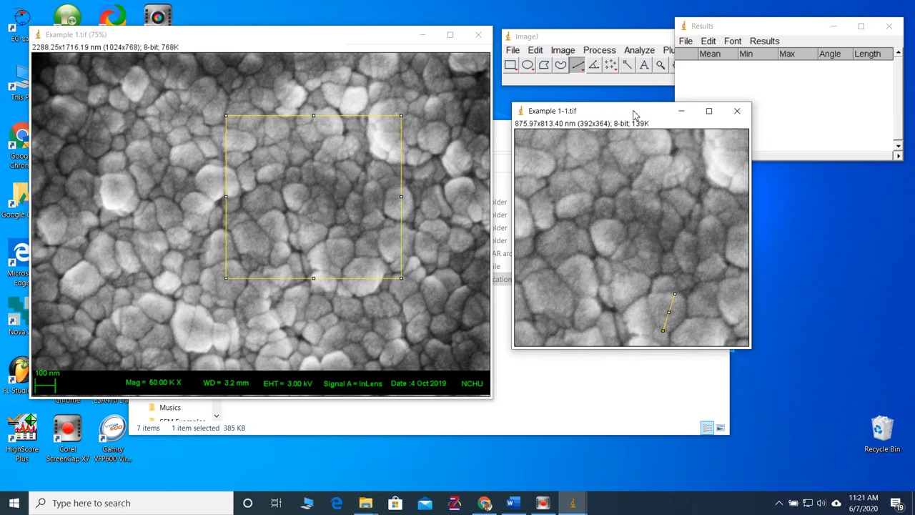
mouse_move(678, 299)
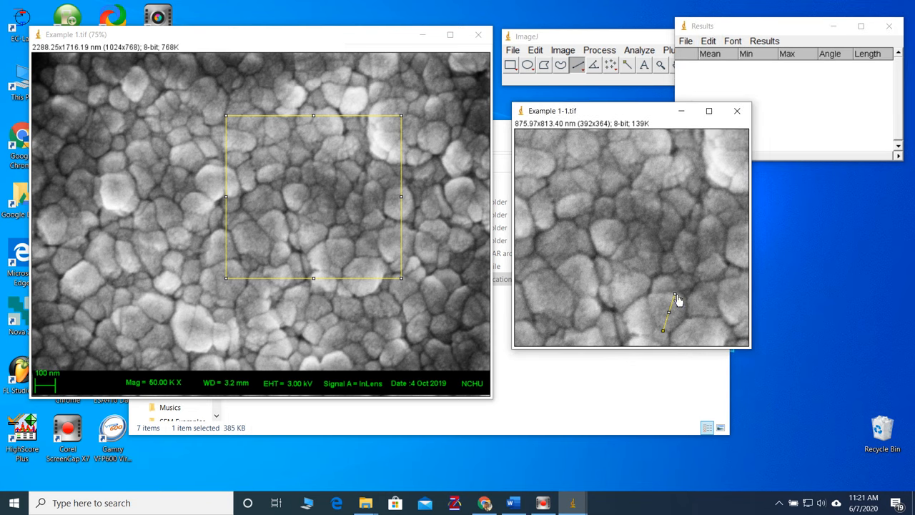
left_click(639, 50)
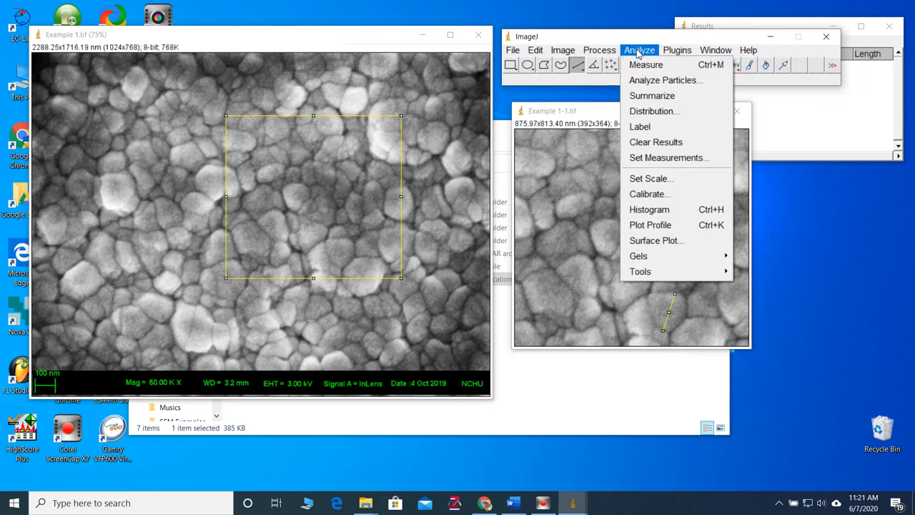
left_click(646, 64)
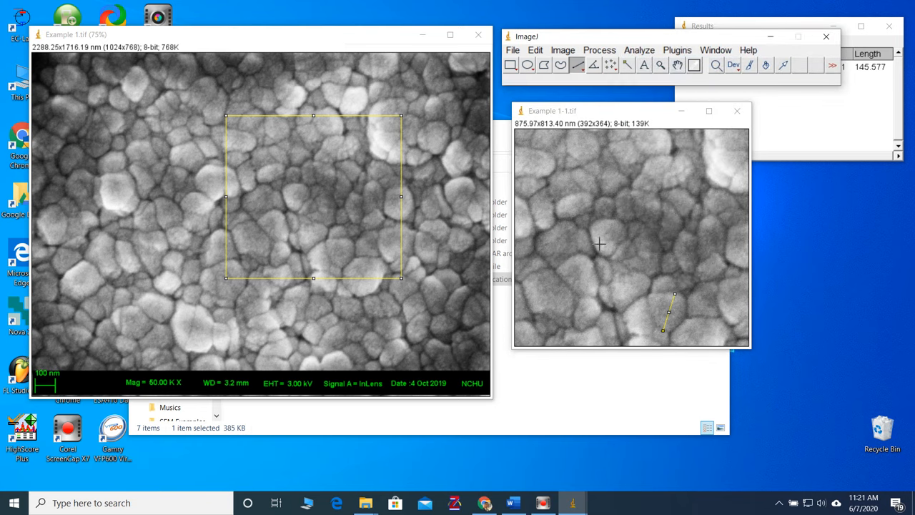
Step: Draw and measure more grain-crossing lines, reaching seven length rows (latest 131.159)
left_click_drag(594, 245, 627, 227)
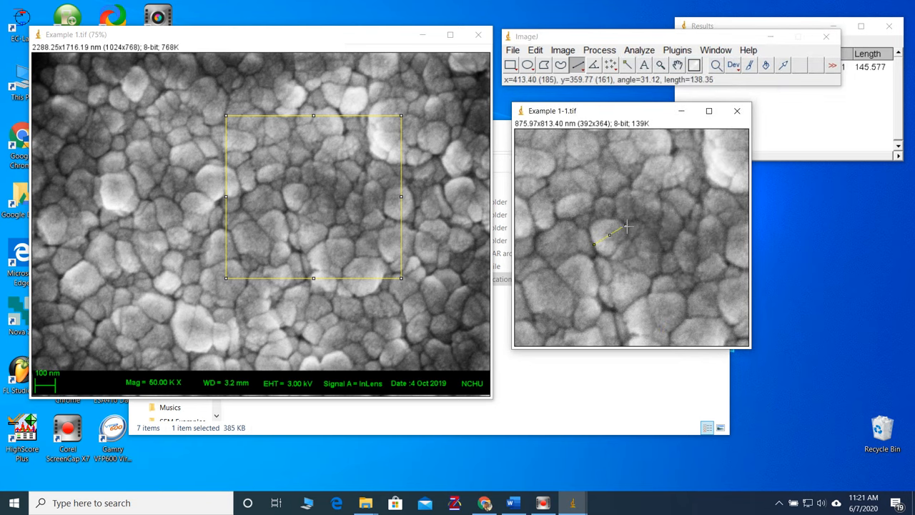
left_click(638, 50)
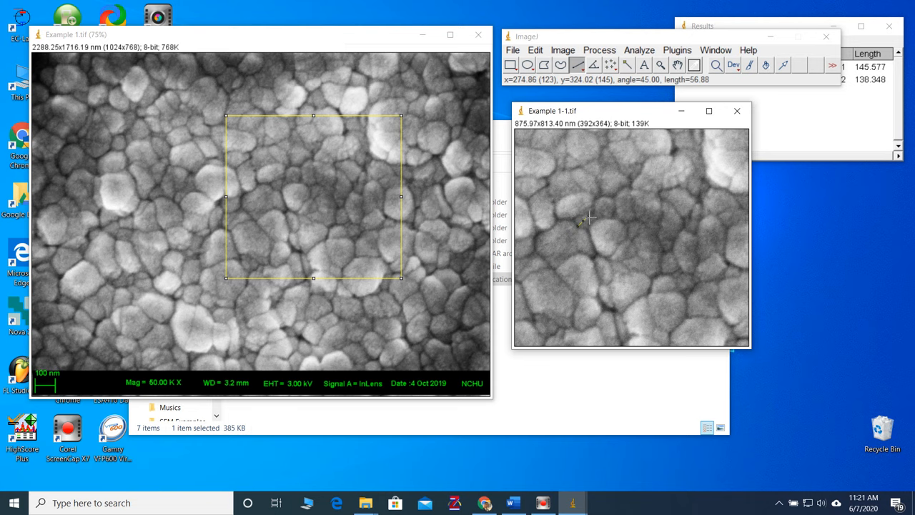
left_click(639, 50)
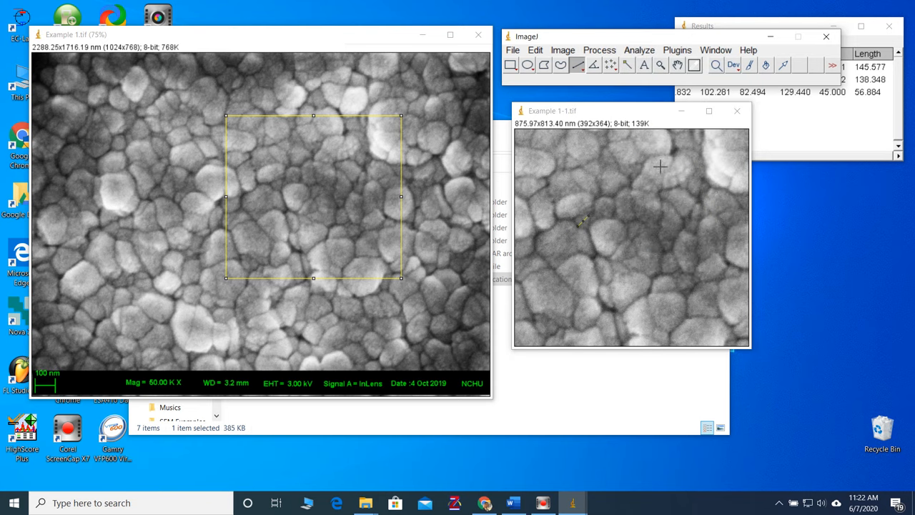
mouse_move(580, 283)
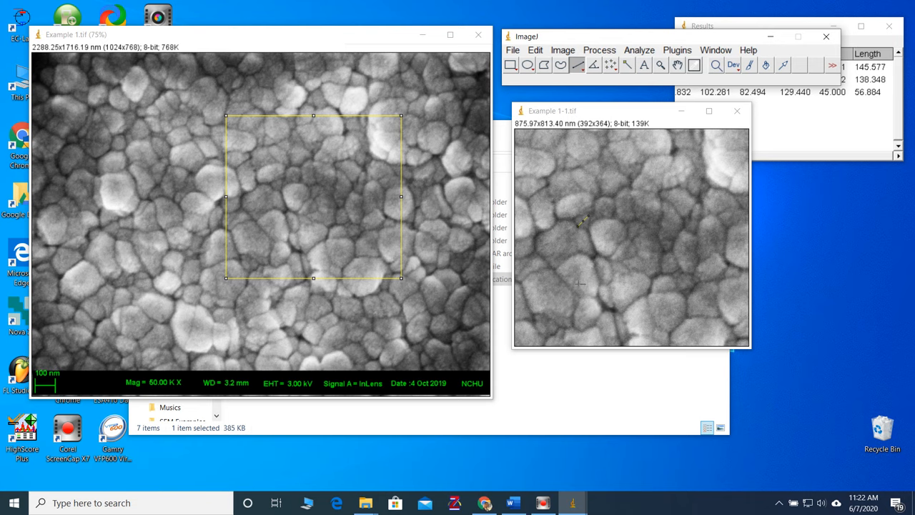
left_click(572, 286)
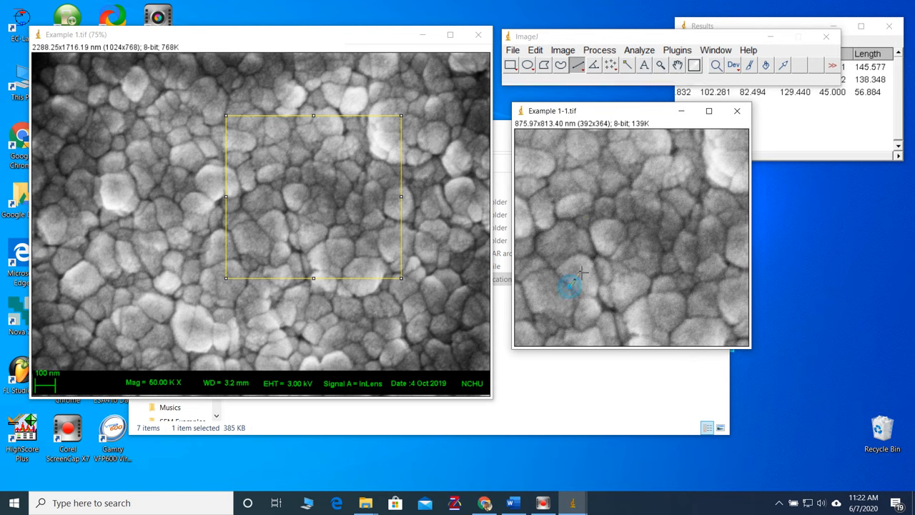
left_click_drag(570, 287, 590, 260)
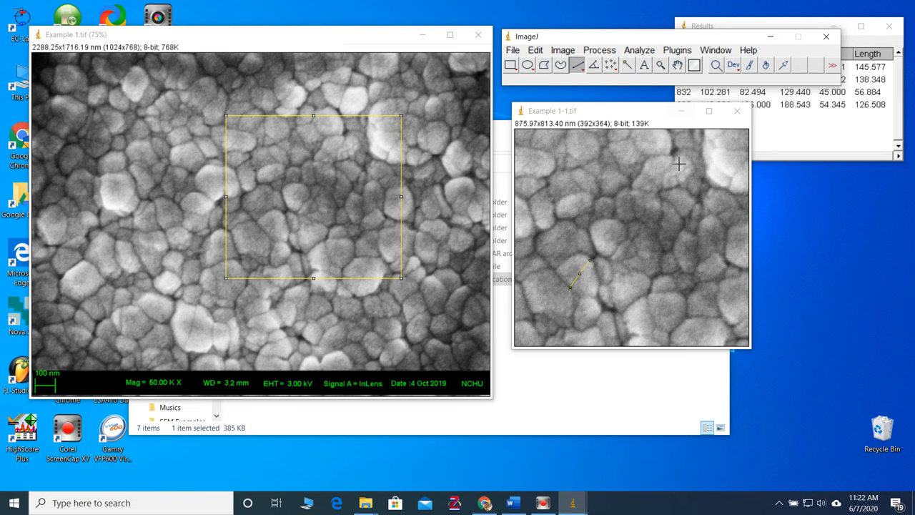
mouse_move(560, 183)
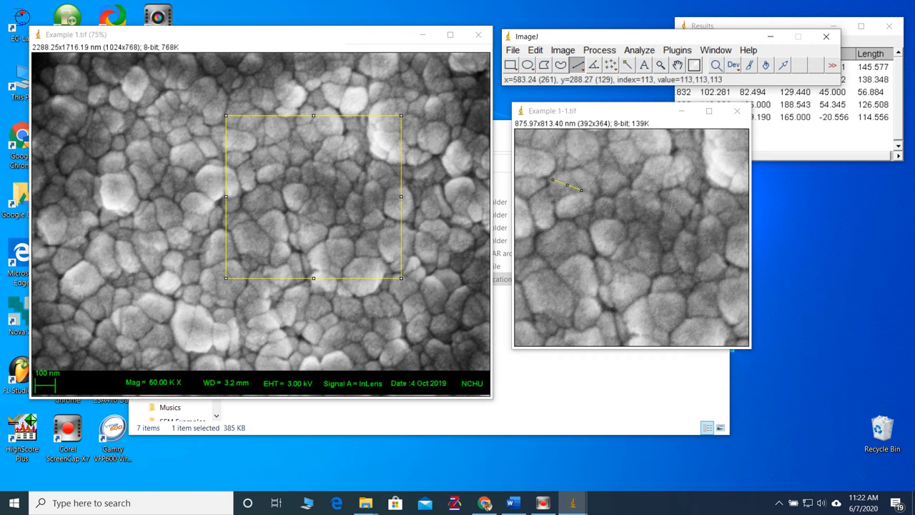
left_click(638, 50)
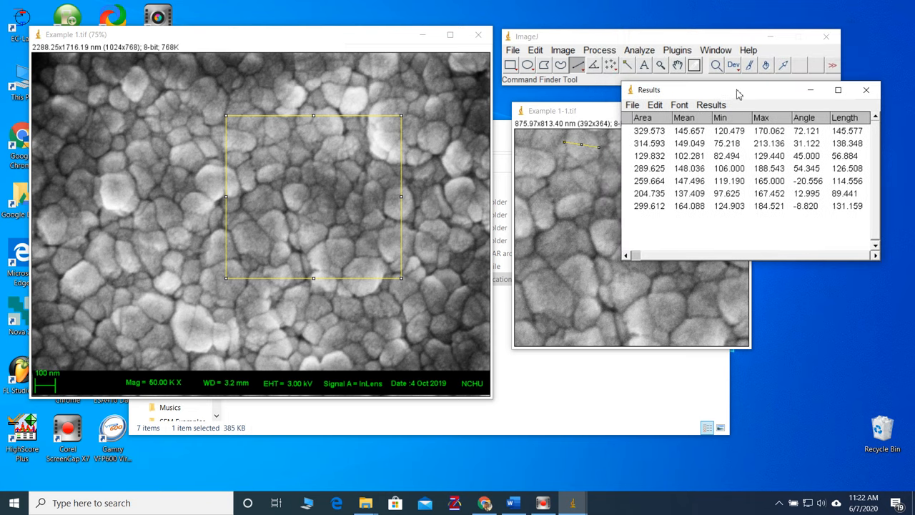
mouse_move(681, 188)
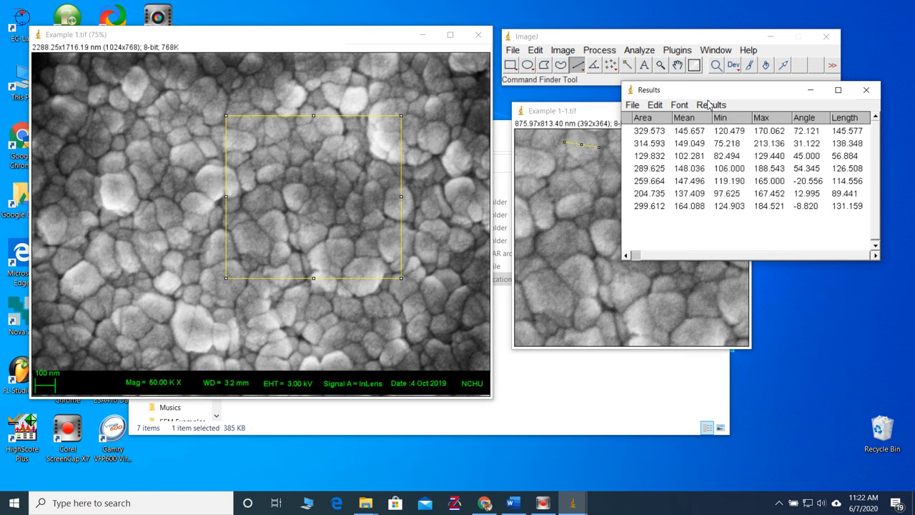
Step: Plot a Length distribution histogram of the results (mean 114.639, SD 31.368)
left_click(710, 105)
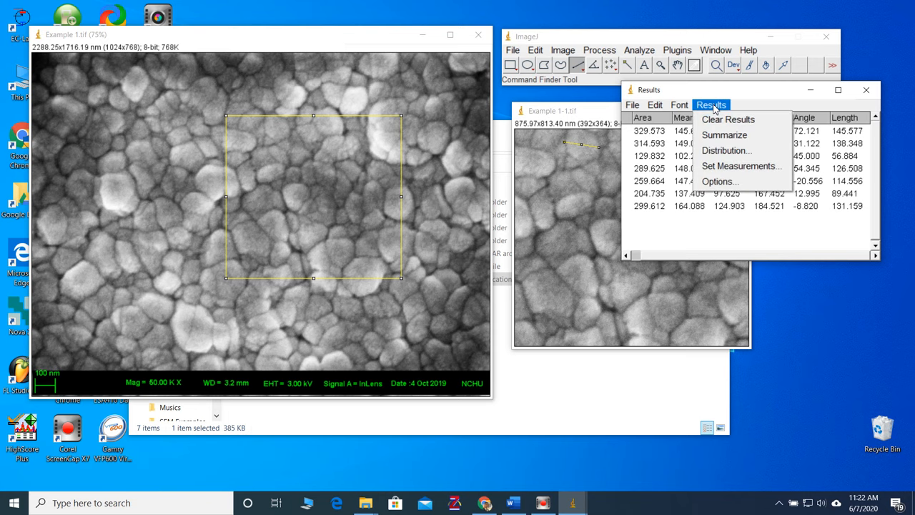
mouse_move(726, 151)
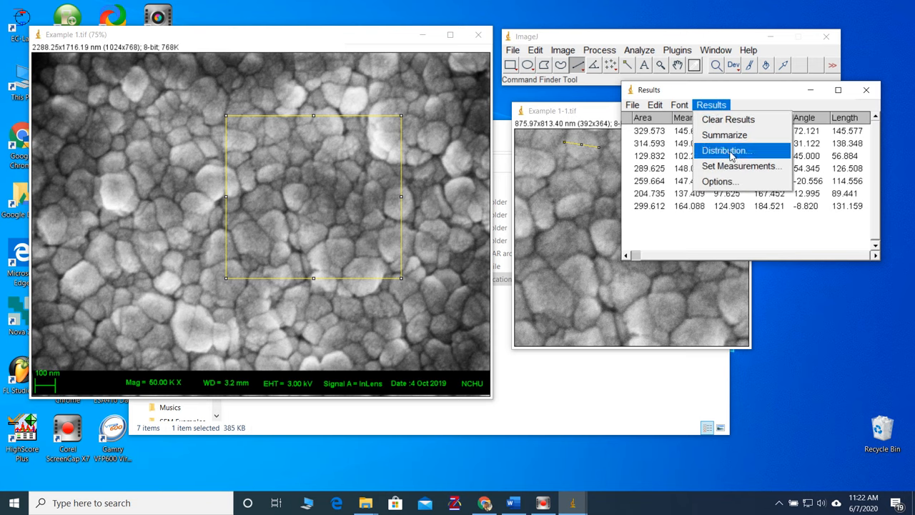
left_click(726, 150)
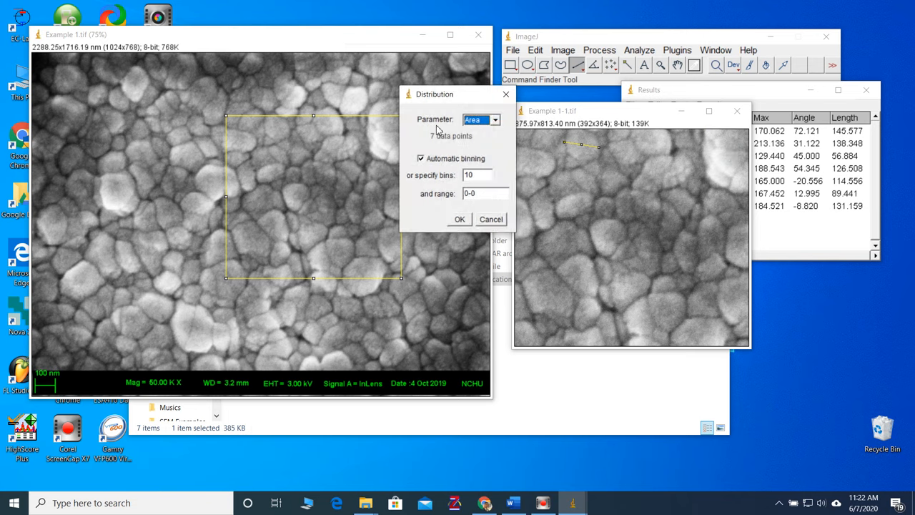
left_click(495, 119)
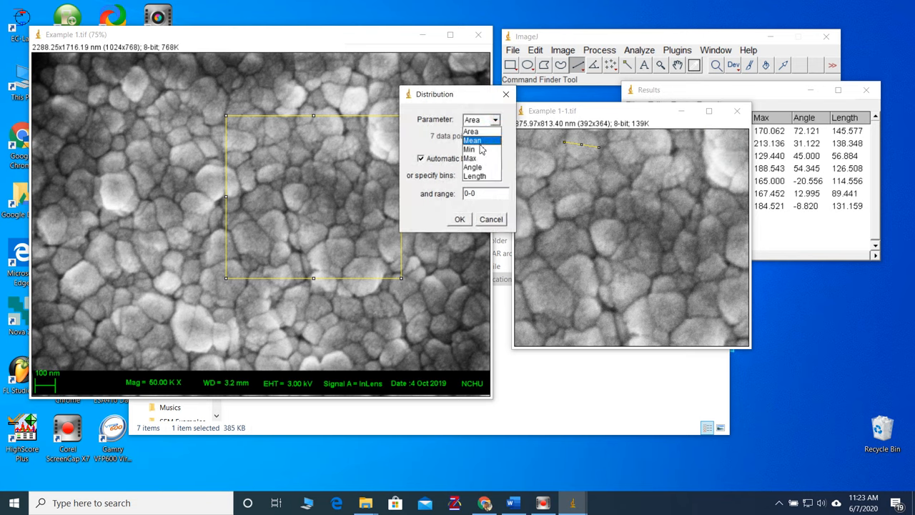
left_click(474, 175)
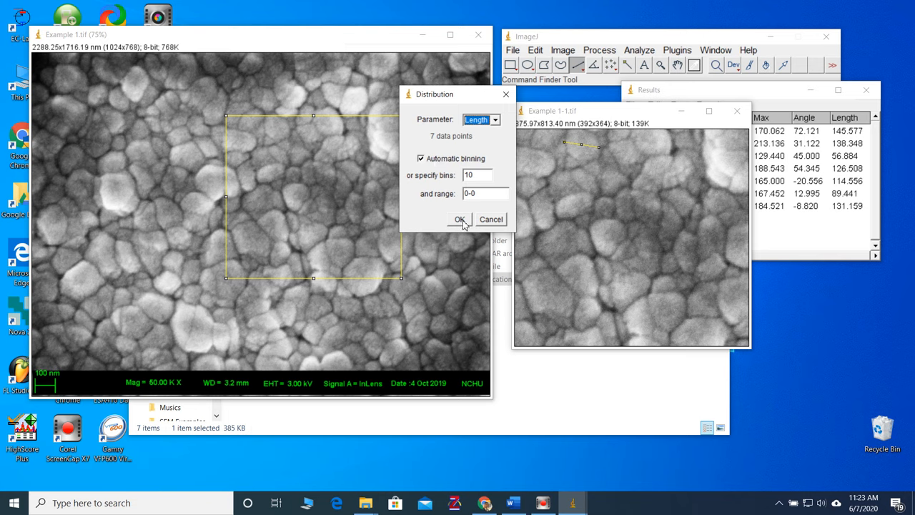
left_click(460, 219)
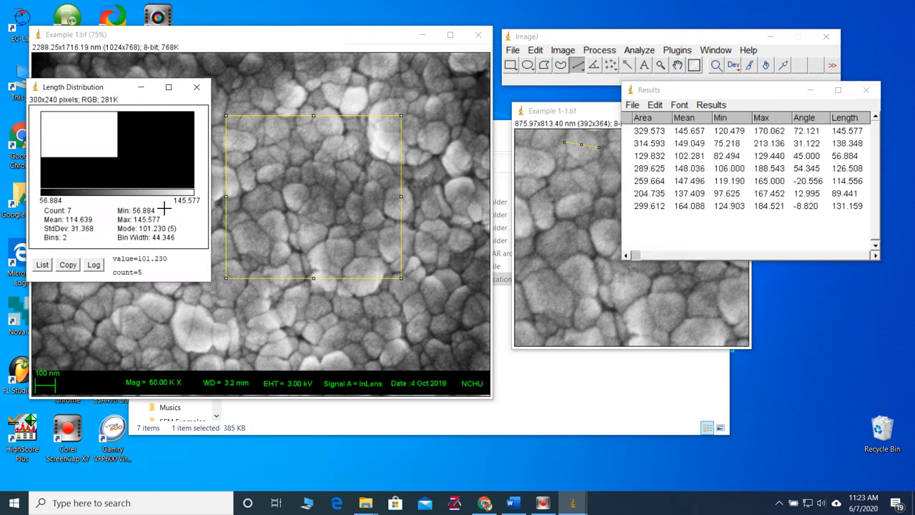
mouse_move(119, 159)
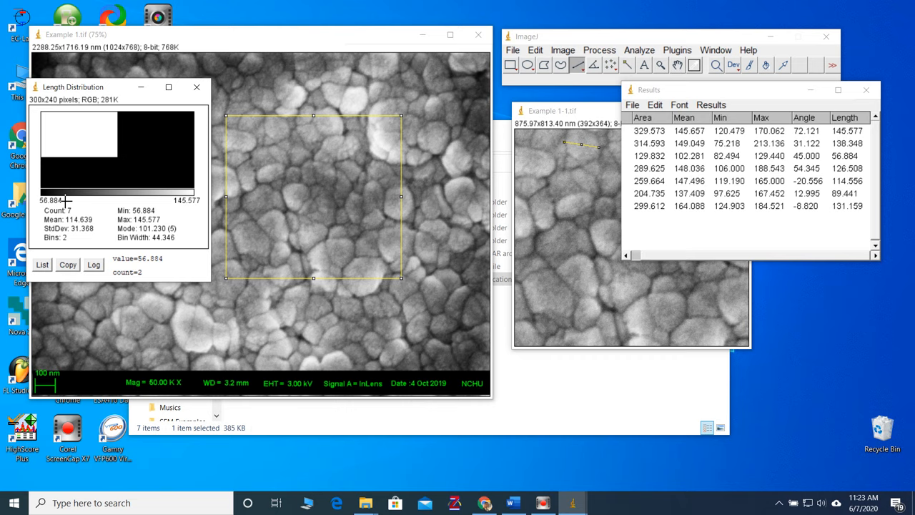
mouse_move(627, 227)
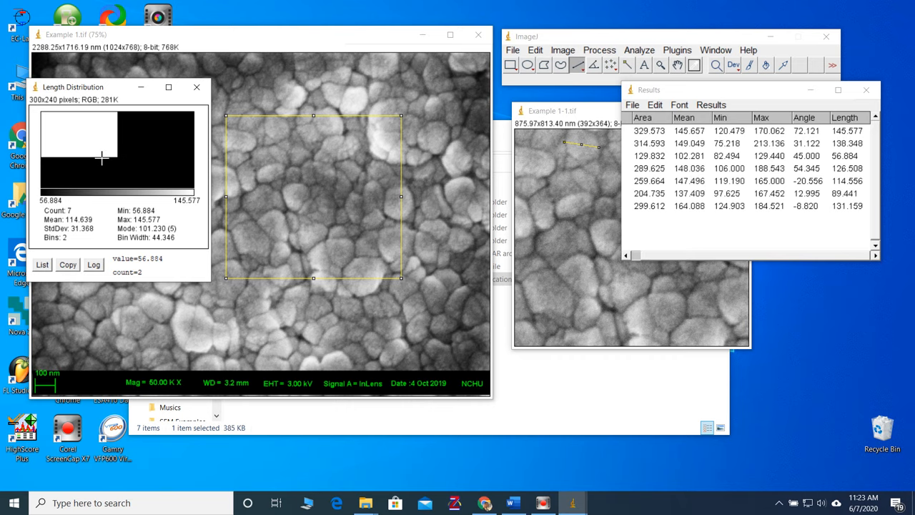
mouse_move(182, 128)
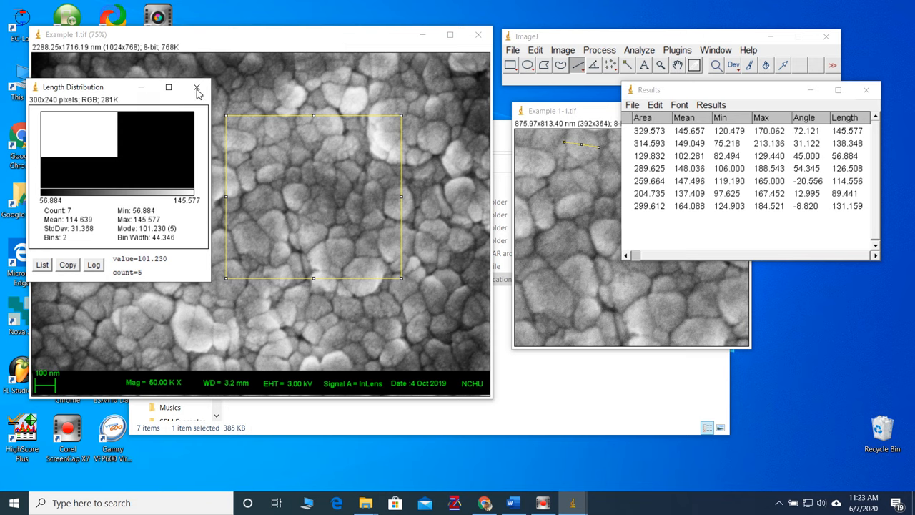
Step: Close the Length Distribution histogram window after reading its bin counts
left_click(197, 86)
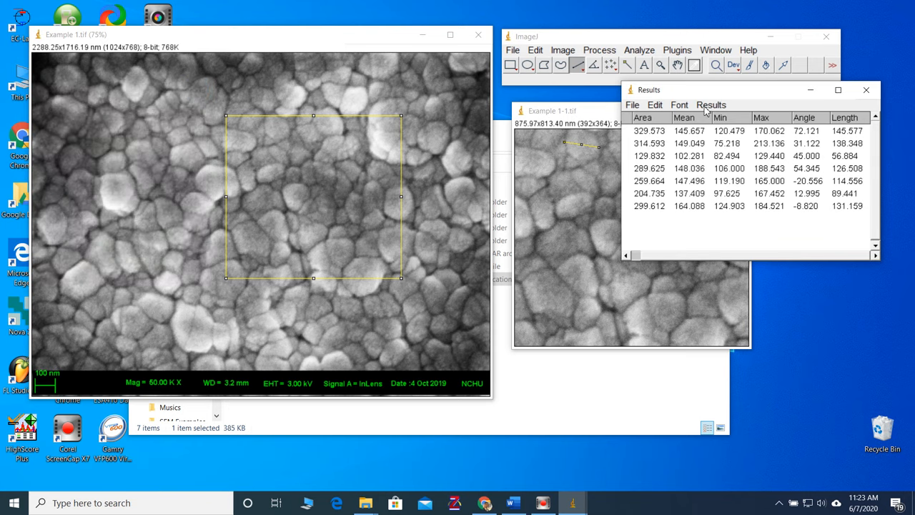
Step: Summarize the Results table to add mean, SD, min and max rows
left_click(711, 104)
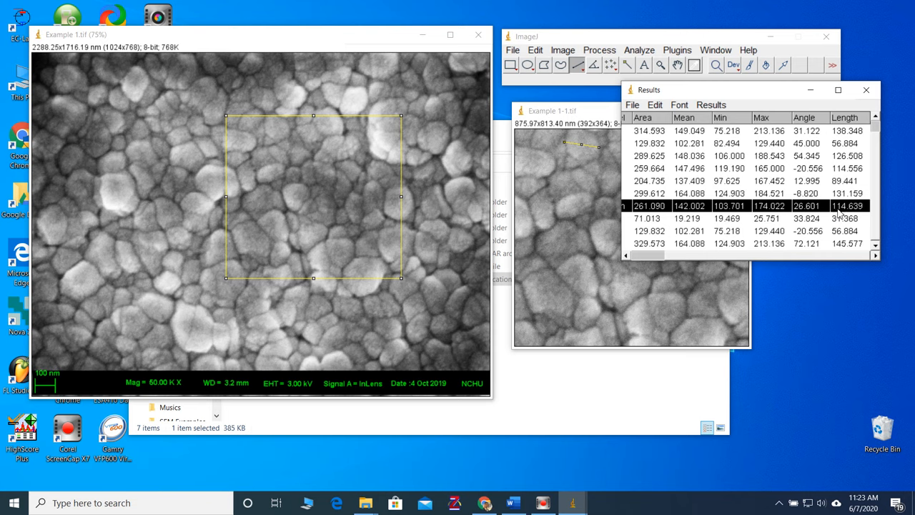
mouse_move(842, 214)
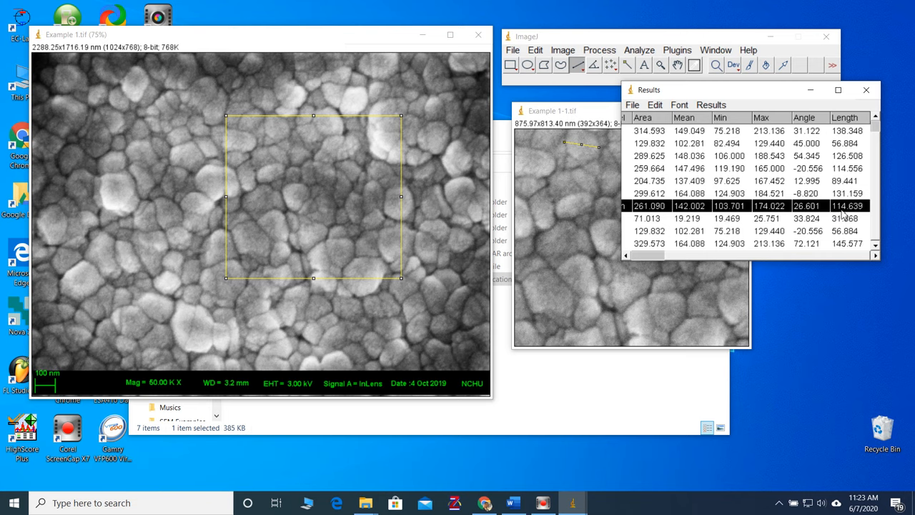
mouse_move(746, 263)
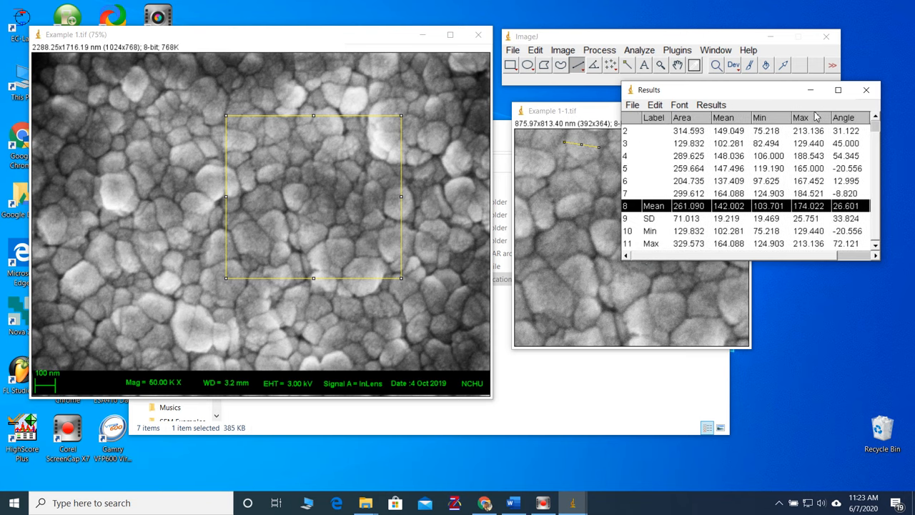
mouse_move(867, 91)
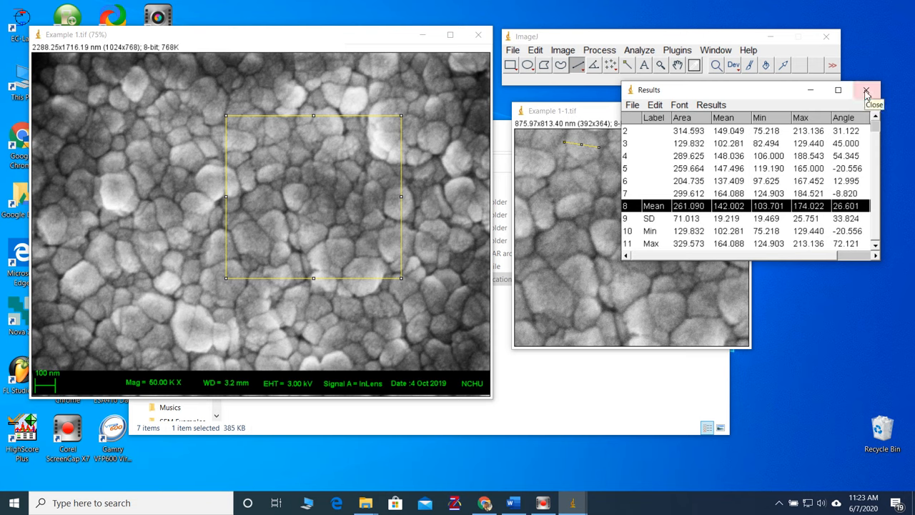
Step: Close the Results table with its summary rows, answering the save prompt
left_click(632, 105)
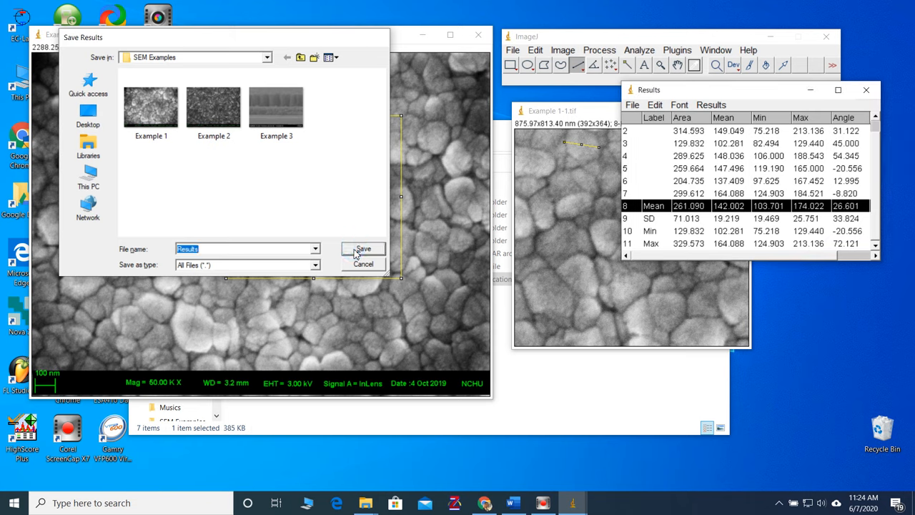
left_click(363, 249)
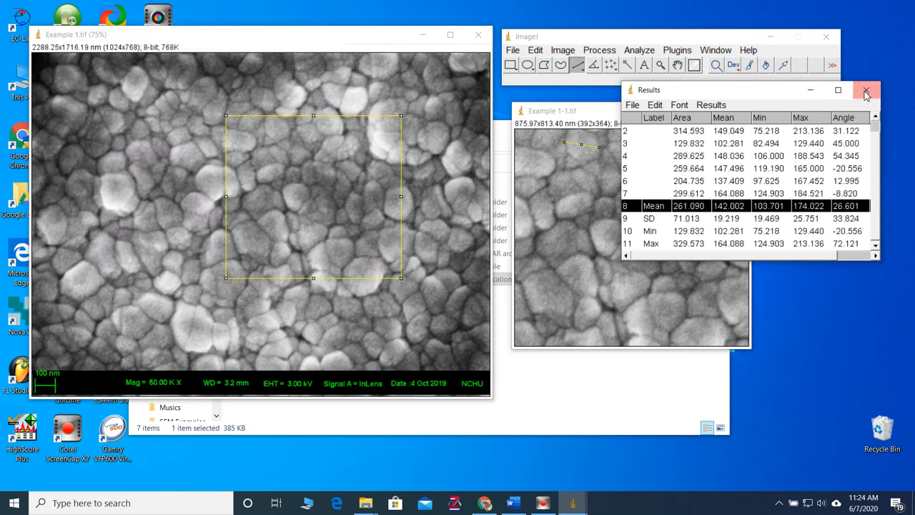
left_click(866, 91)
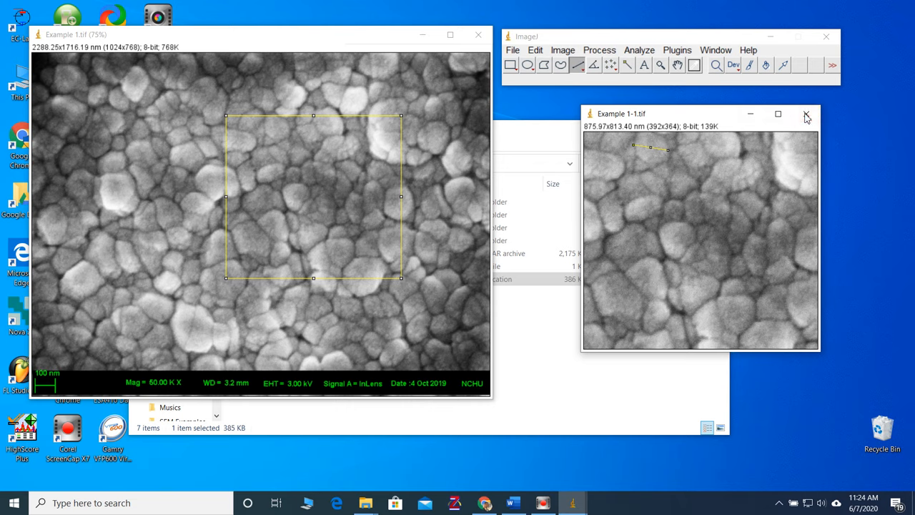
Step: Close the cropped Example 1-1.tif duplicate and bring up the Analyze menu
left_click(806, 115)
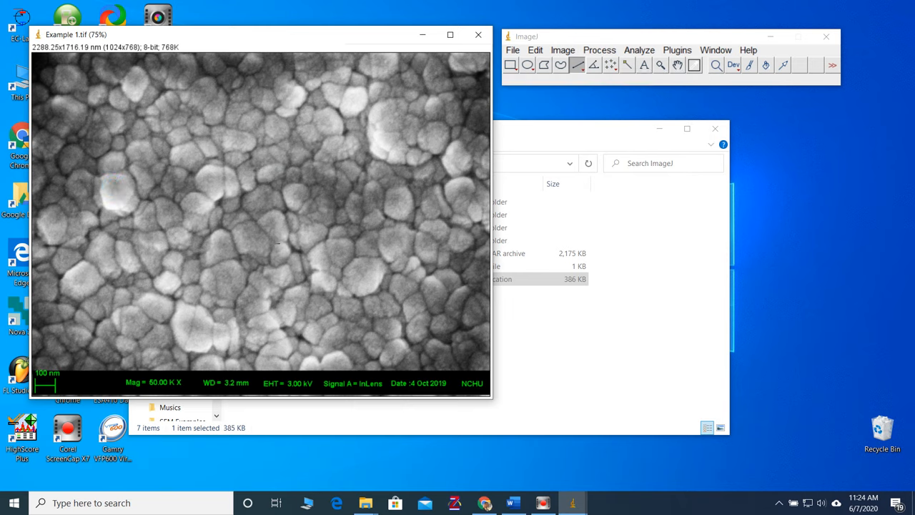
mouse_move(275, 255)
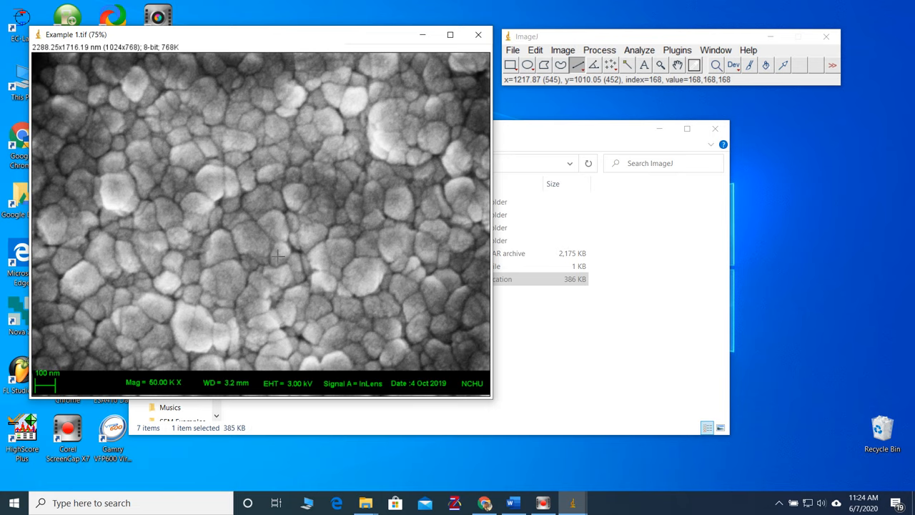
mouse_move(78, 374)
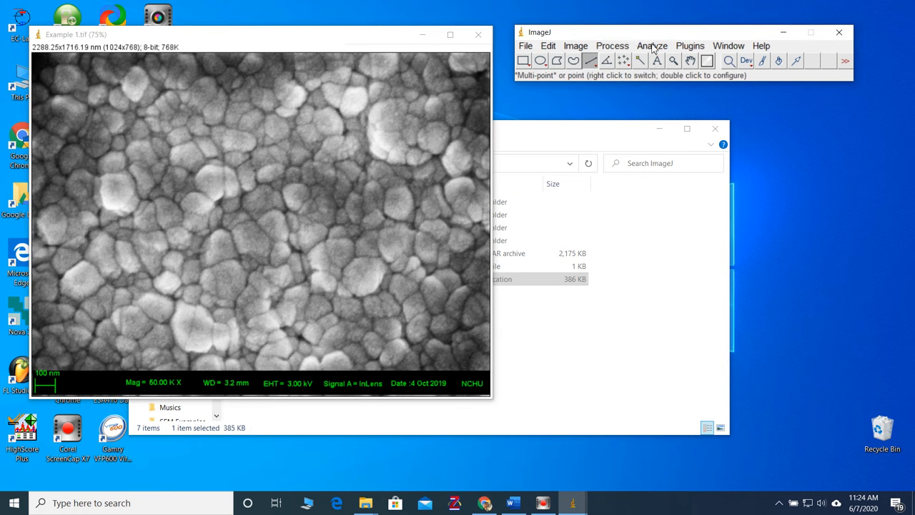
left_click(652, 45)
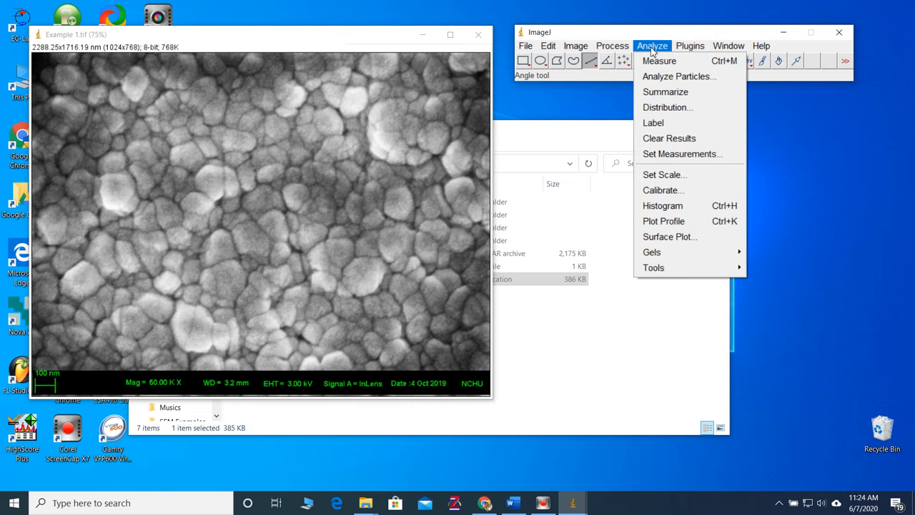
mouse_move(652, 268)
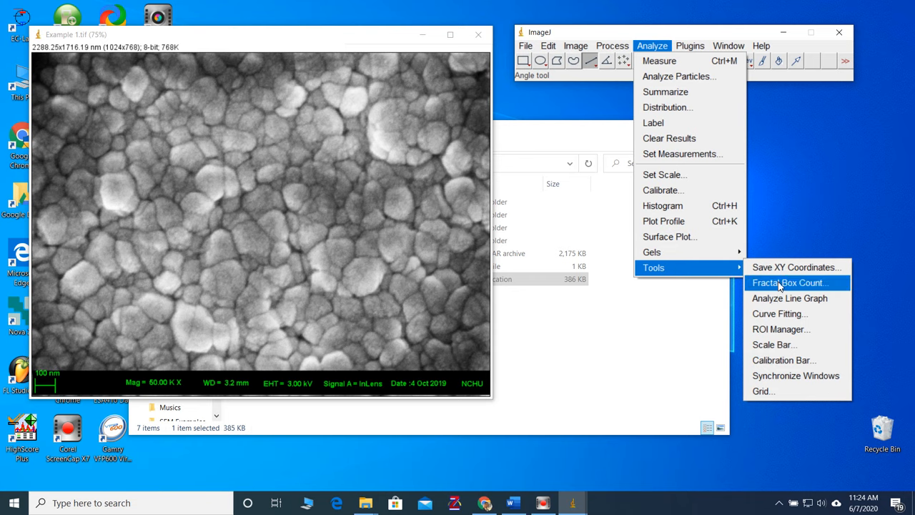
mouse_move(774, 345)
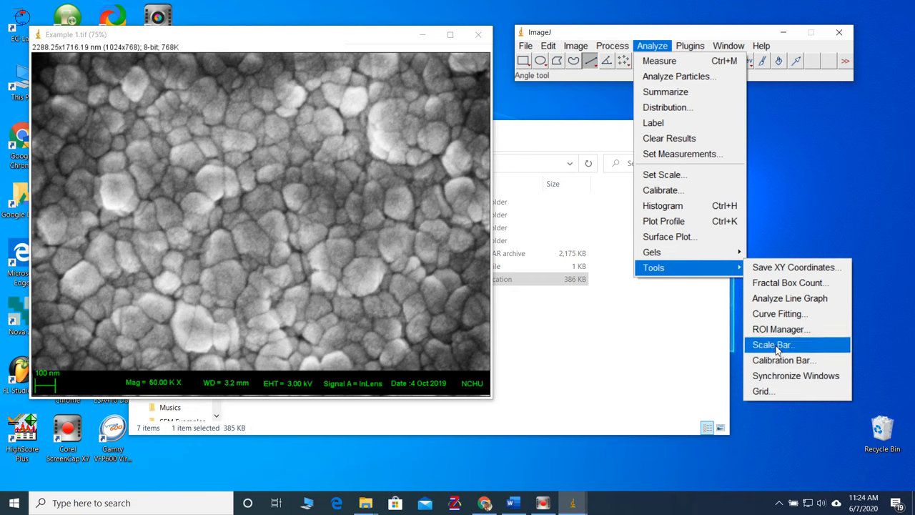
Step: Add a white scale bar to Example 1.tif, 200 nm wide, placed upper right
left_click(773, 345)
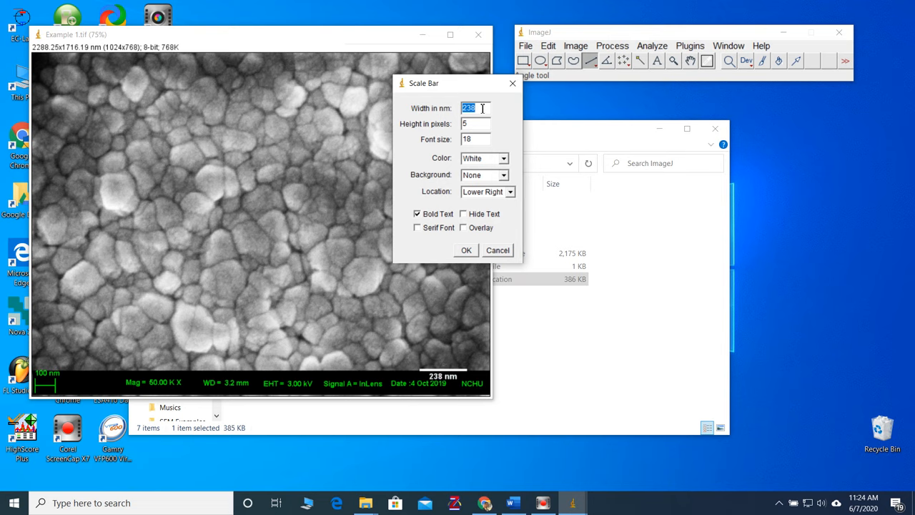
type("200")
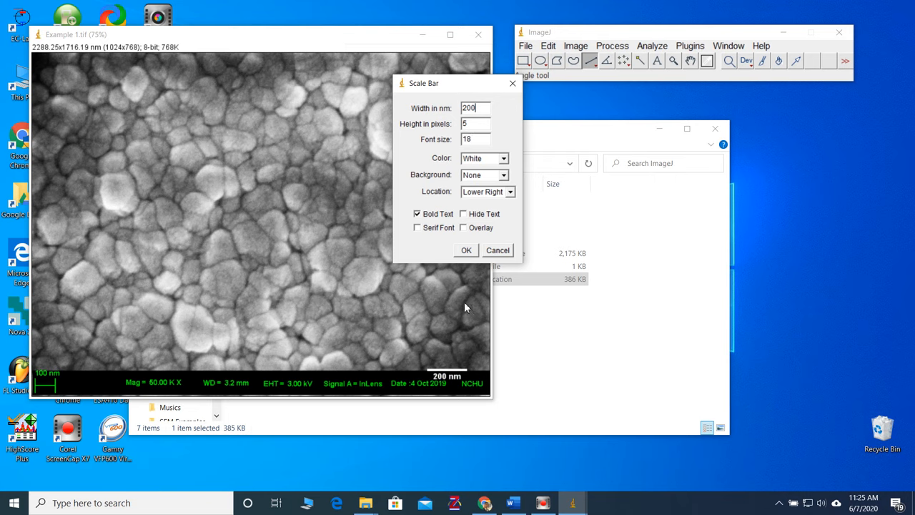
left_click_drag(423, 83, 241, 103)
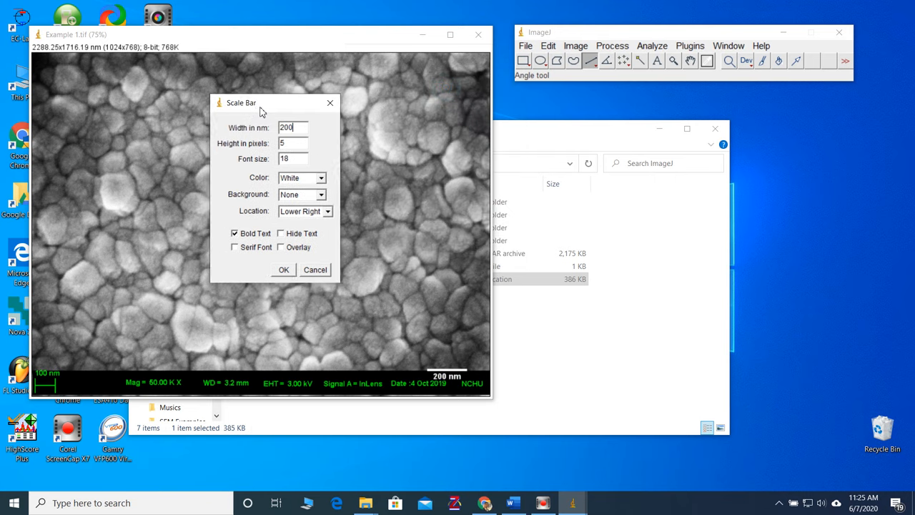
left_click_drag(261, 102, 243, 98)
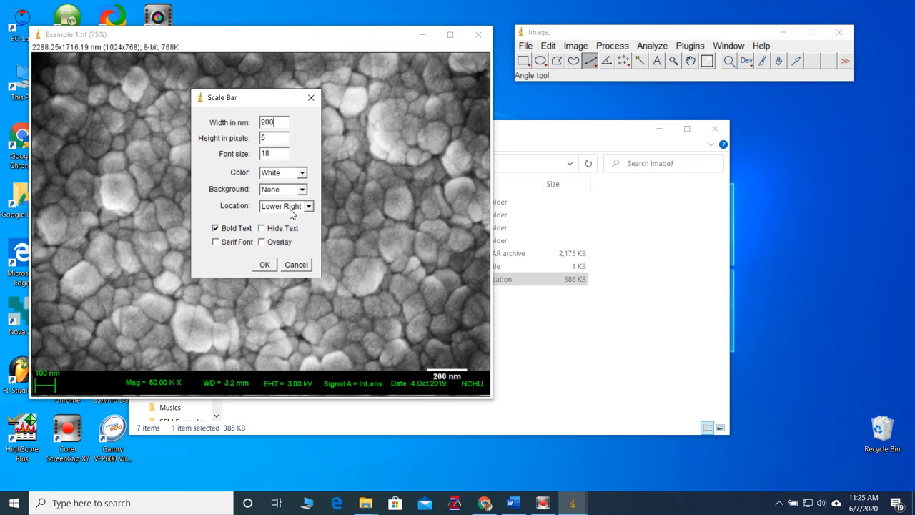
left_click(286, 206)
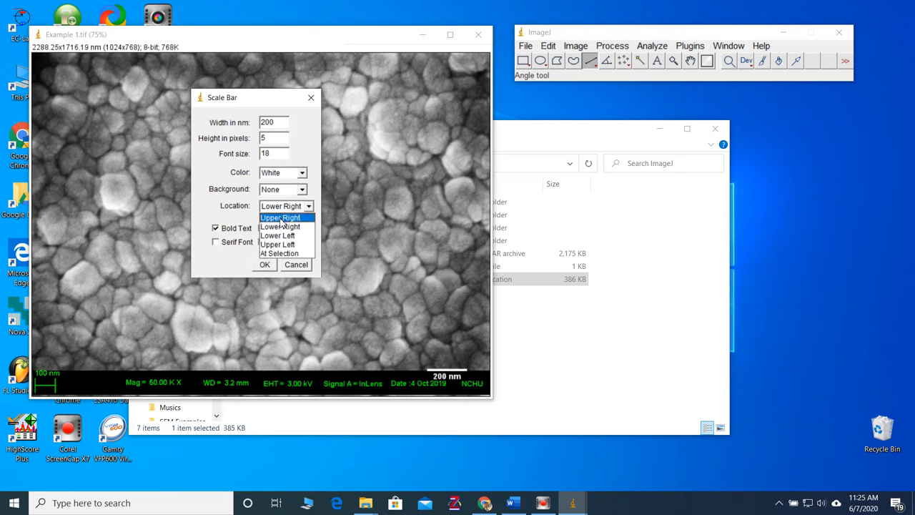
left_click(280, 217)
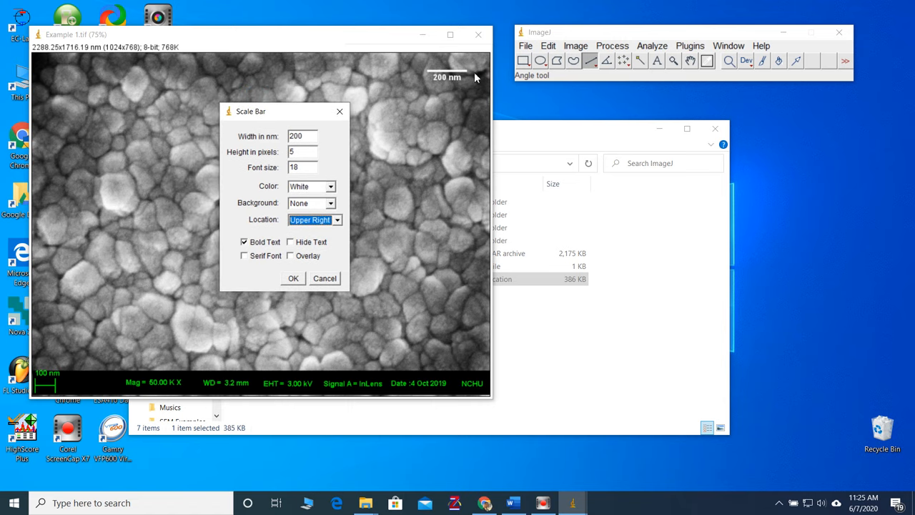
Step: Set the scale bar font size to 32, height to 10 pixels, width to 500 nm
left_click(302, 167)
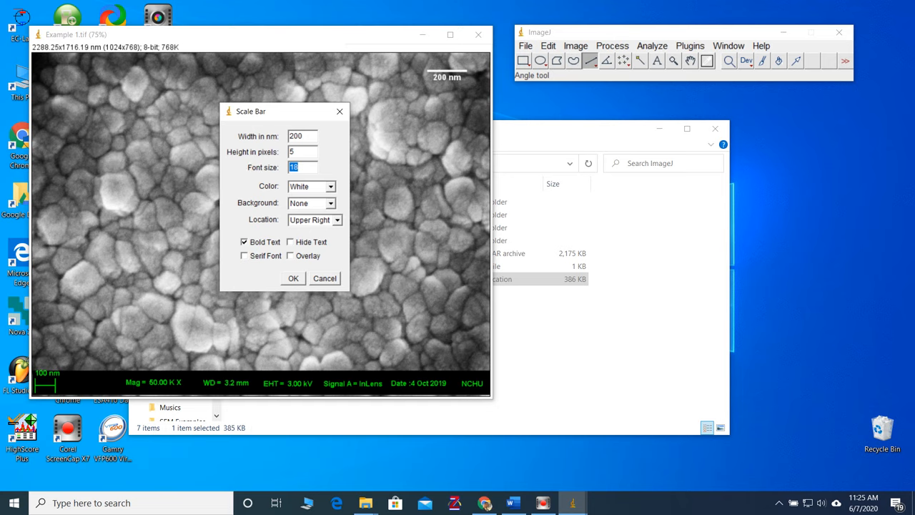
type("32")
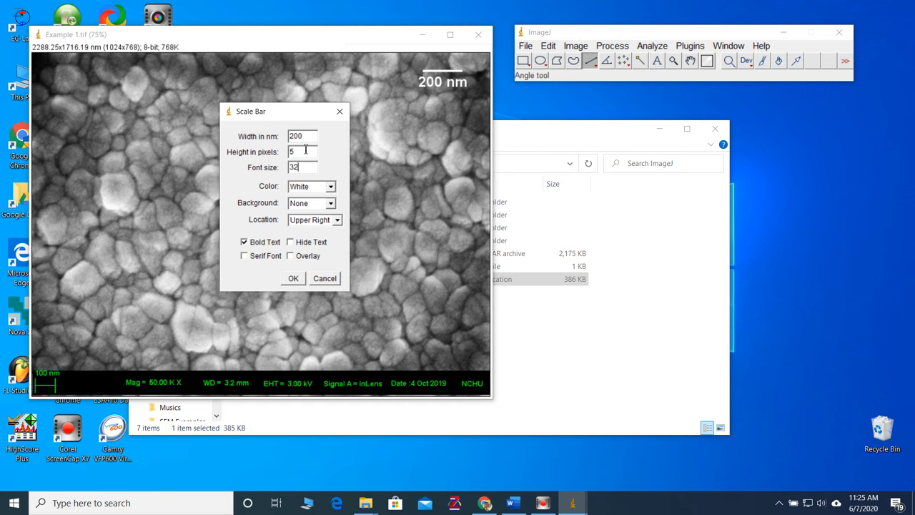
triple_click(301, 150)
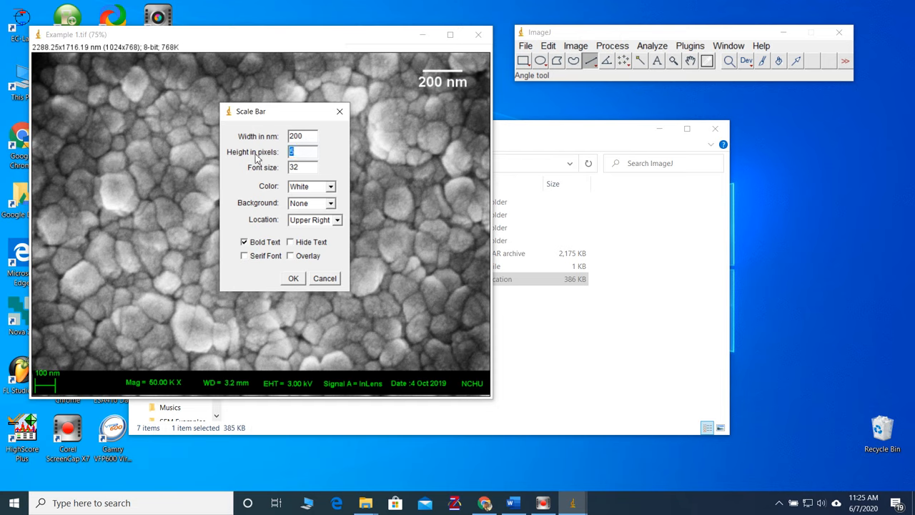
type("20")
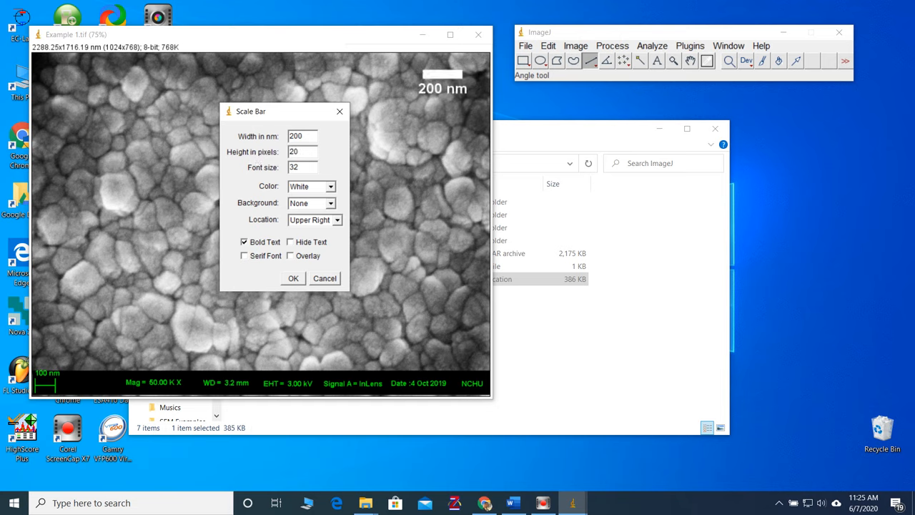
type("10")
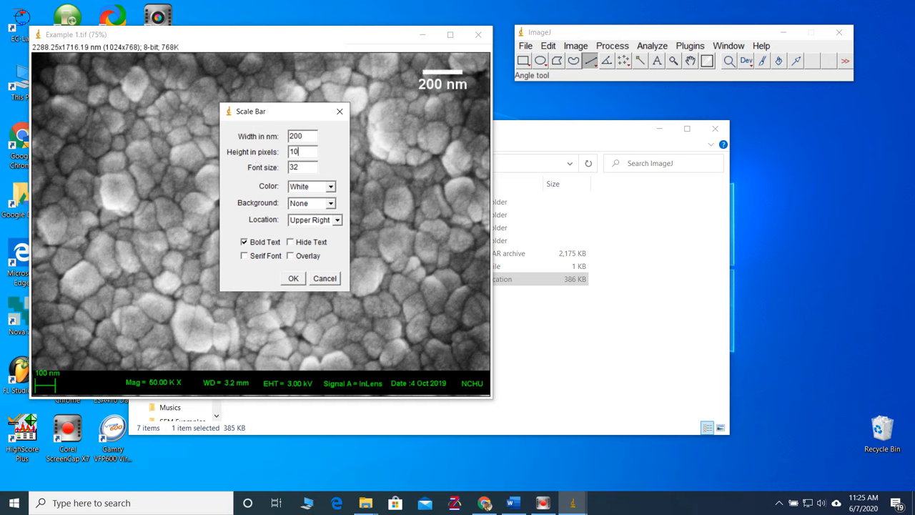
mouse_move(278, 187)
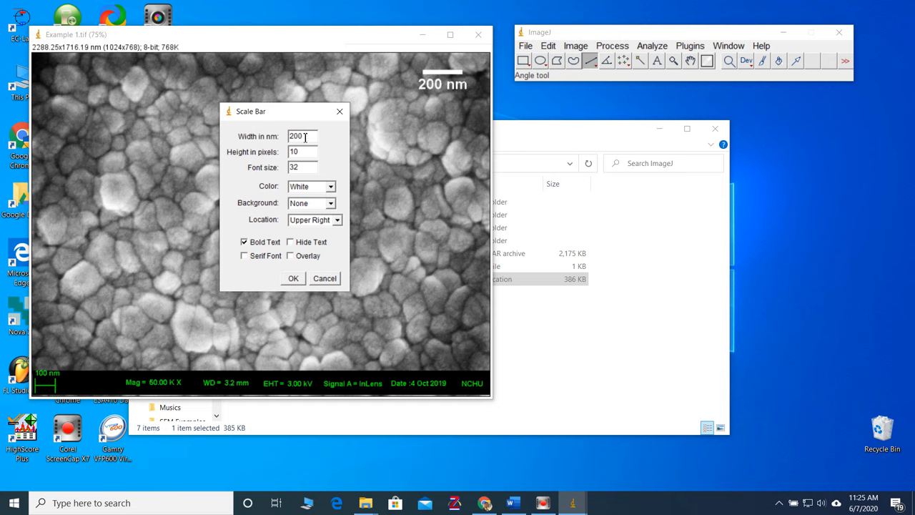
type("5")
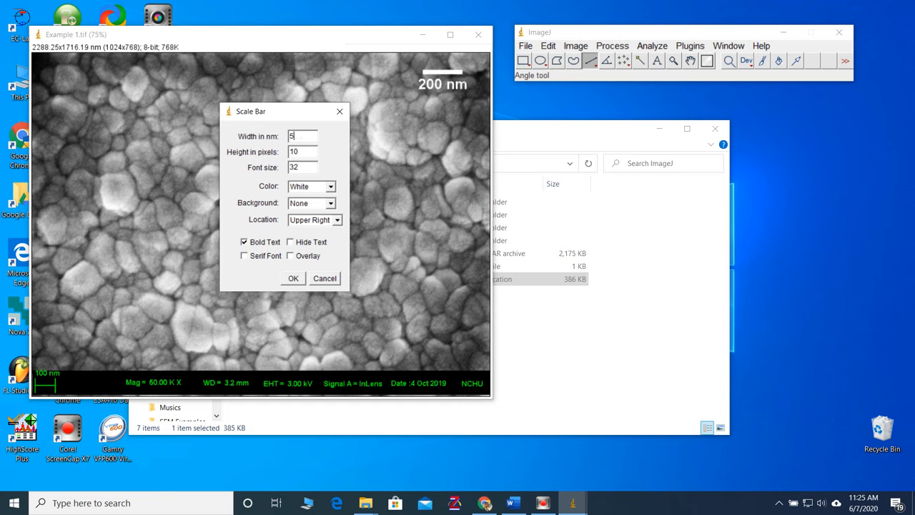
type("00")
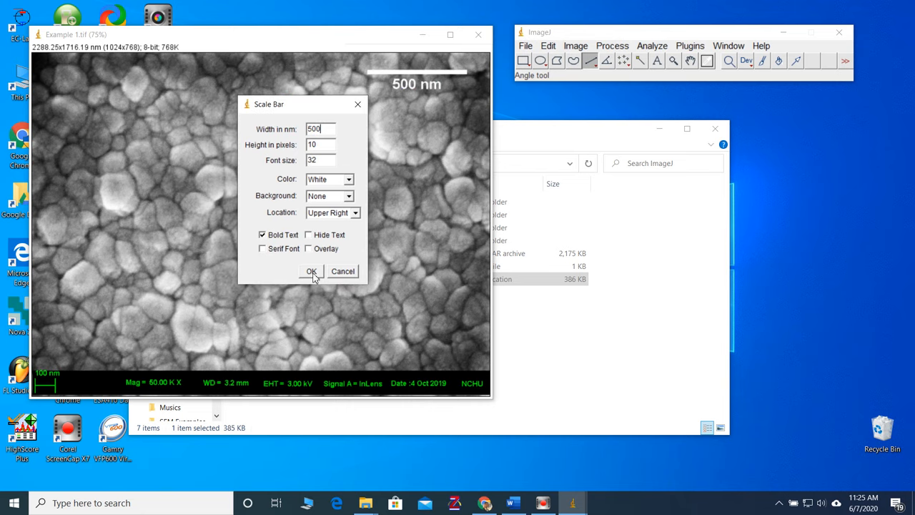
mouse_move(291, 110)
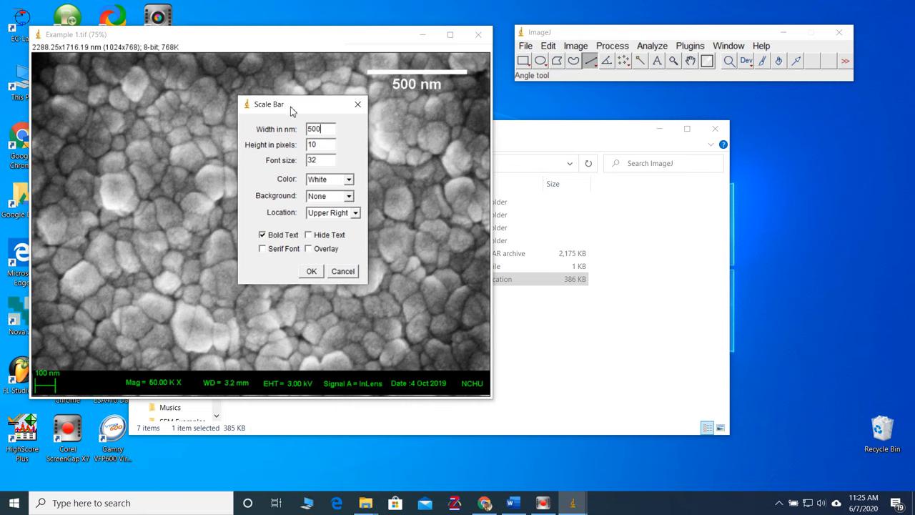
Step: Try a black bar, revert to white, and apply the 500 nm scale bar
left_click_drag(290, 104, 243, 115)
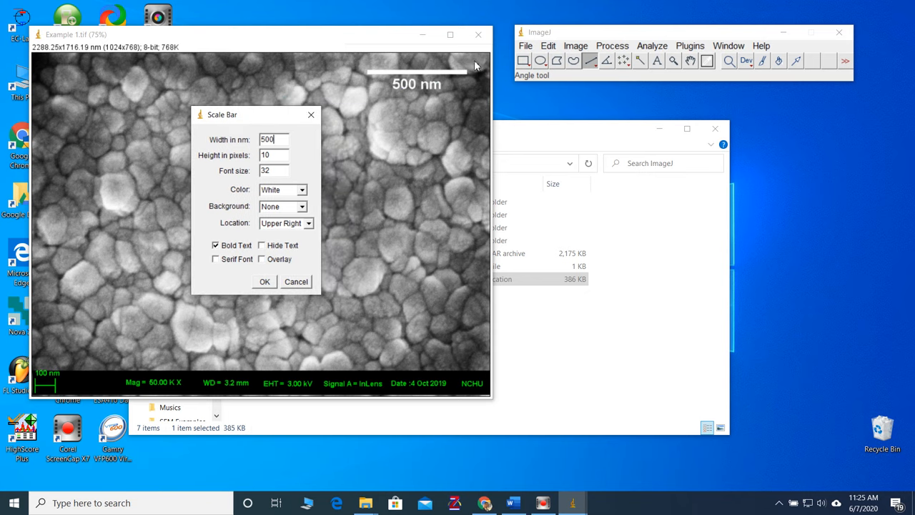
mouse_move(356, 97)
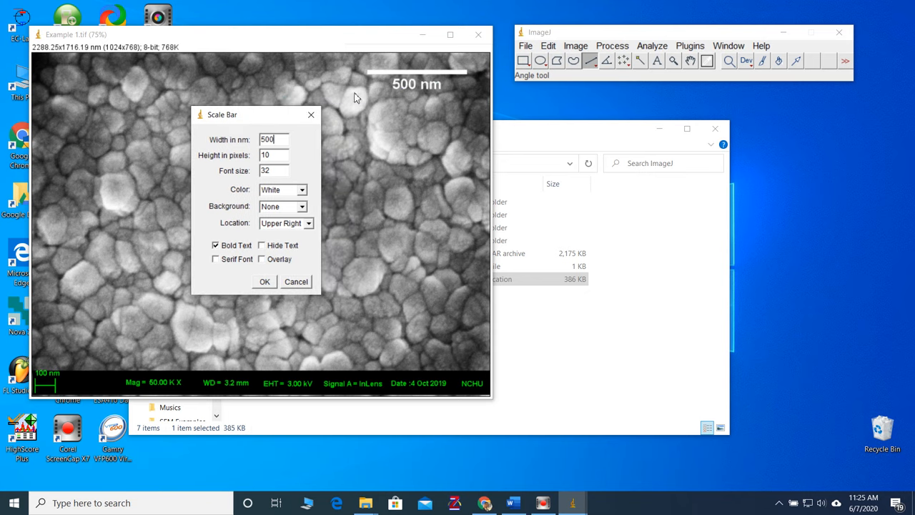
mouse_move(279, 204)
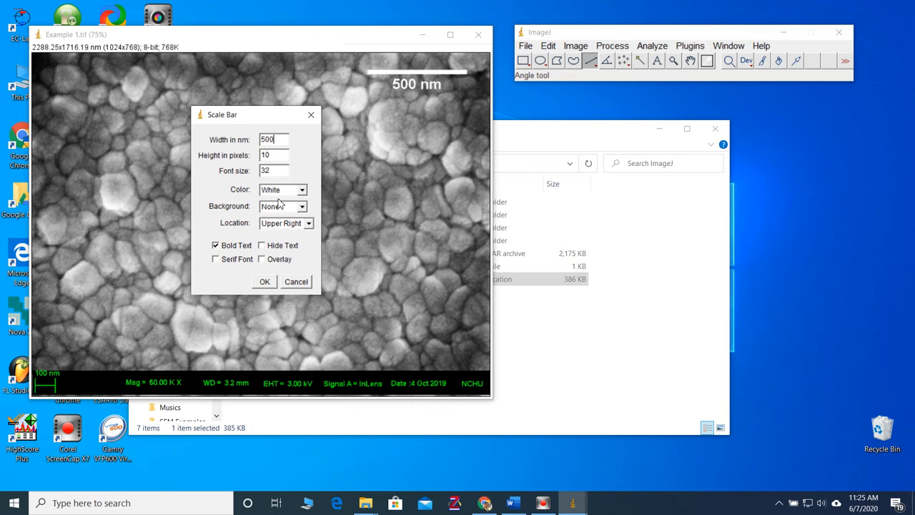
left_click(301, 206)
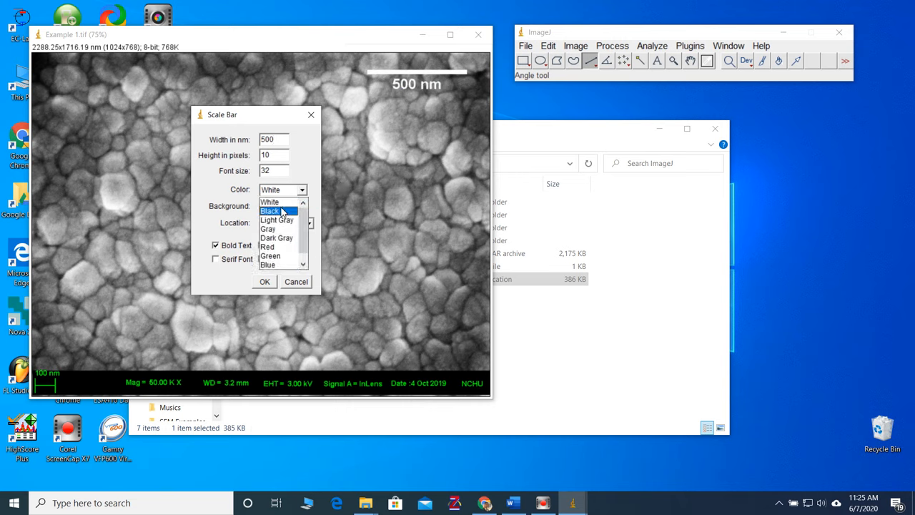
left_click(271, 211)
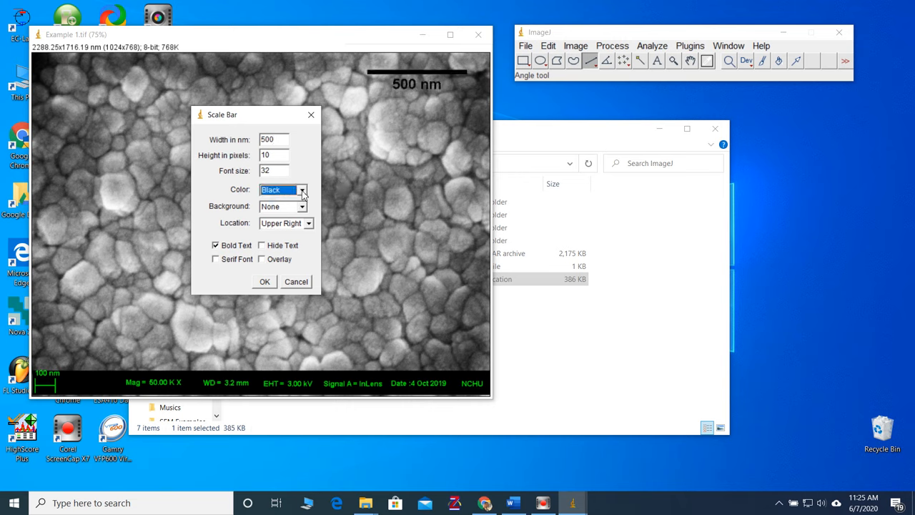
left_click(303, 189)
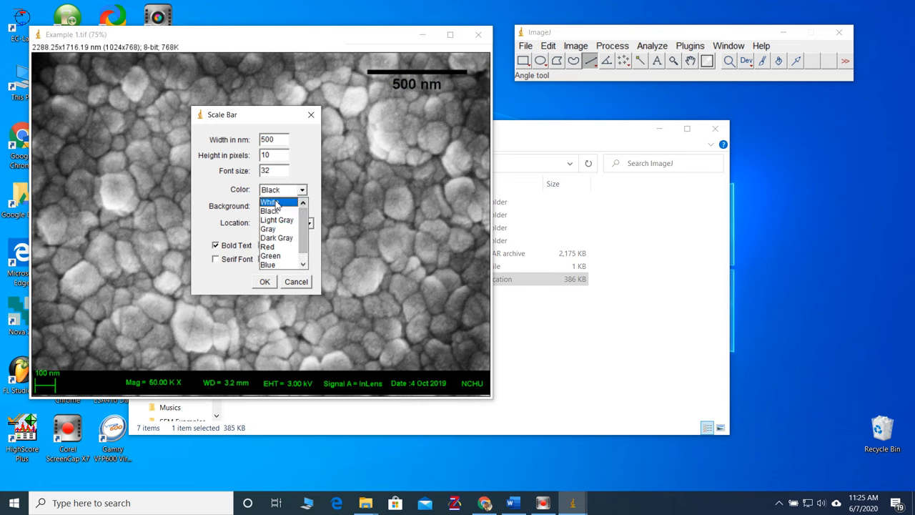
left_click(270, 201)
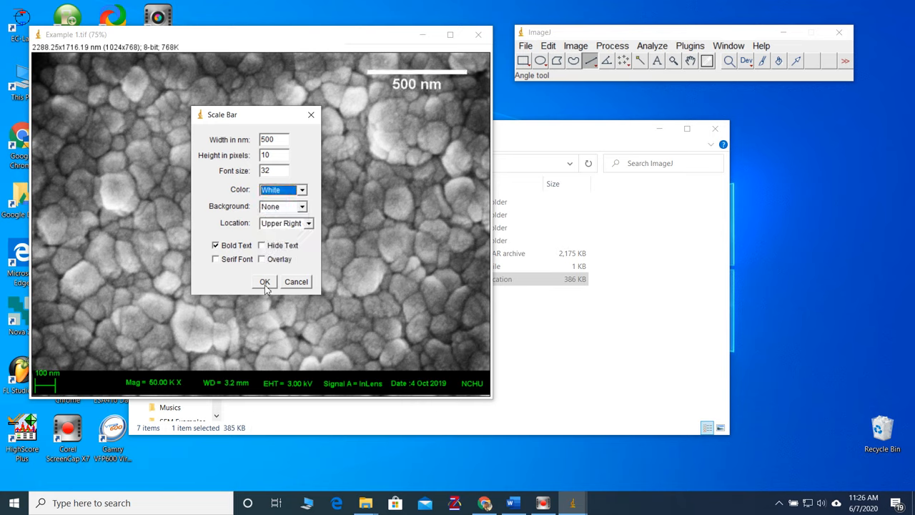
left_click(265, 281)
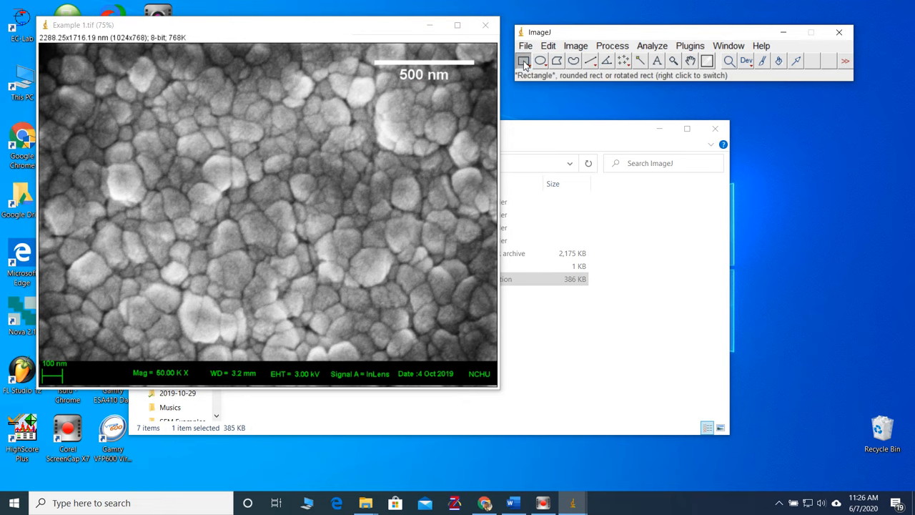
mouse_move(41, 46)
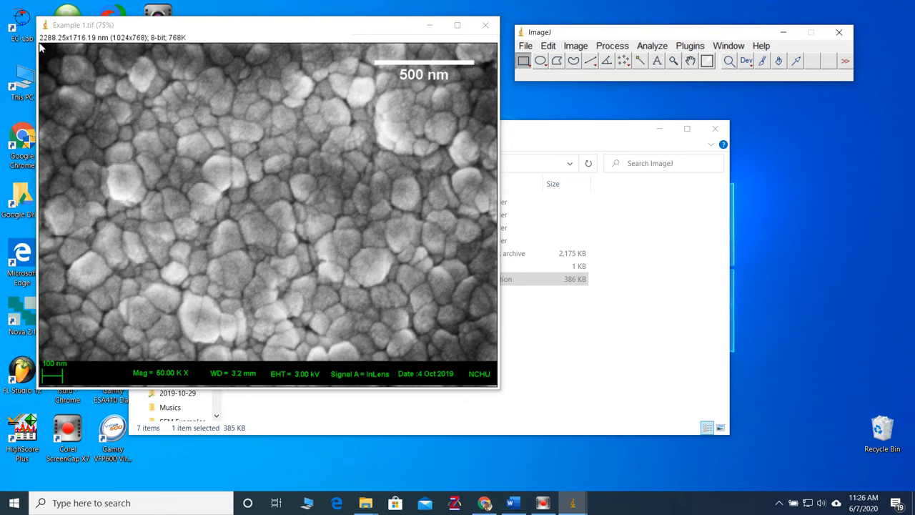
Step: Draw a rectangle over the micrograph above the green information strip, 2288.25×1584.35 nm
left_click_drag(41, 45, 330, 199)
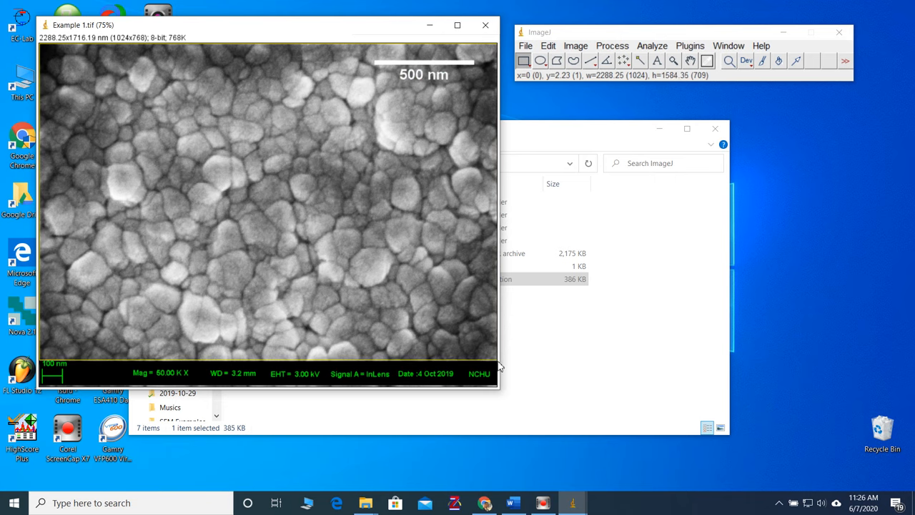
left_click_drag(499, 368, 495, 365)
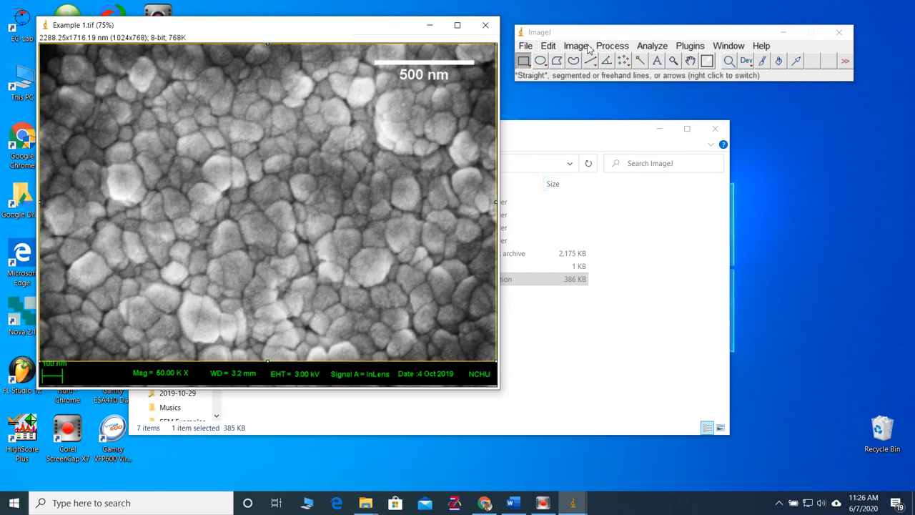
Step: Duplicate the selected region as Example 1-1.tif with its 500 nm bar
left_click(577, 45)
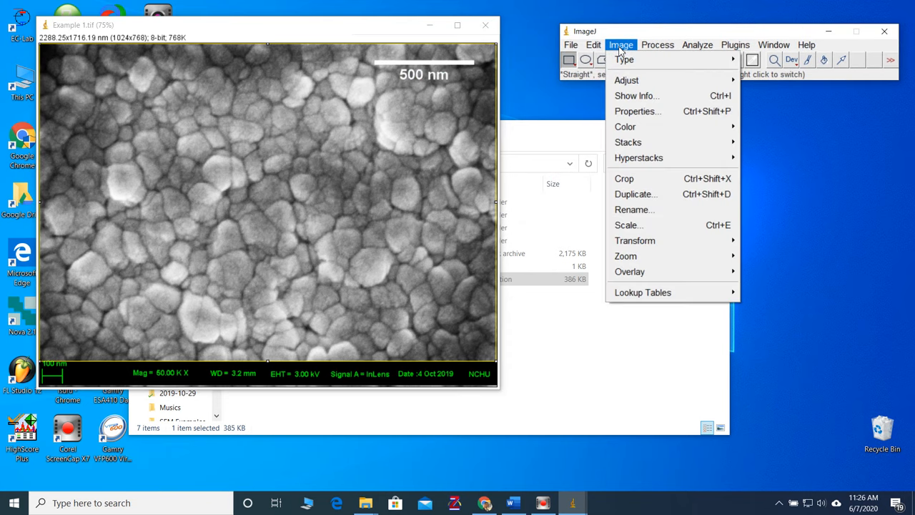
mouse_move(626, 178)
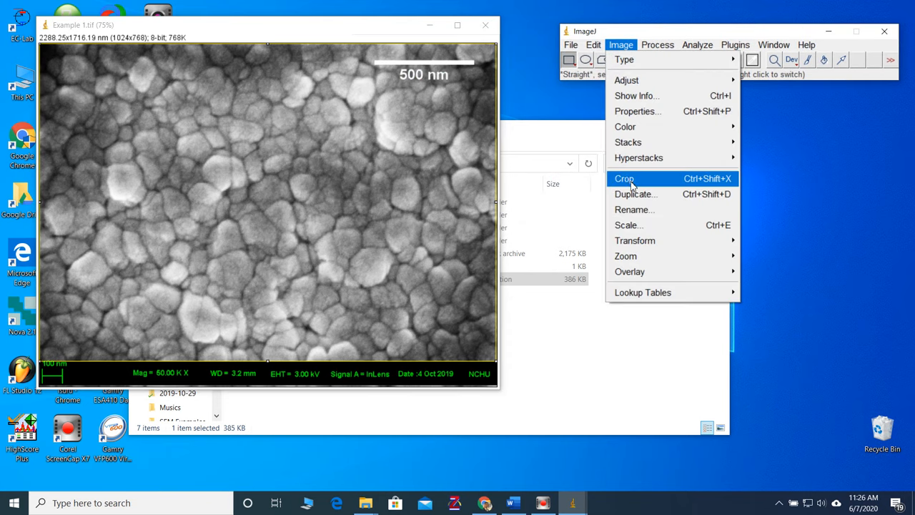
mouse_move(635, 193)
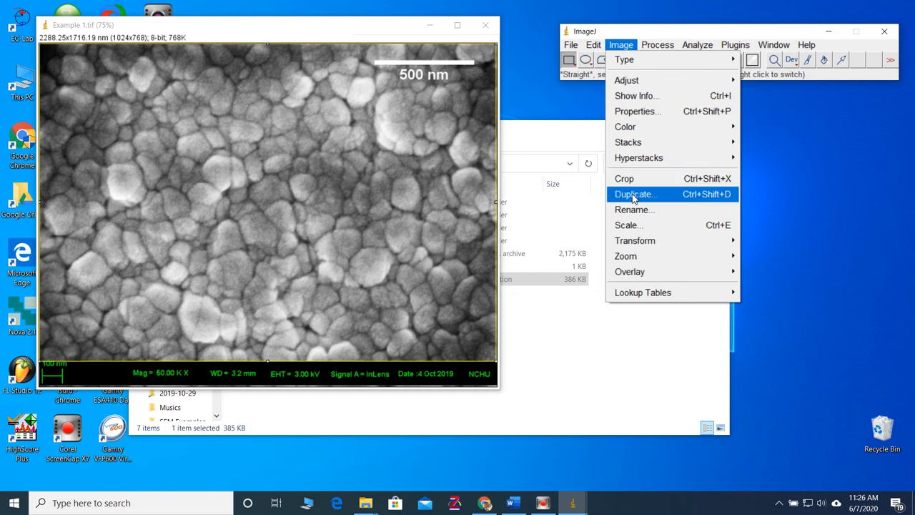
mouse_move(626, 179)
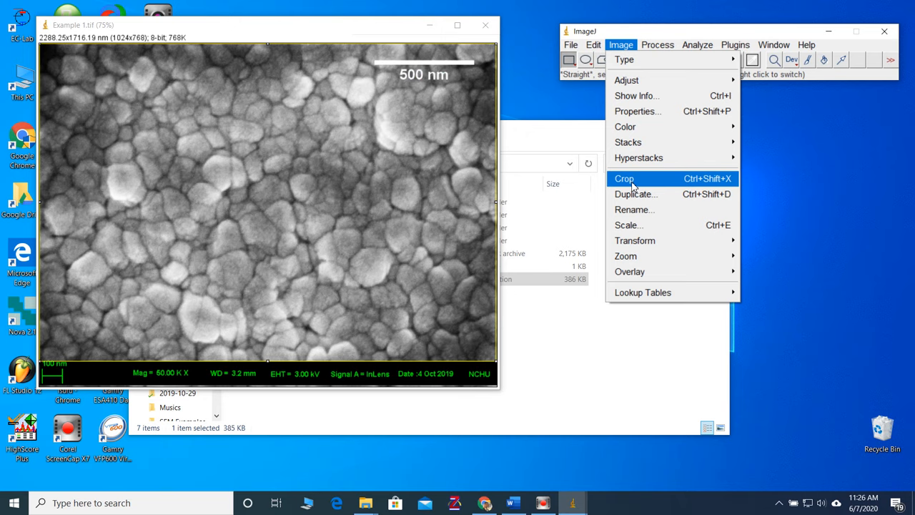
mouse_move(635, 193)
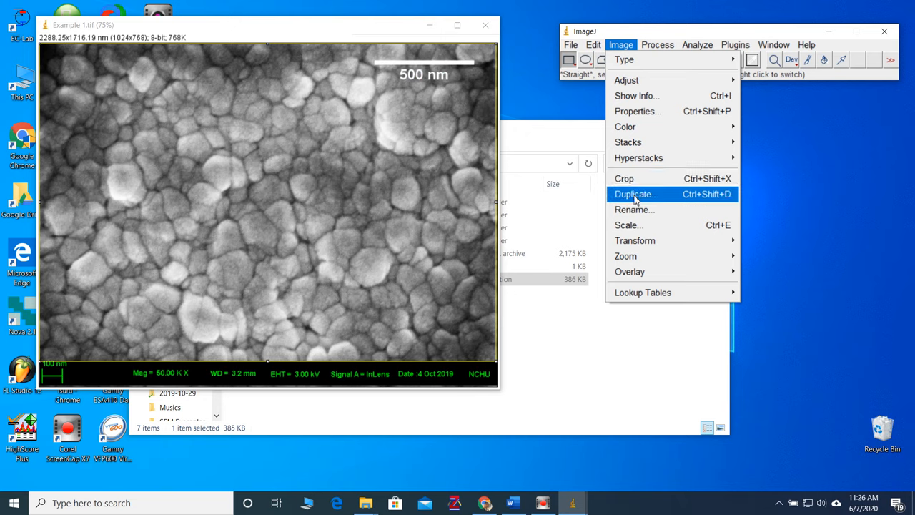
left_click(634, 193)
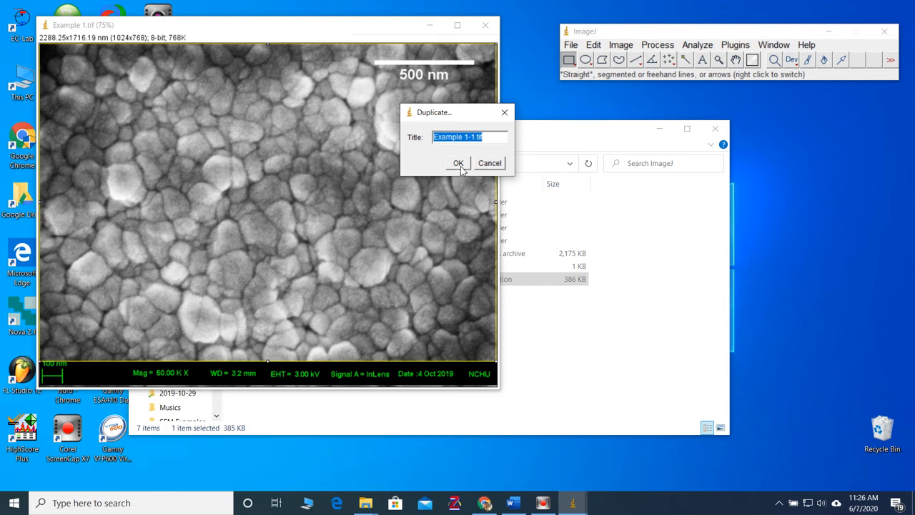
left_click(458, 163)
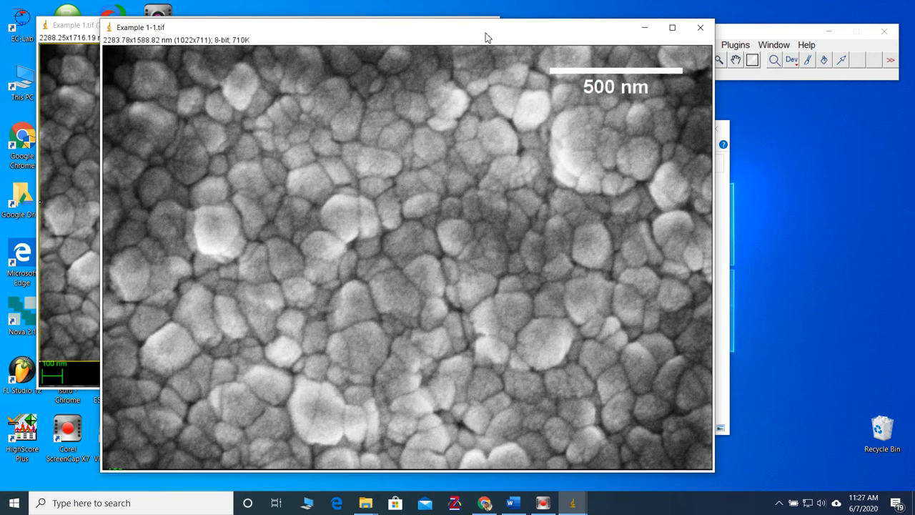
Step: Move the Example 1-1.tif window to make room for labelling
left_click_drag(485, 37, 458, 33)
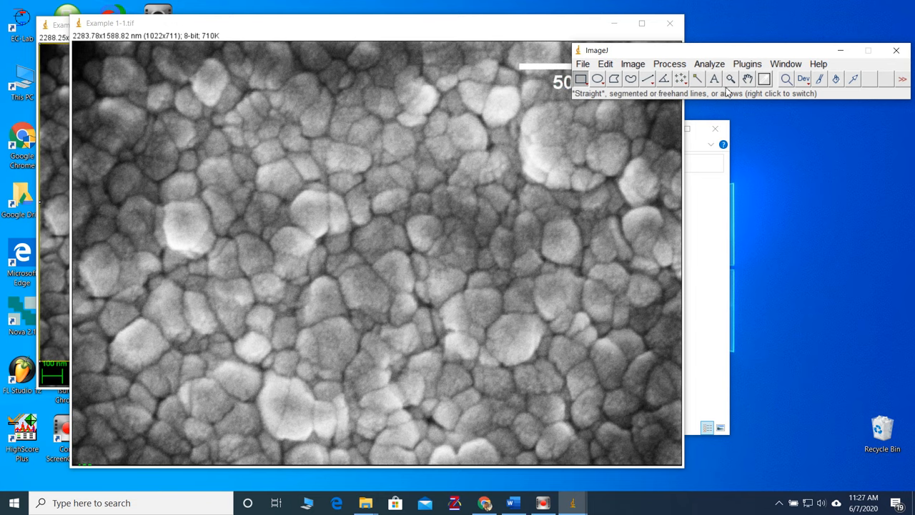
mouse_move(698, 79)
type("(a)")
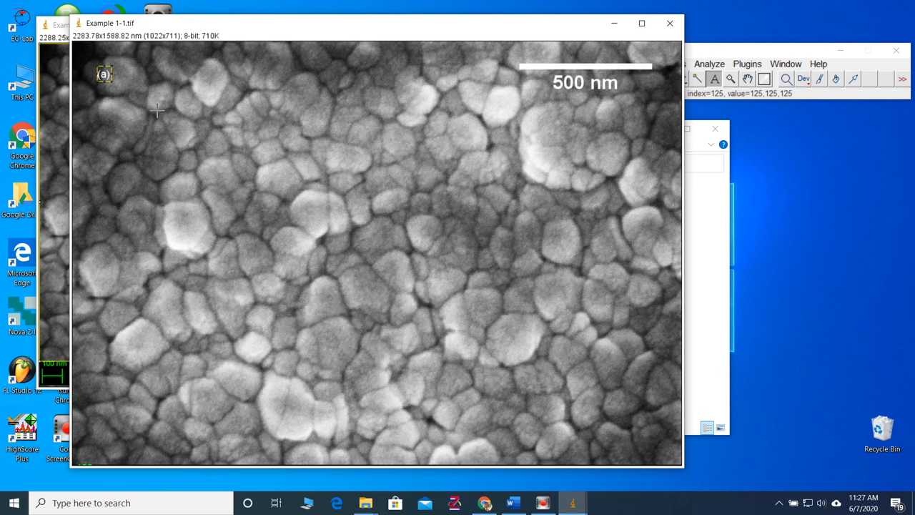
mouse_move(104, 77)
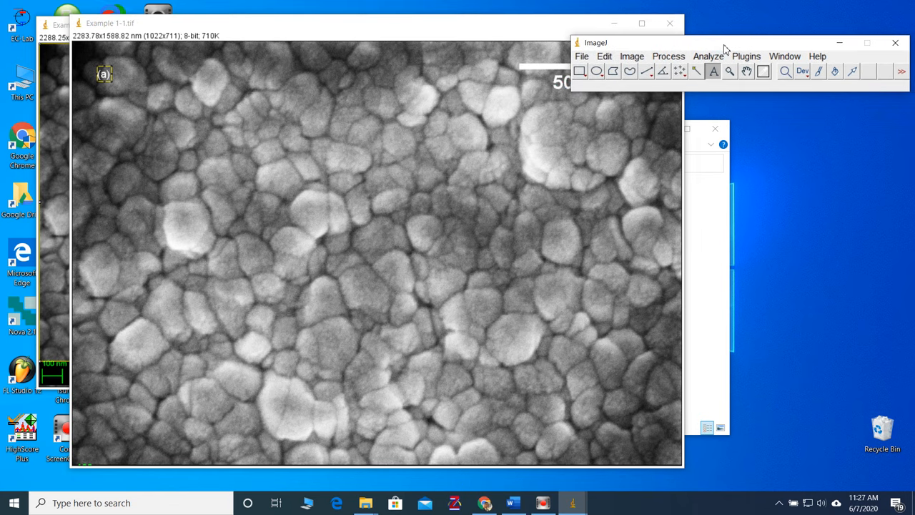
mouse_move(713, 68)
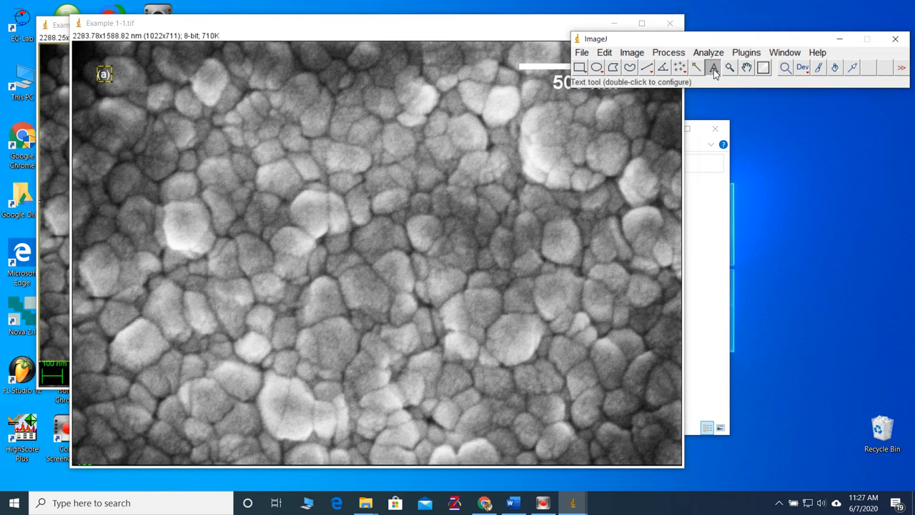
Step: Set the Text tool font to Times New Roman, size 34, Bold style
double_click(713, 68)
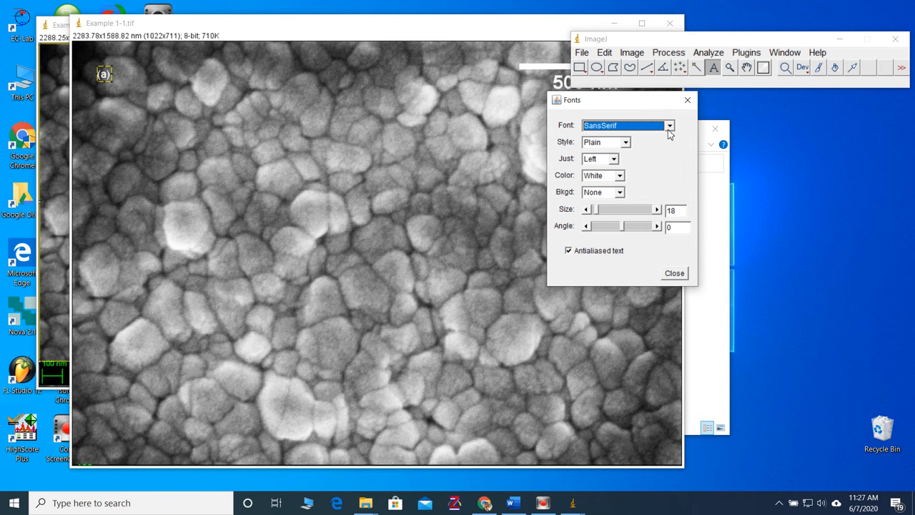
left_click(670, 125)
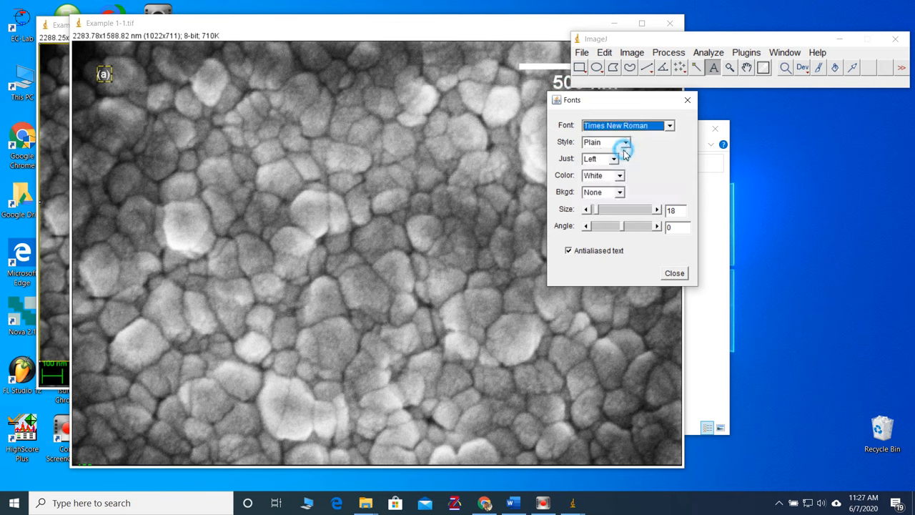
mouse_move(606, 178)
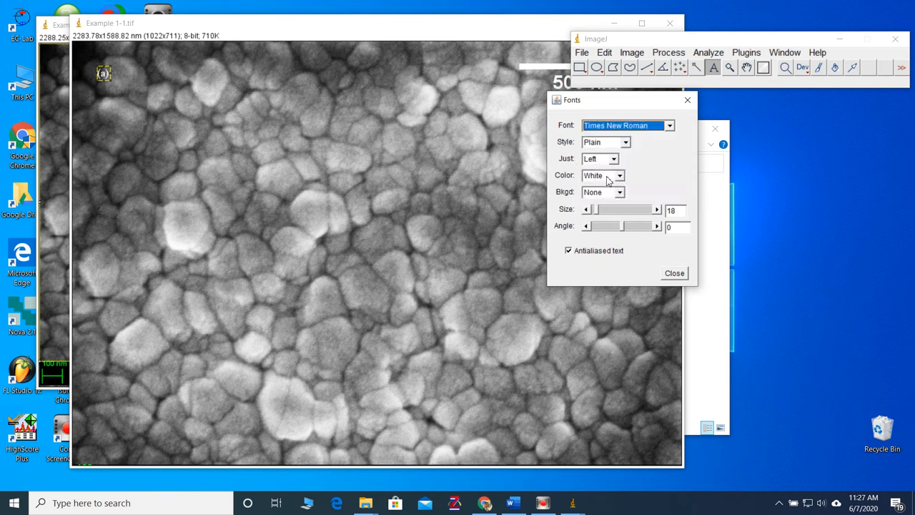
left_click(657, 209)
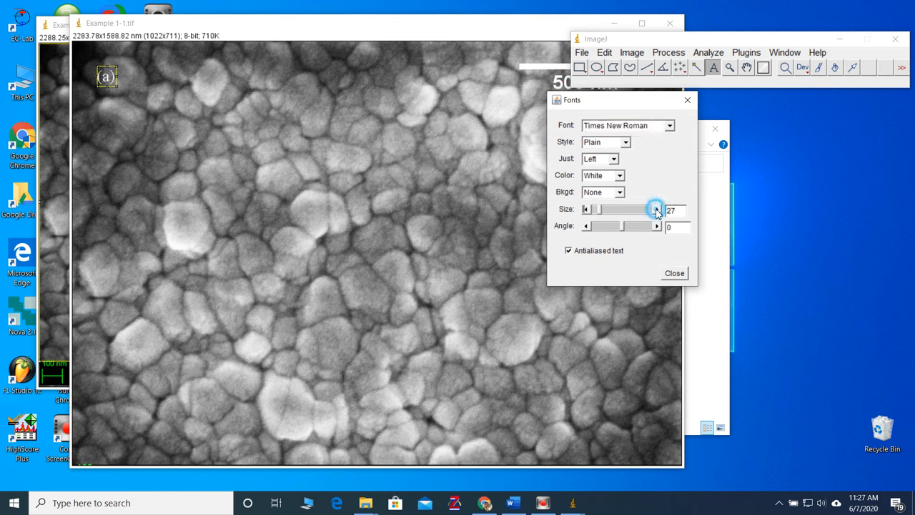
left_click(657, 210)
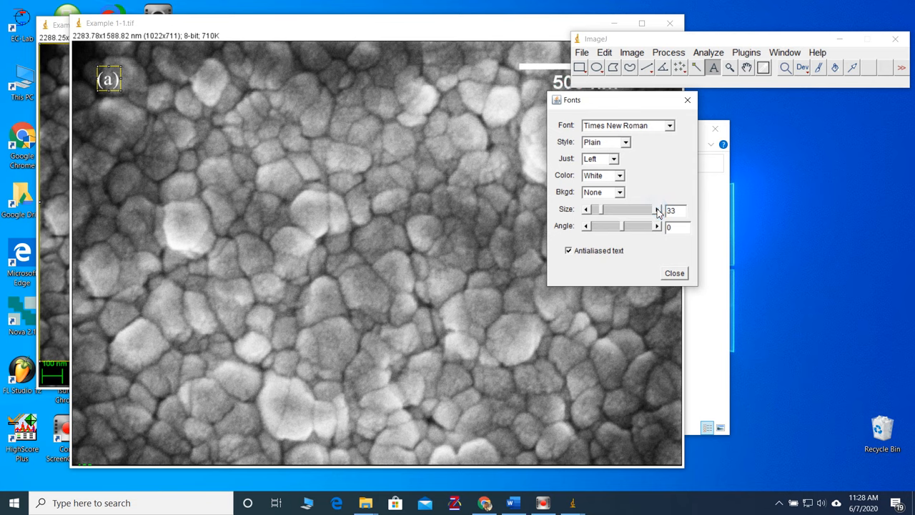
left_click(657, 209)
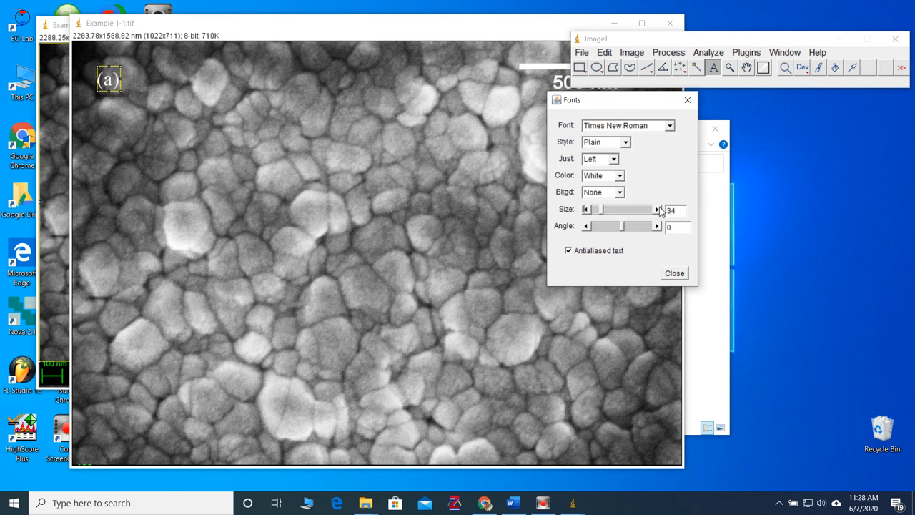
mouse_move(525, 137)
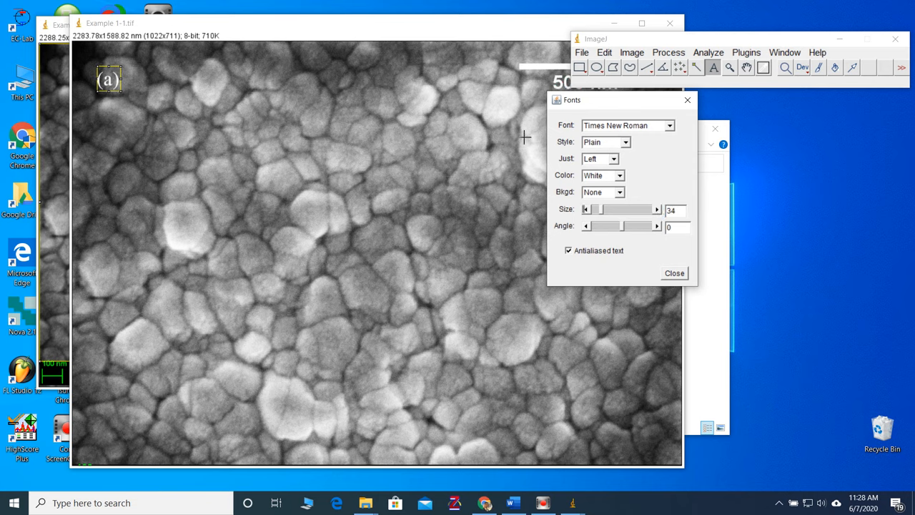
left_click(625, 141)
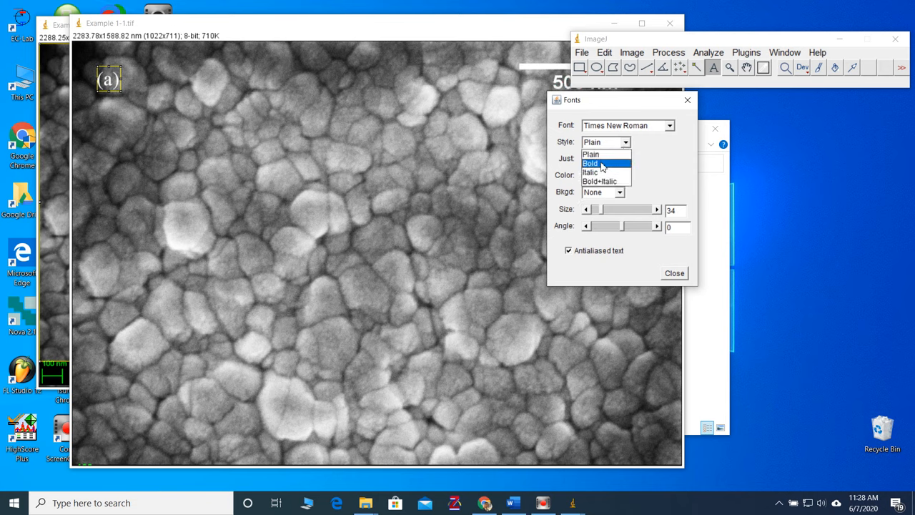
left_click(590, 163)
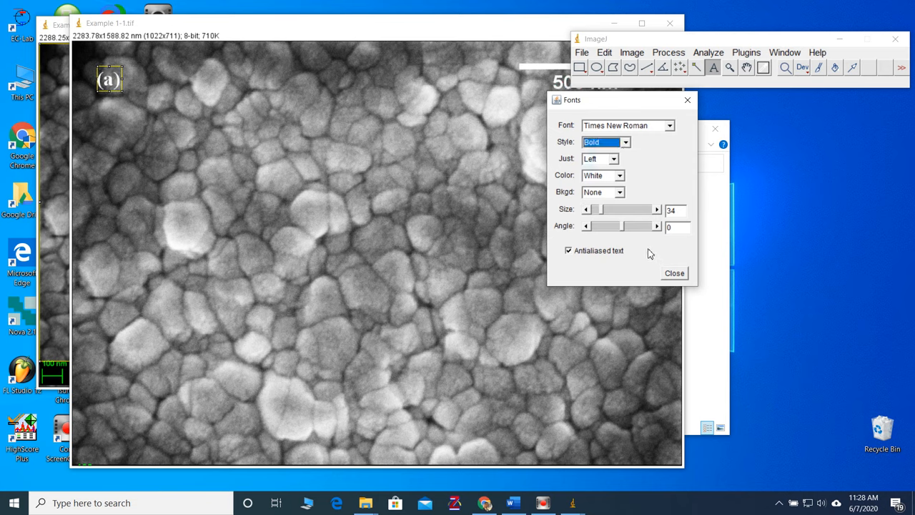
left_click_drag(572, 100, 528, 112)
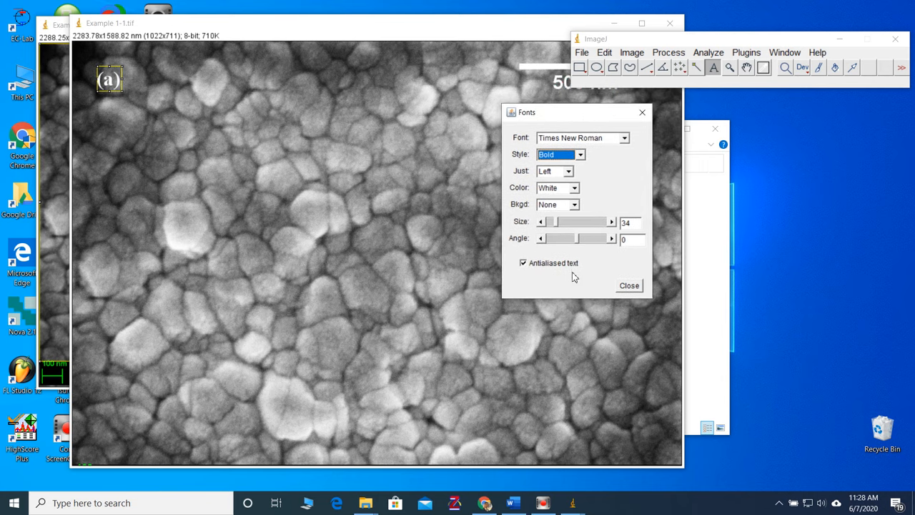
left_click(628, 285)
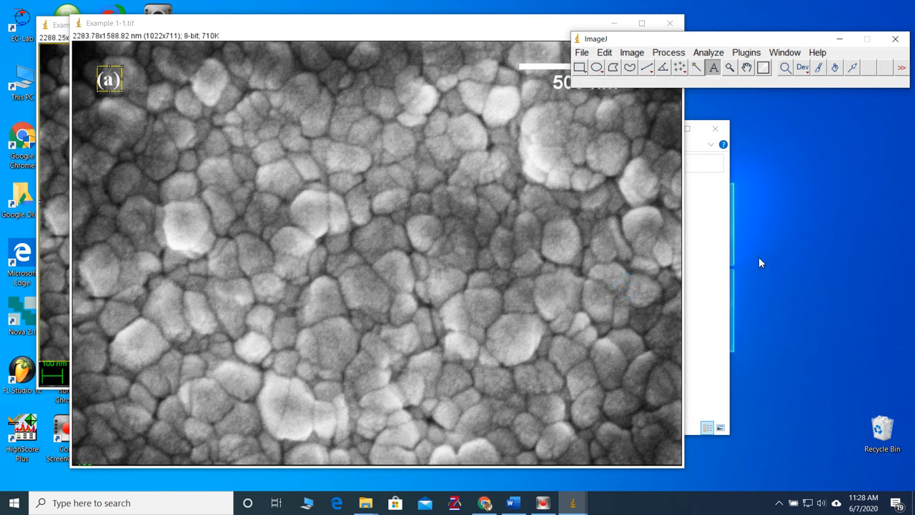
mouse_move(771, 250)
type("(")
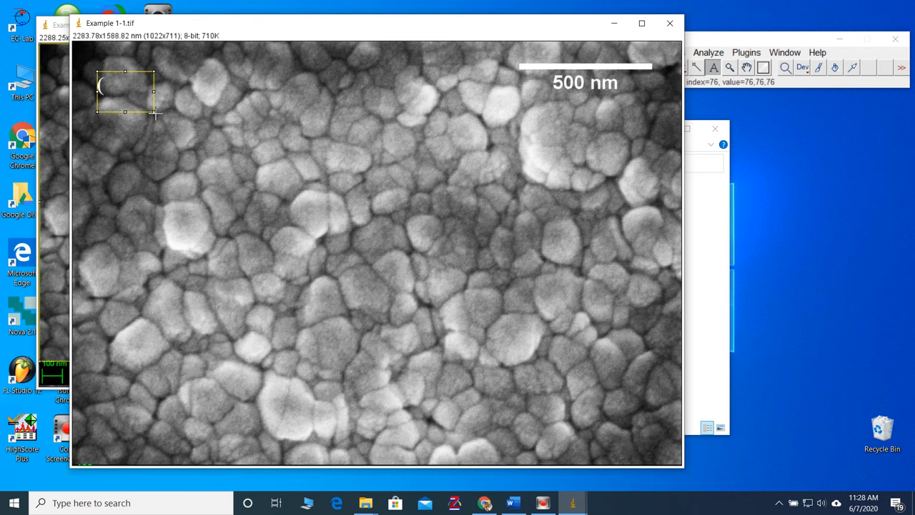
Step: Retype '(a)' and burn it into the upper-left of the image with Edit > Fill
type("a)")
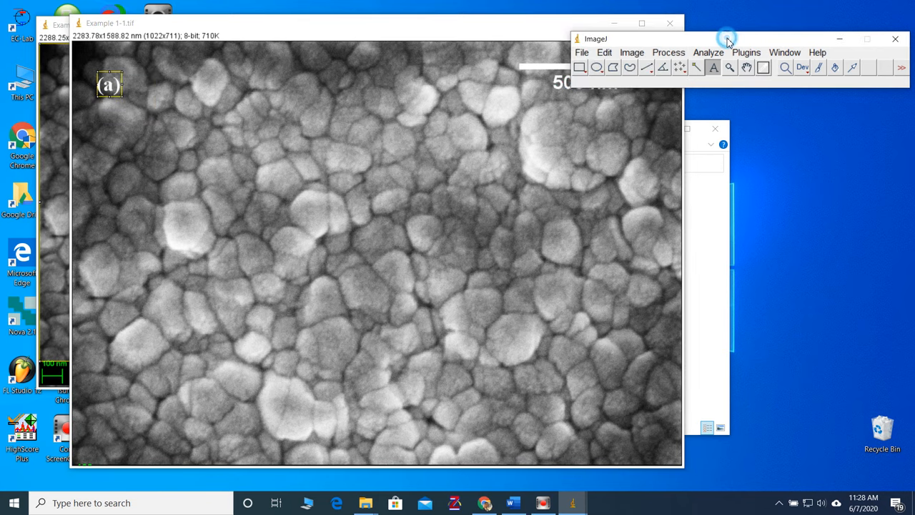
left_click(604, 52)
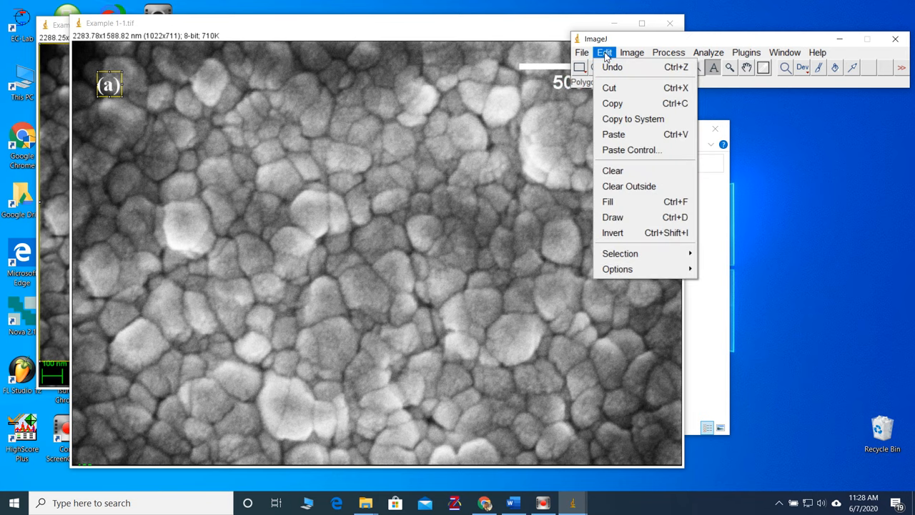
mouse_move(630, 201)
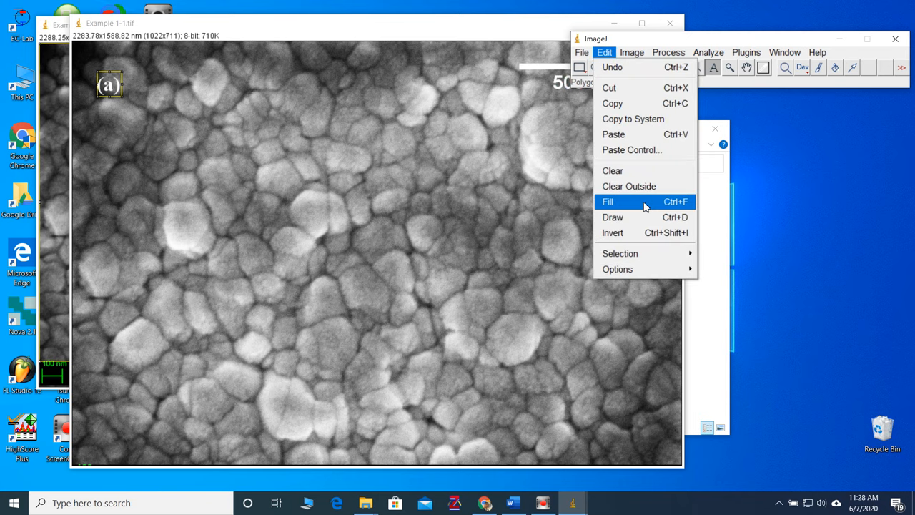
mouse_move(624, 134)
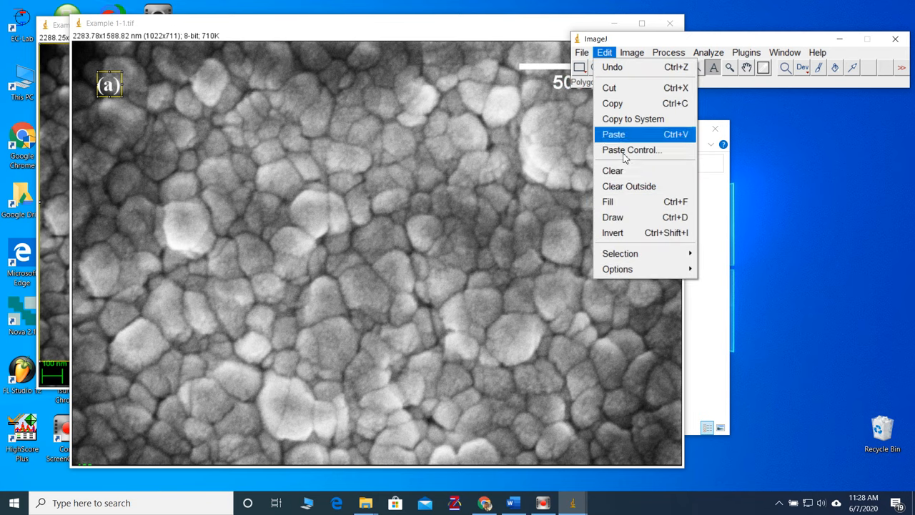
mouse_move(631, 202)
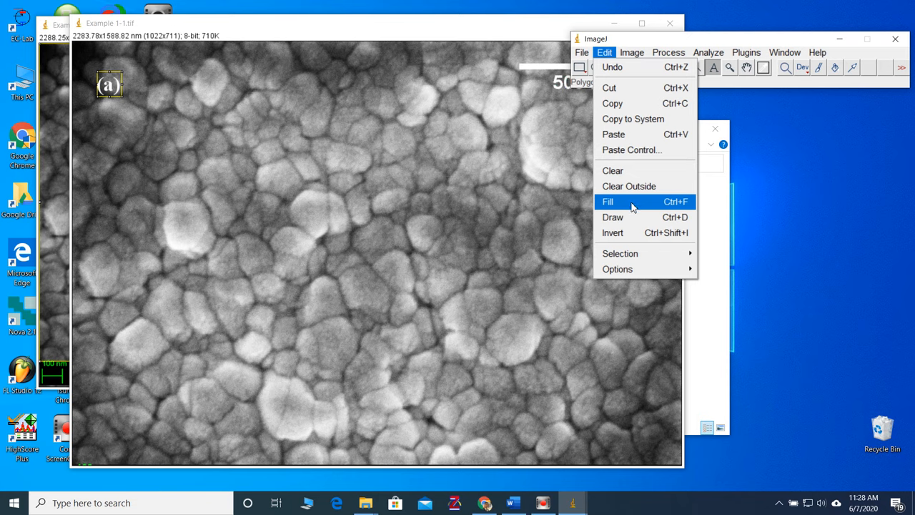
left_click(608, 202)
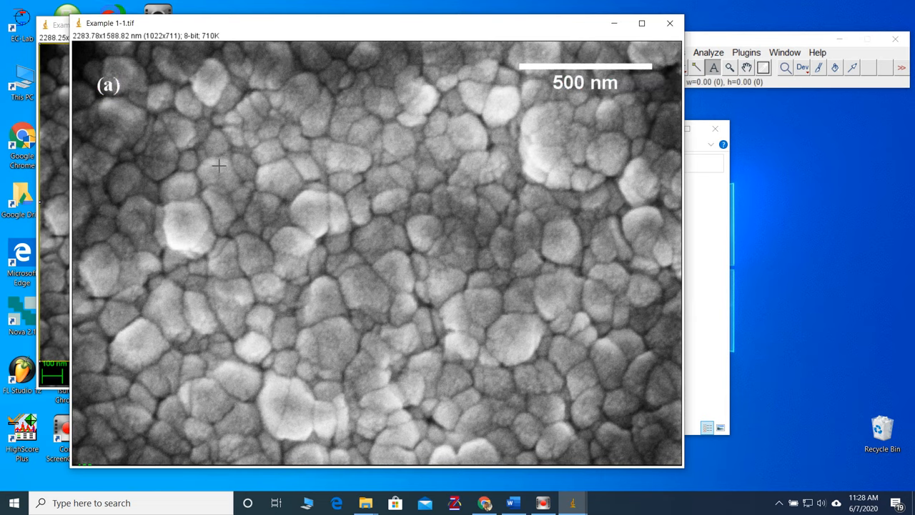
mouse_move(342, 37)
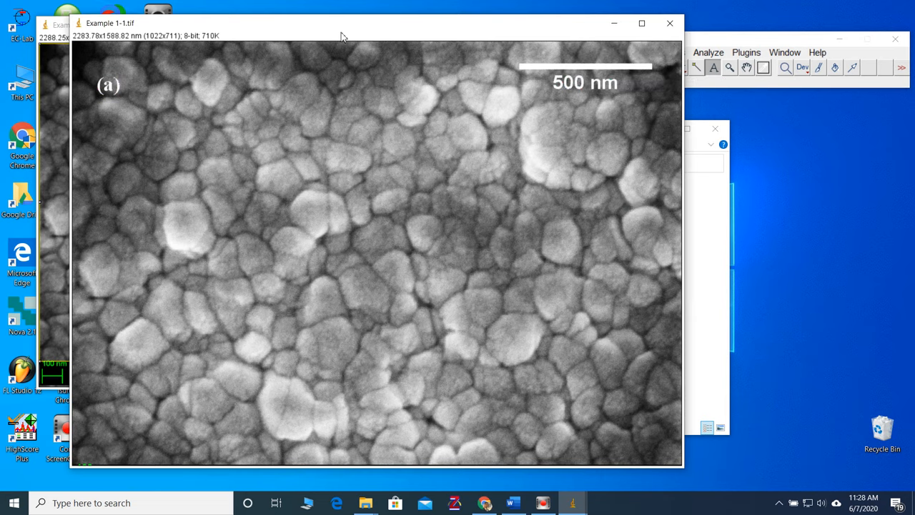